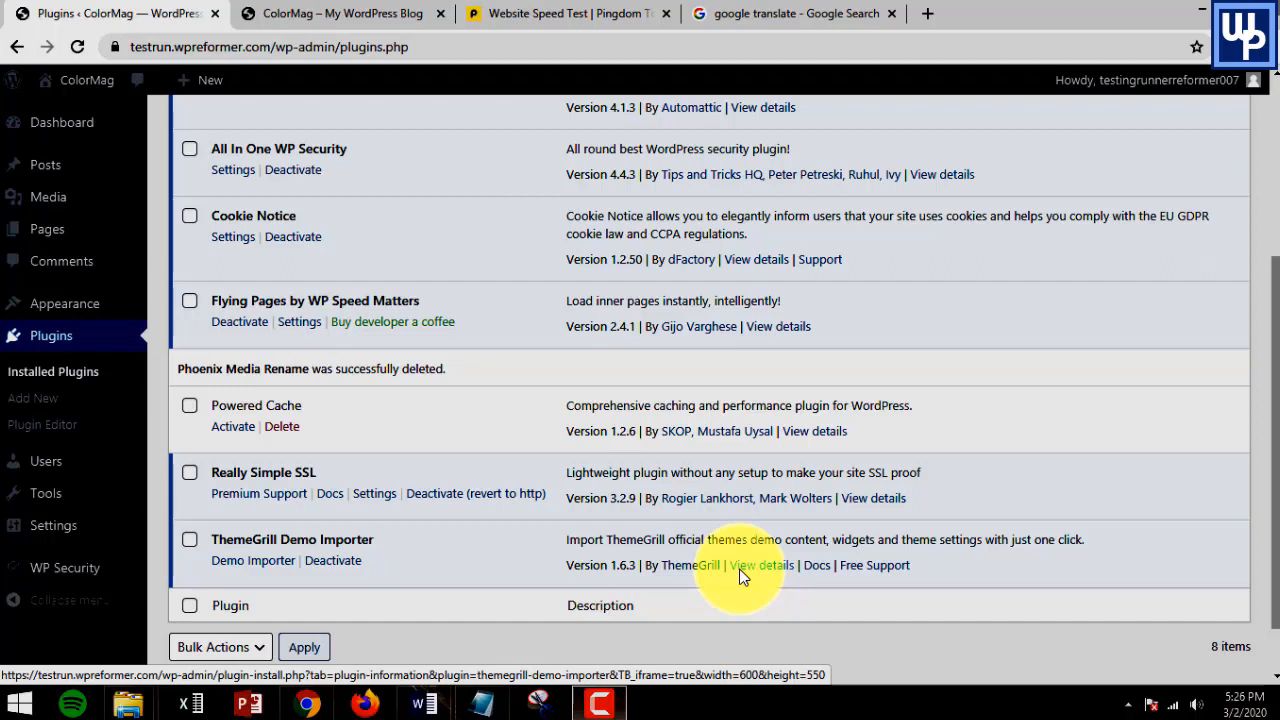
# Switch to the Word document titled 'How to Easily Rename Images In Your Wordpress'
pyautogui.click(424, 703)
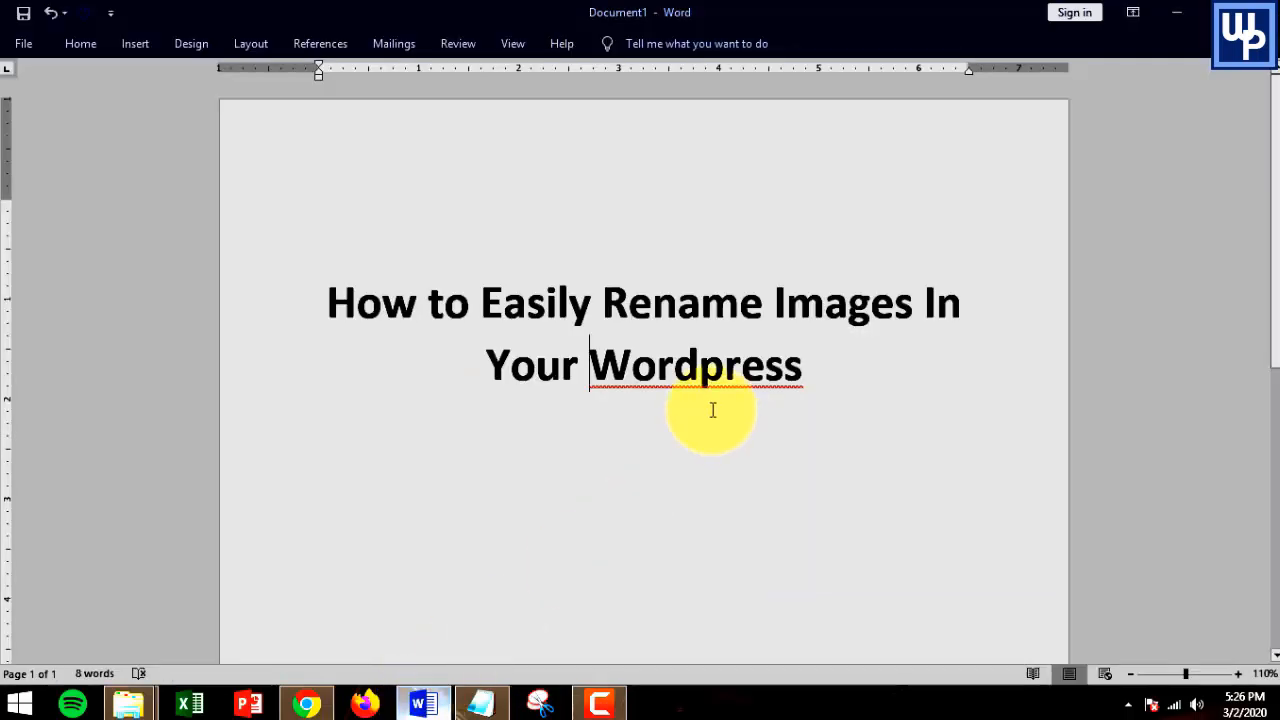
pyautogui.moveTo(792, 404)
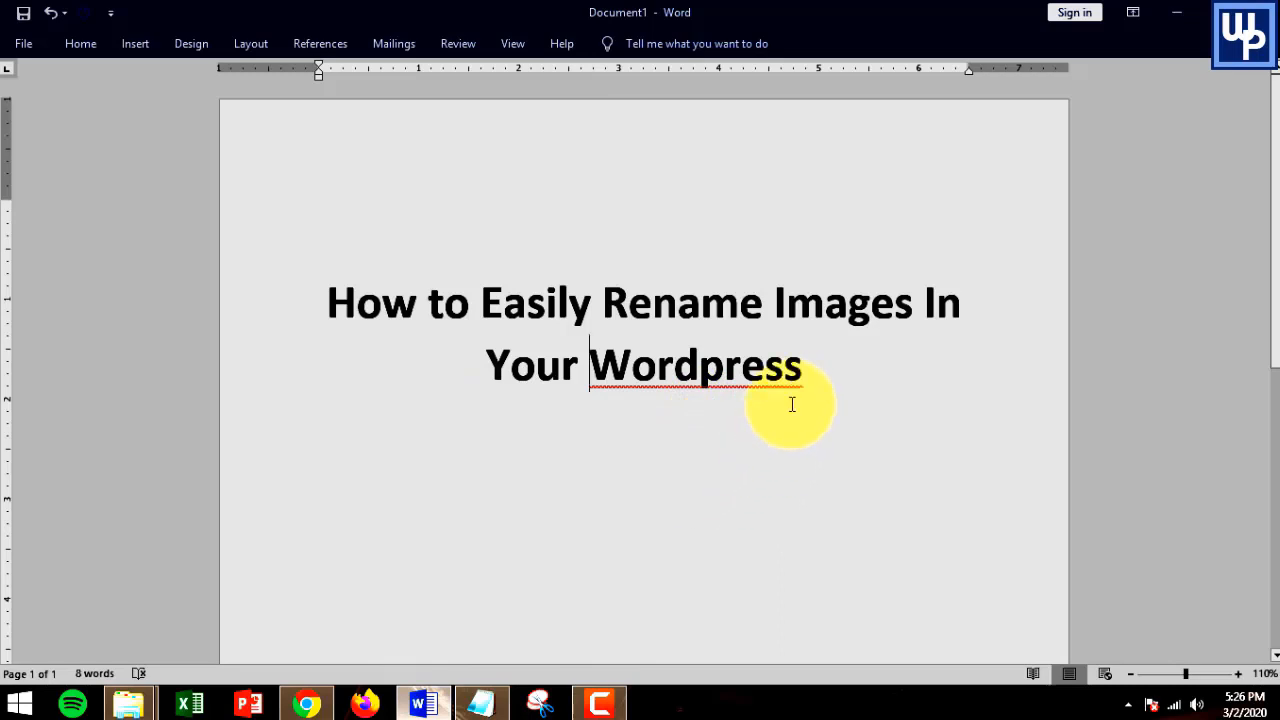
pyautogui.moveTo(935, 353)
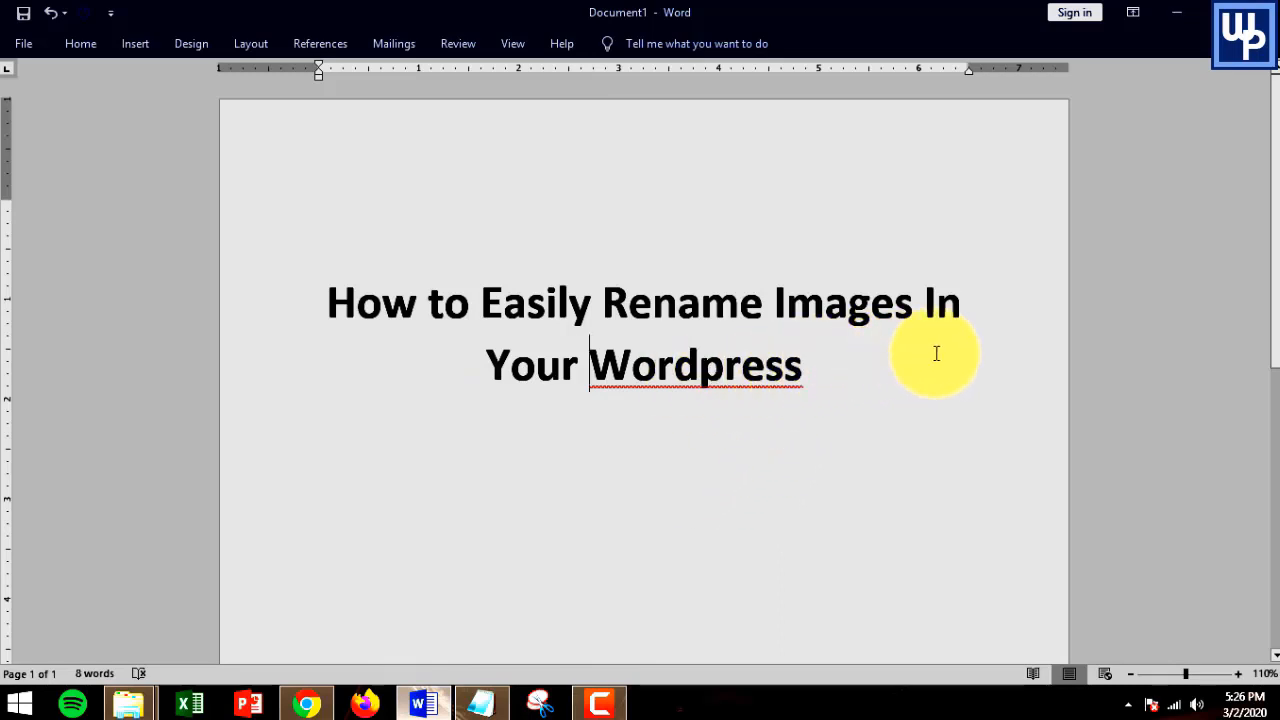
pyautogui.moveTo(896, 403)
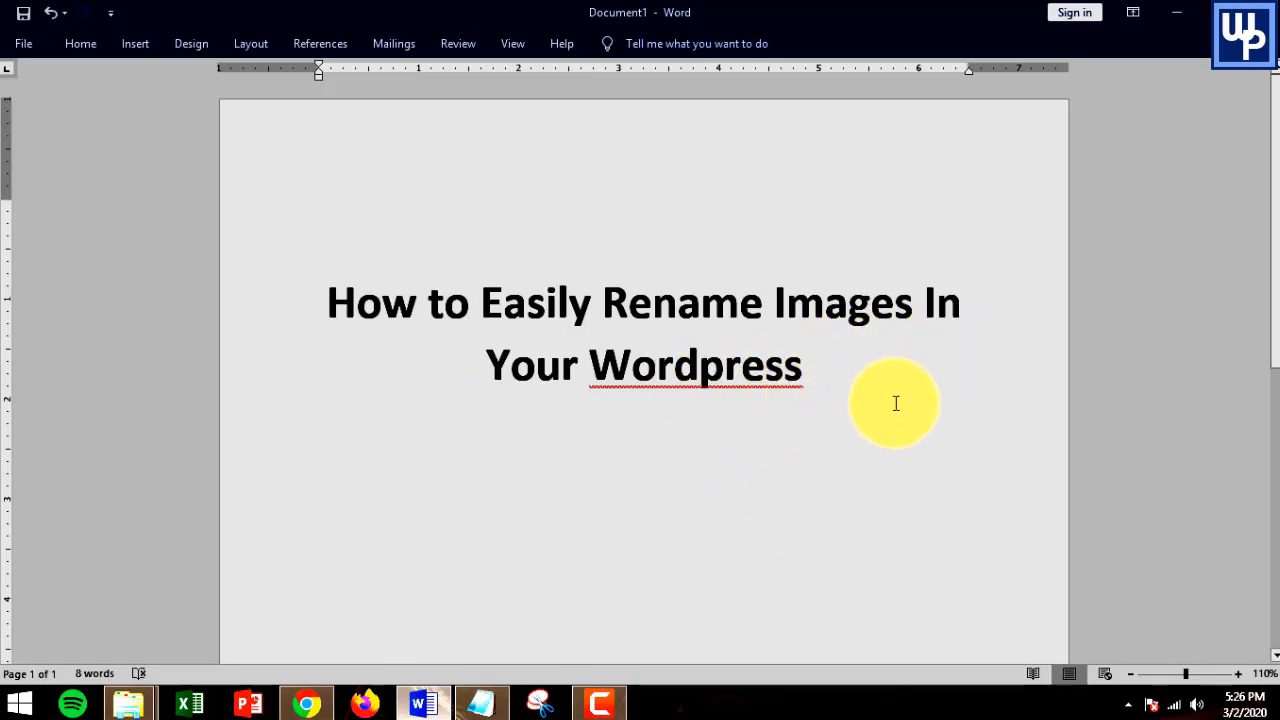
pyautogui.moveTo(889, 466)
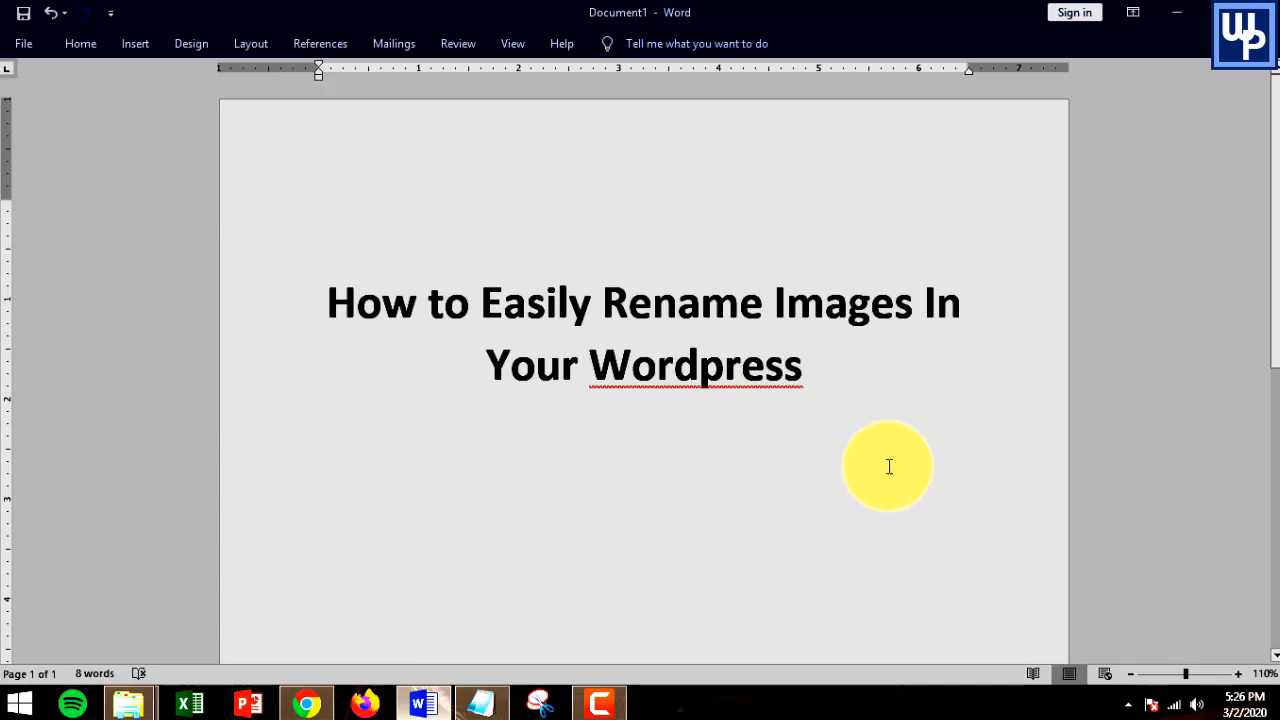
pyautogui.moveTo(888, 479)
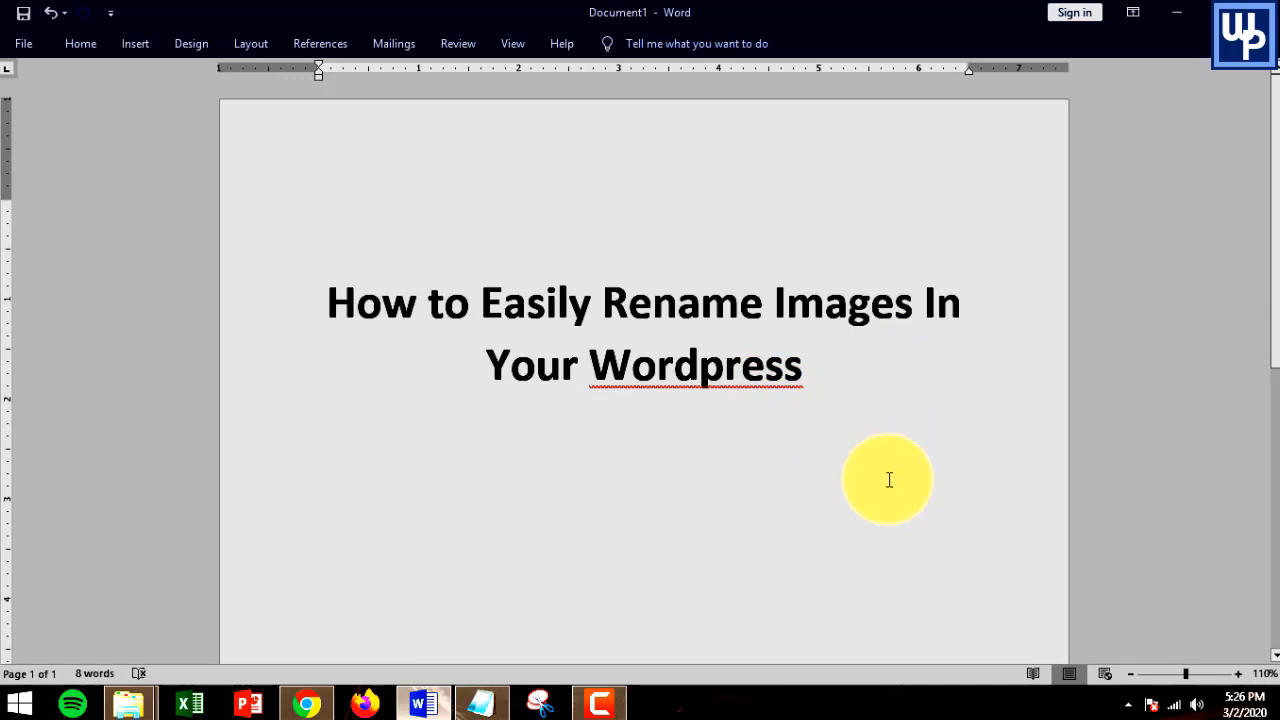
pyautogui.moveTo(650, 513)
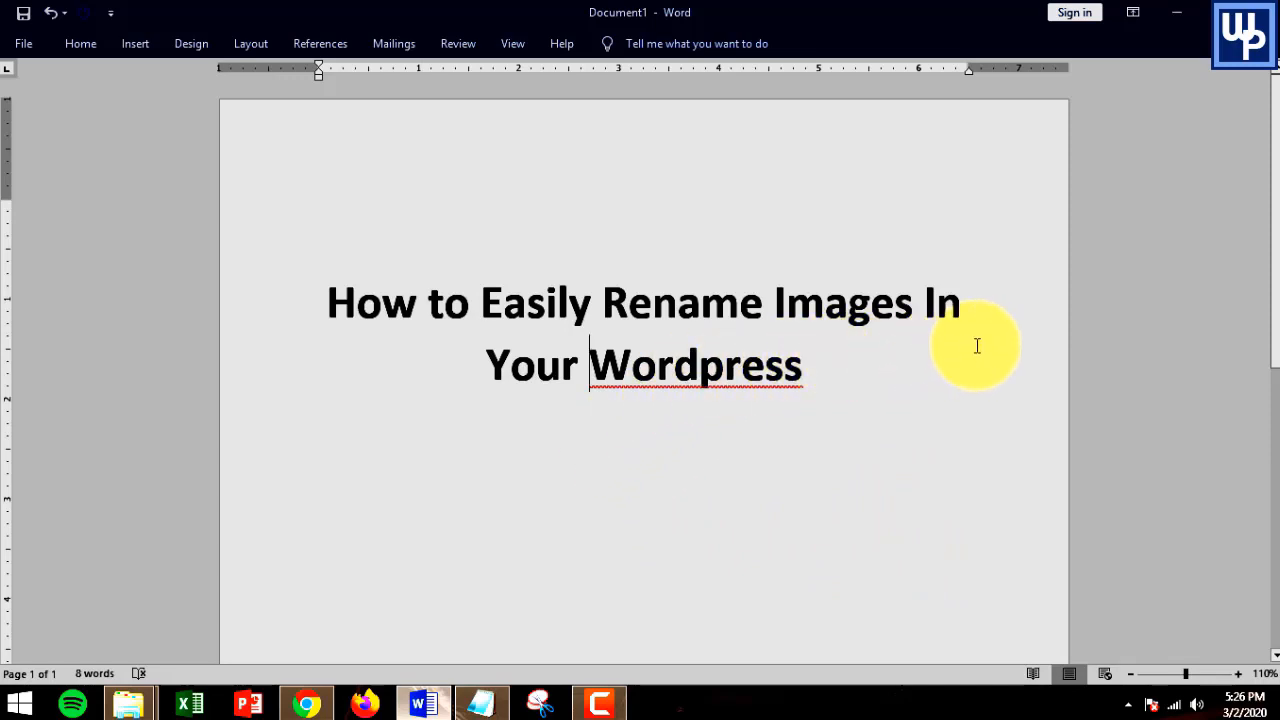
pyautogui.moveTo(785, 540)
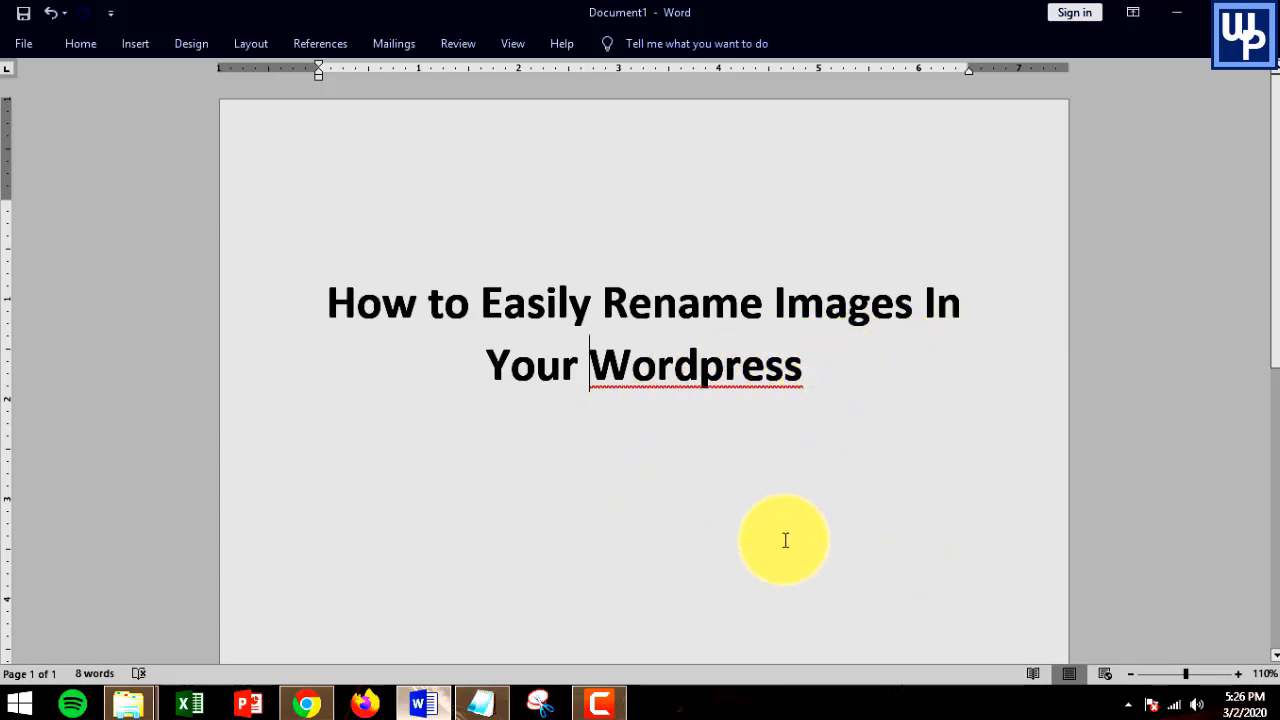
pyautogui.moveTo(461, 668)
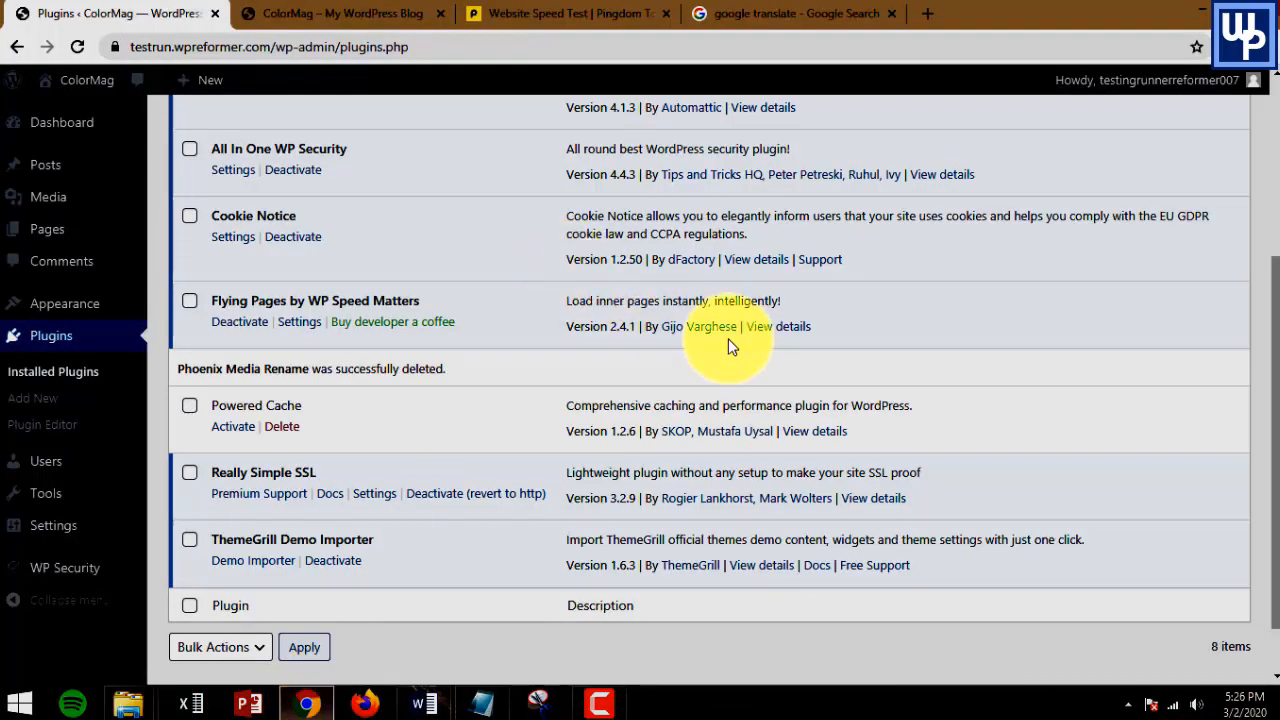
# Scroll back to the top of the installed Plugins page
pyautogui.scroll(3)
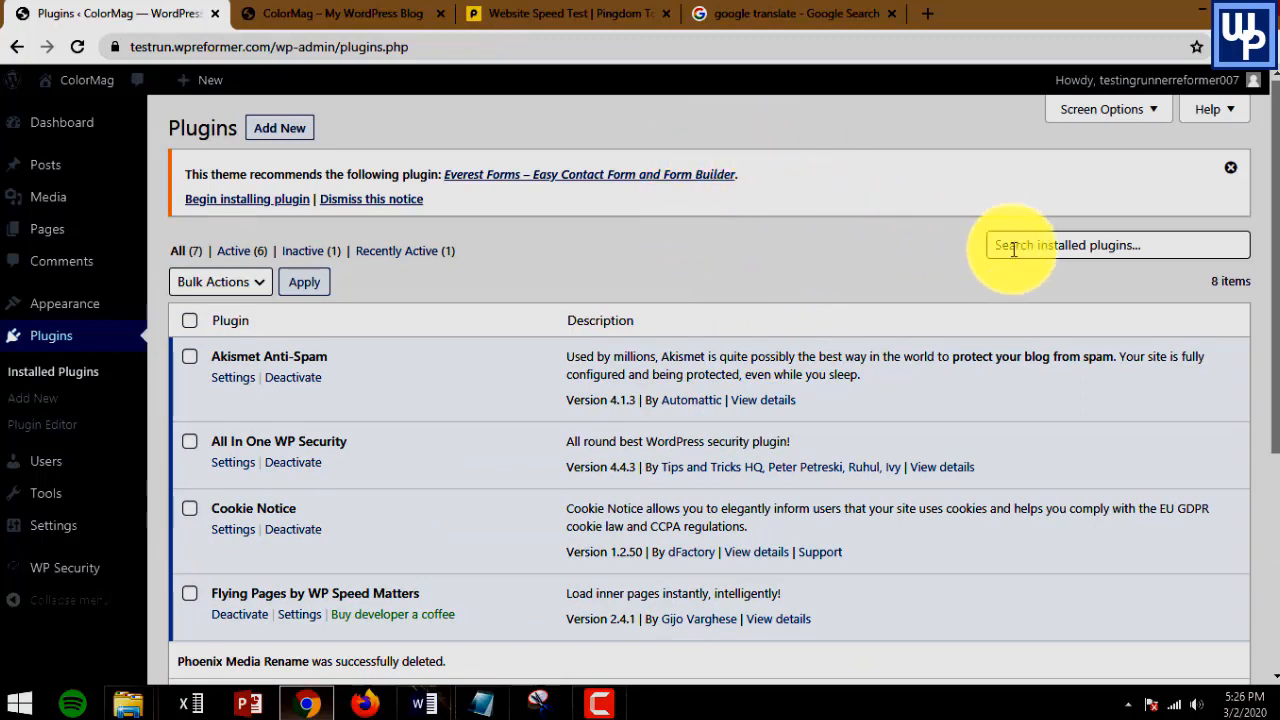
pyautogui.moveTo(780, 408)
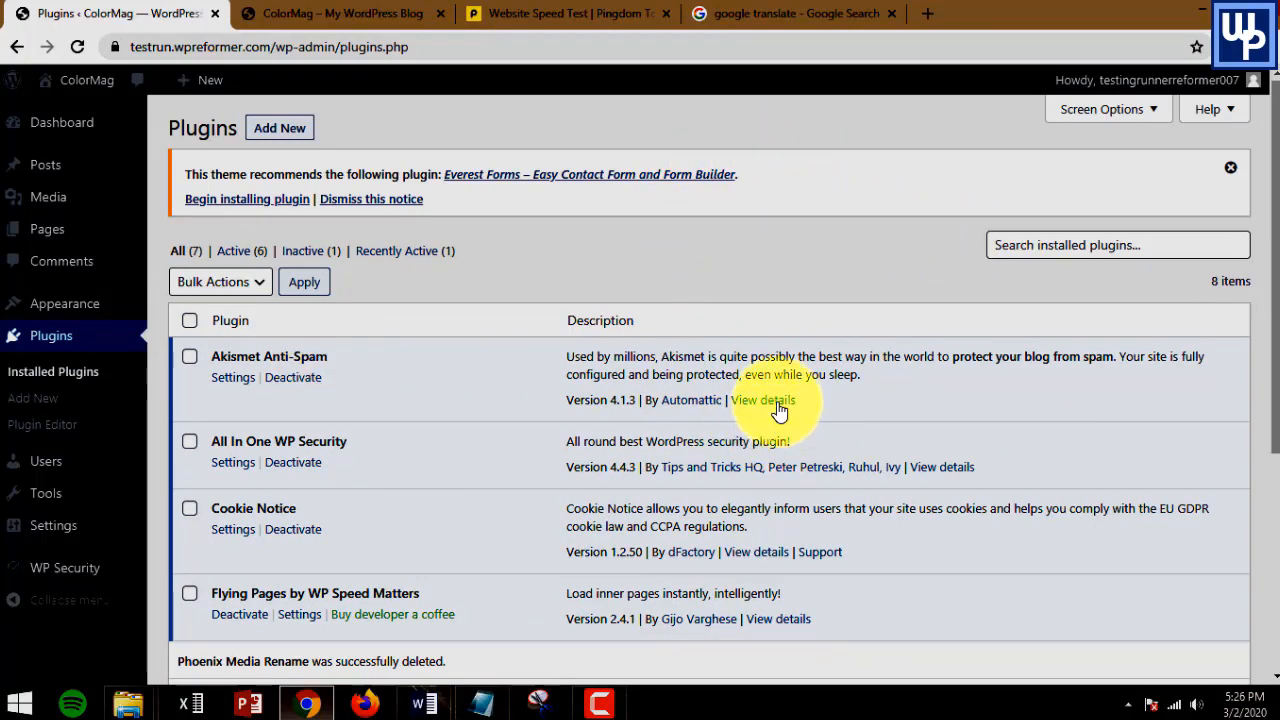
pyautogui.moveTo(900, 300)
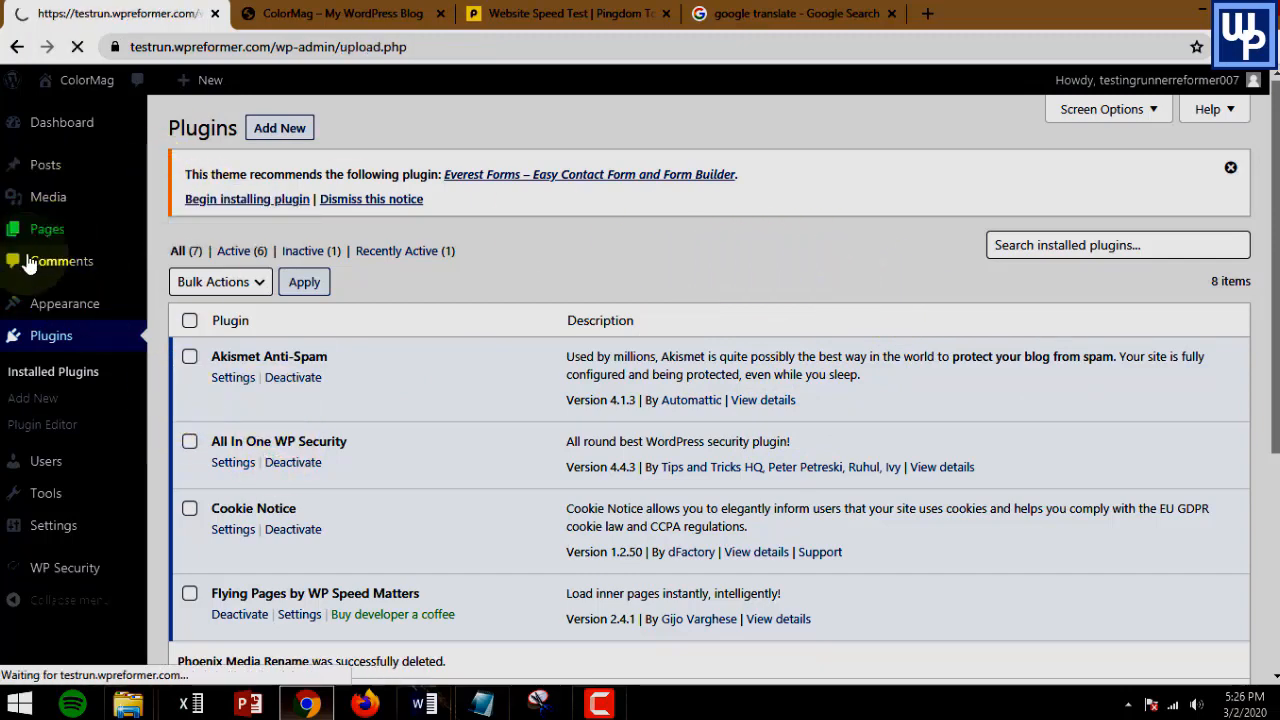
# Go to Media > Library and scroll to the top of its 59 items
pyautogui.click(48, 196)
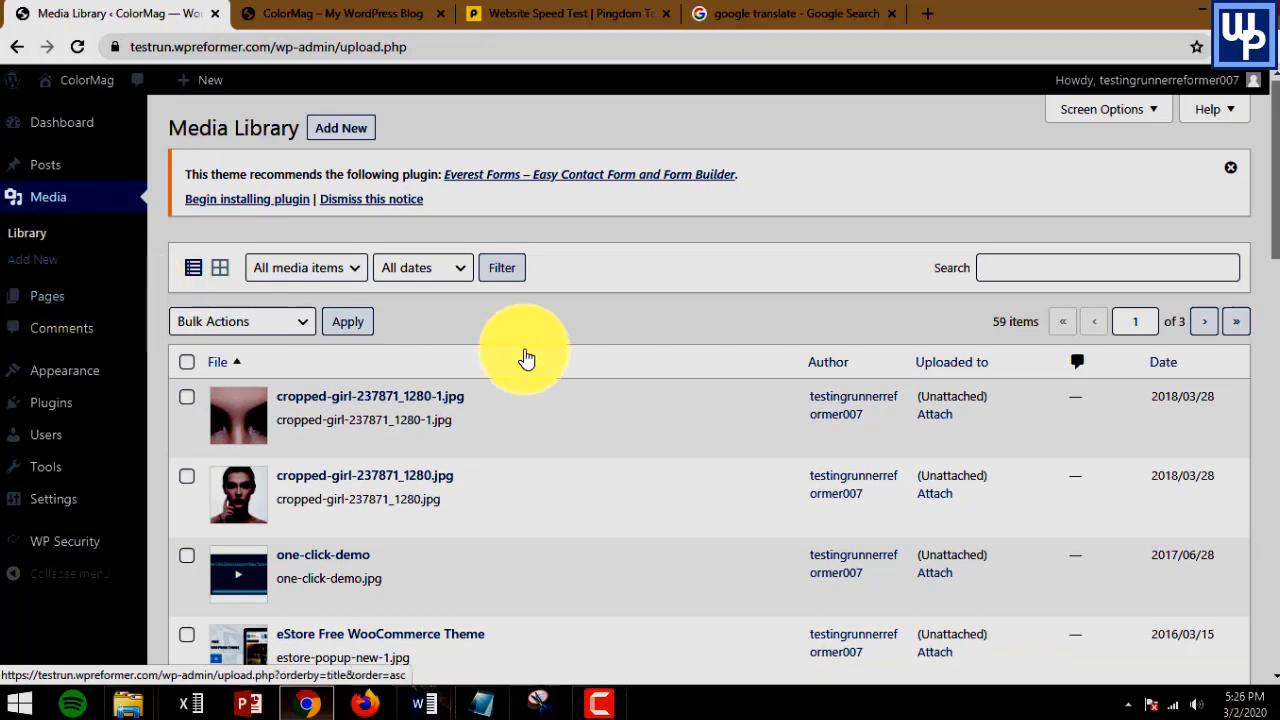
pyautogui.moveTo(527, 434)
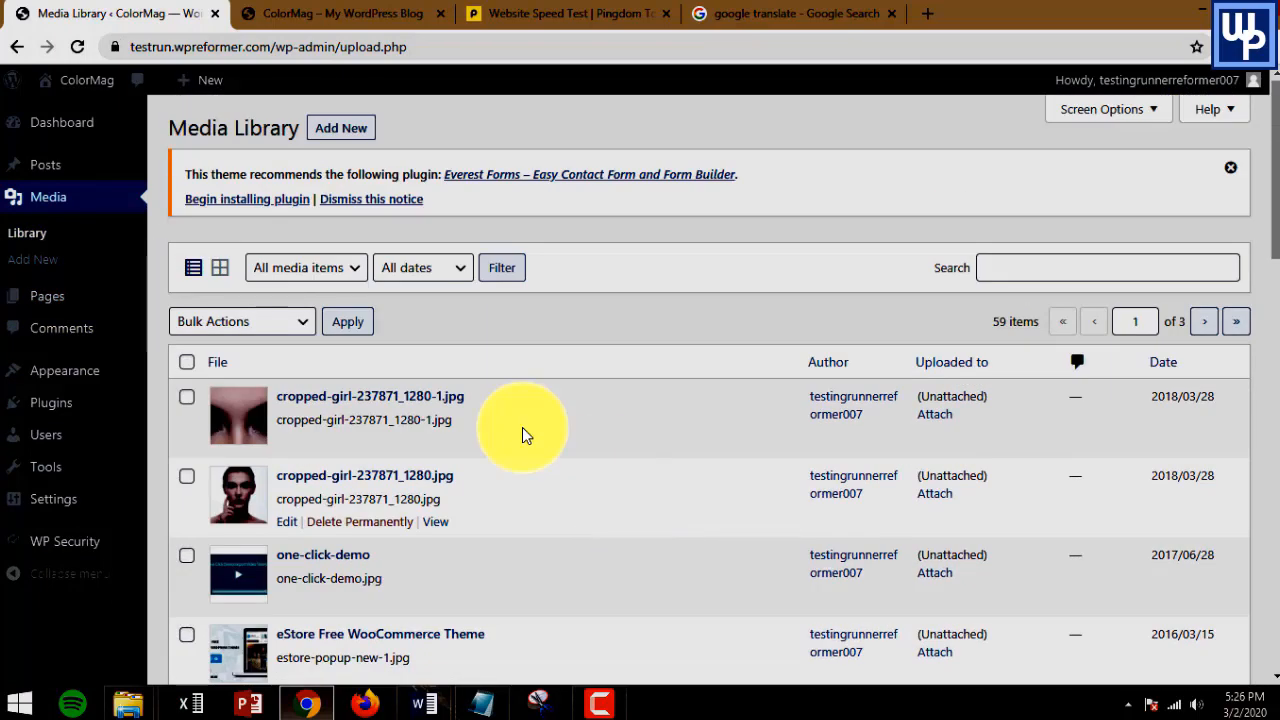
pyautogui.moveTo(565, 390)
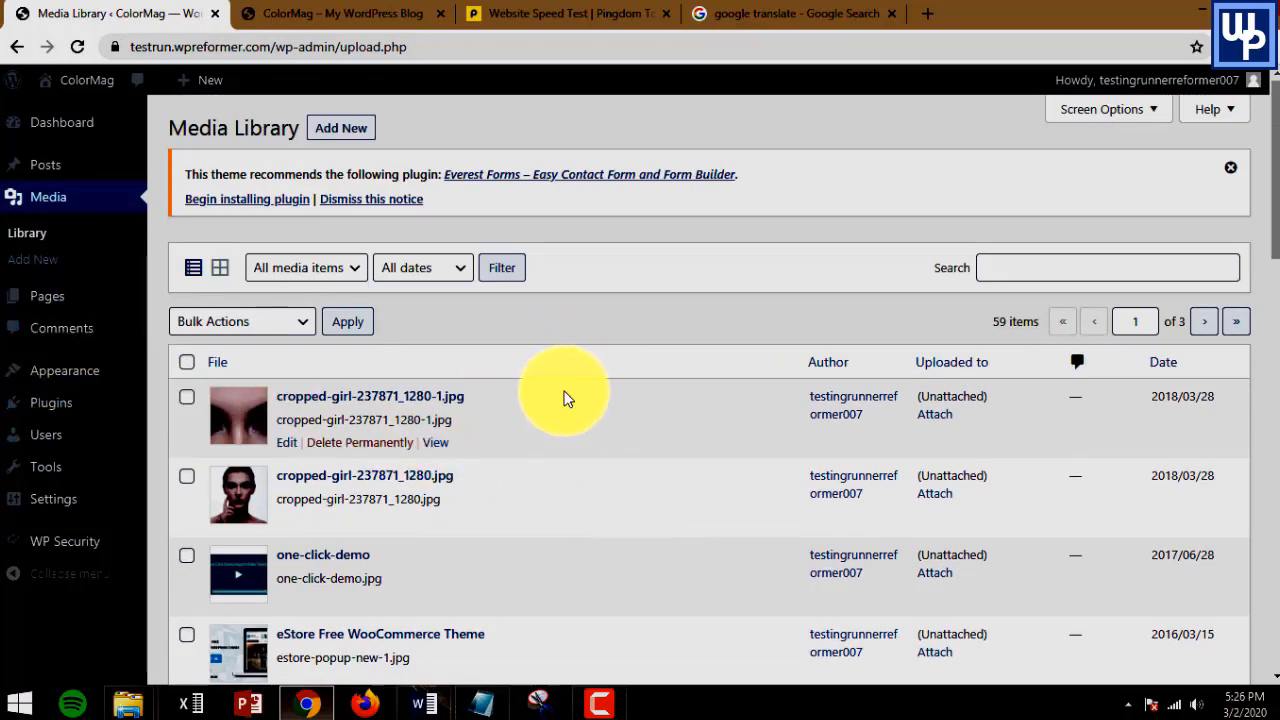
pyautogui.scroll(3)
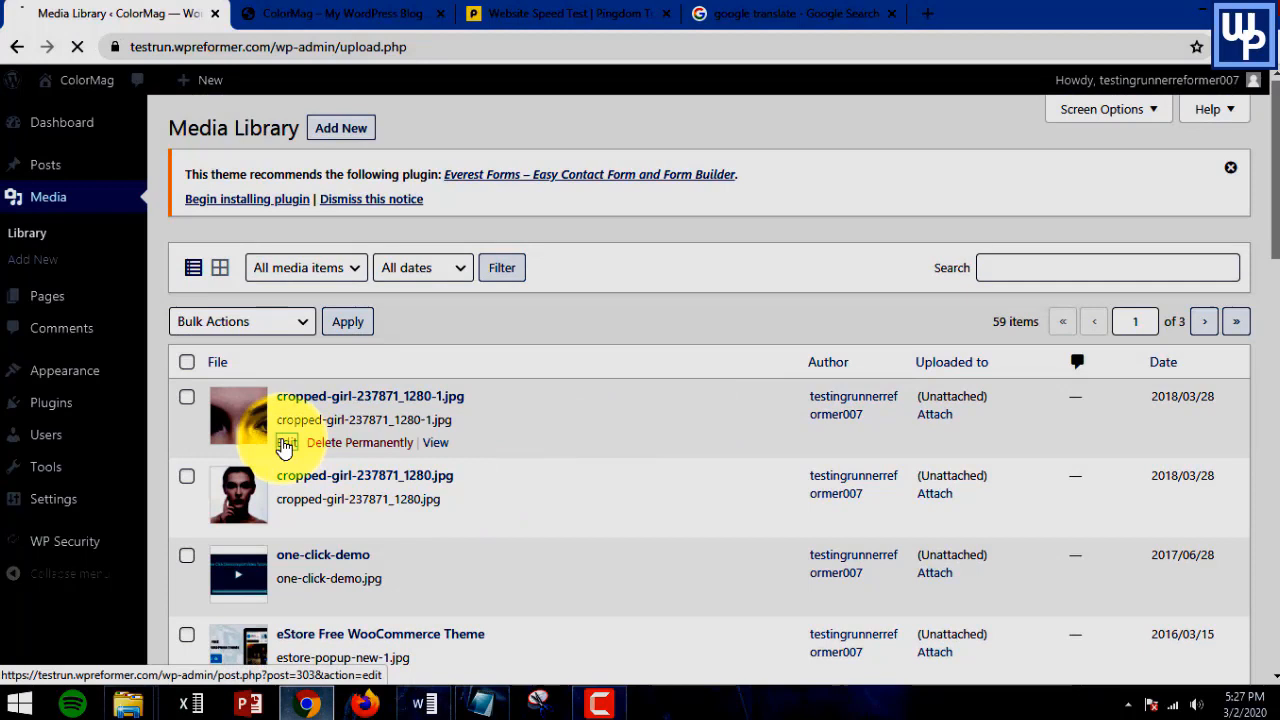
pyautogui.click(287, 442)
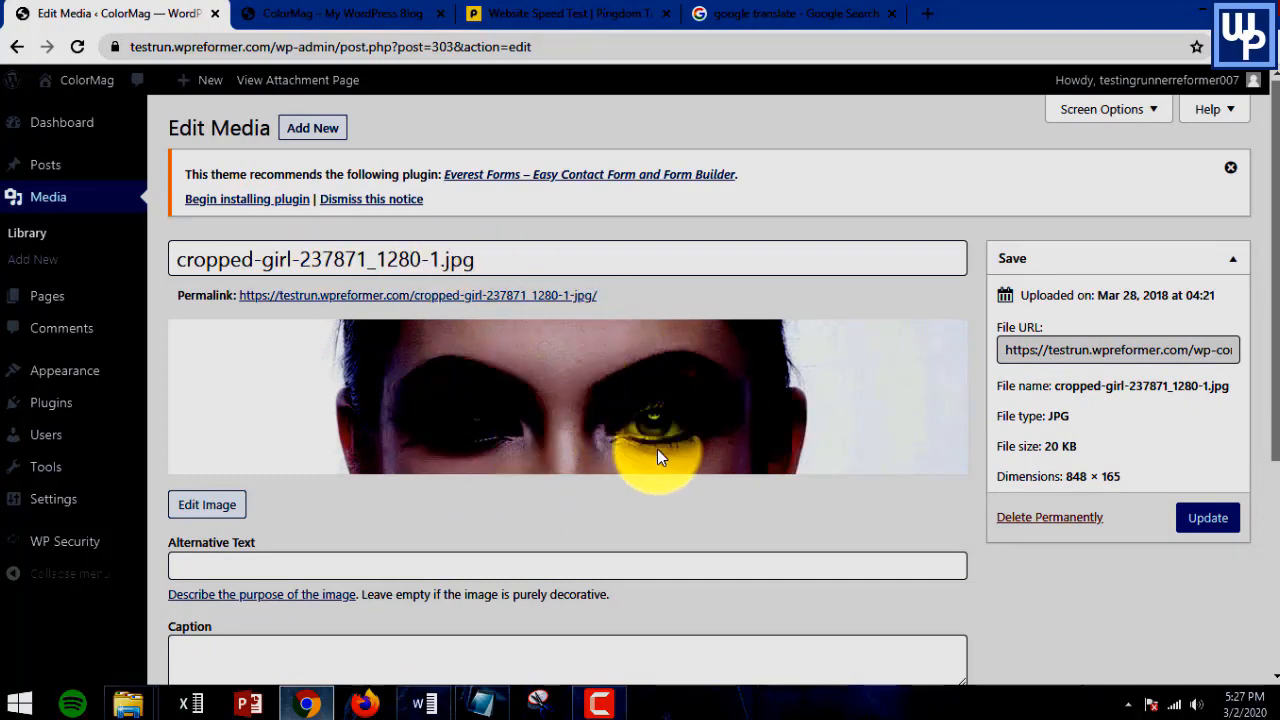
pyautogui.moveTo(635, 257)
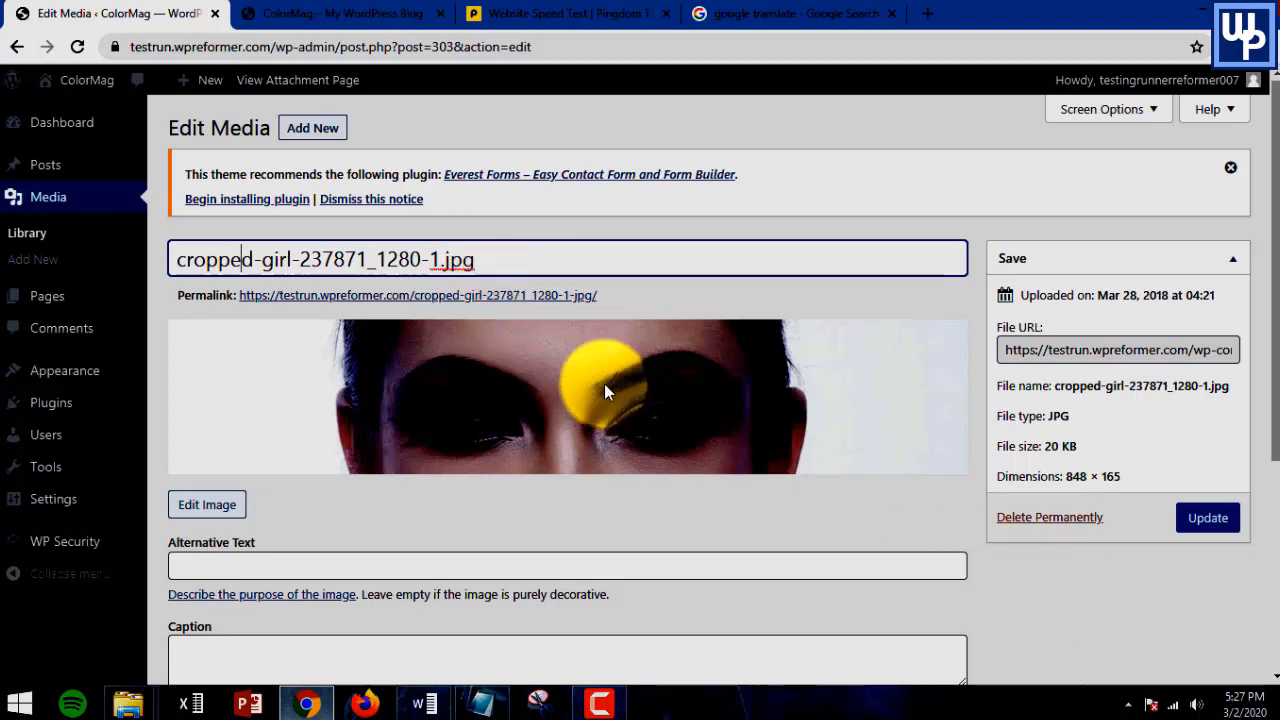
pyautogui.scroll(-3)
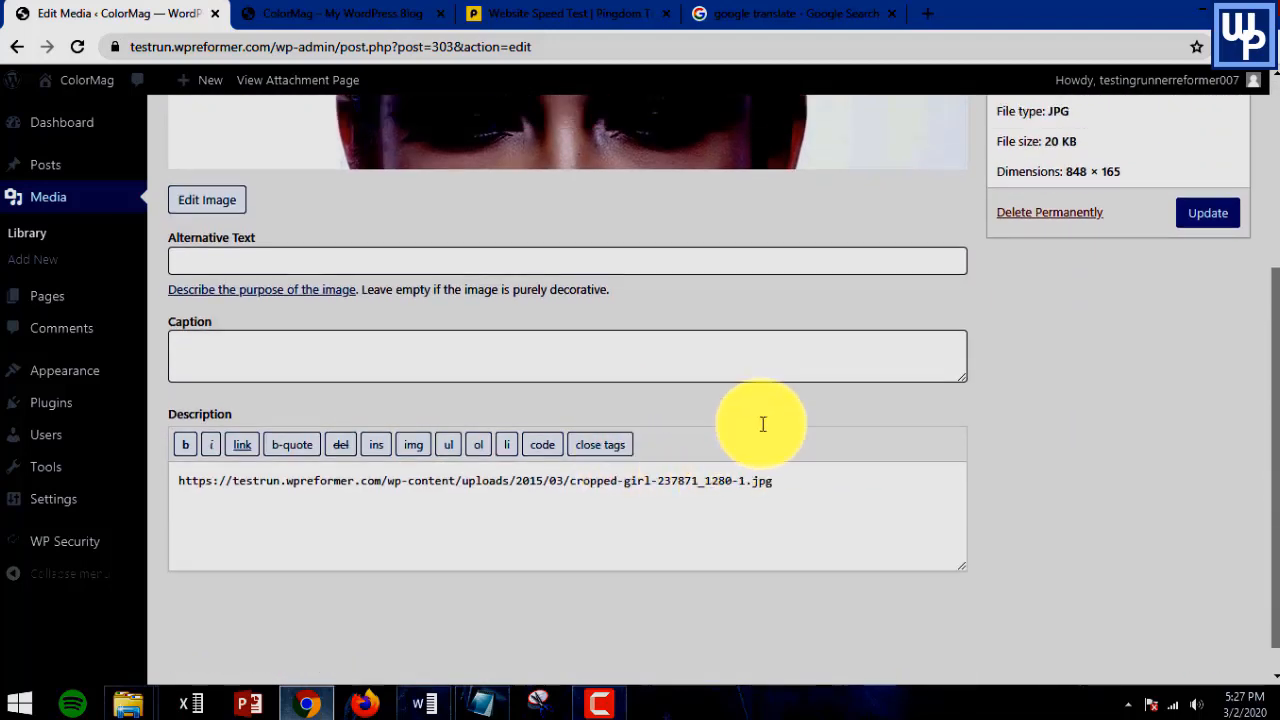
pyautogui.scroll(3)
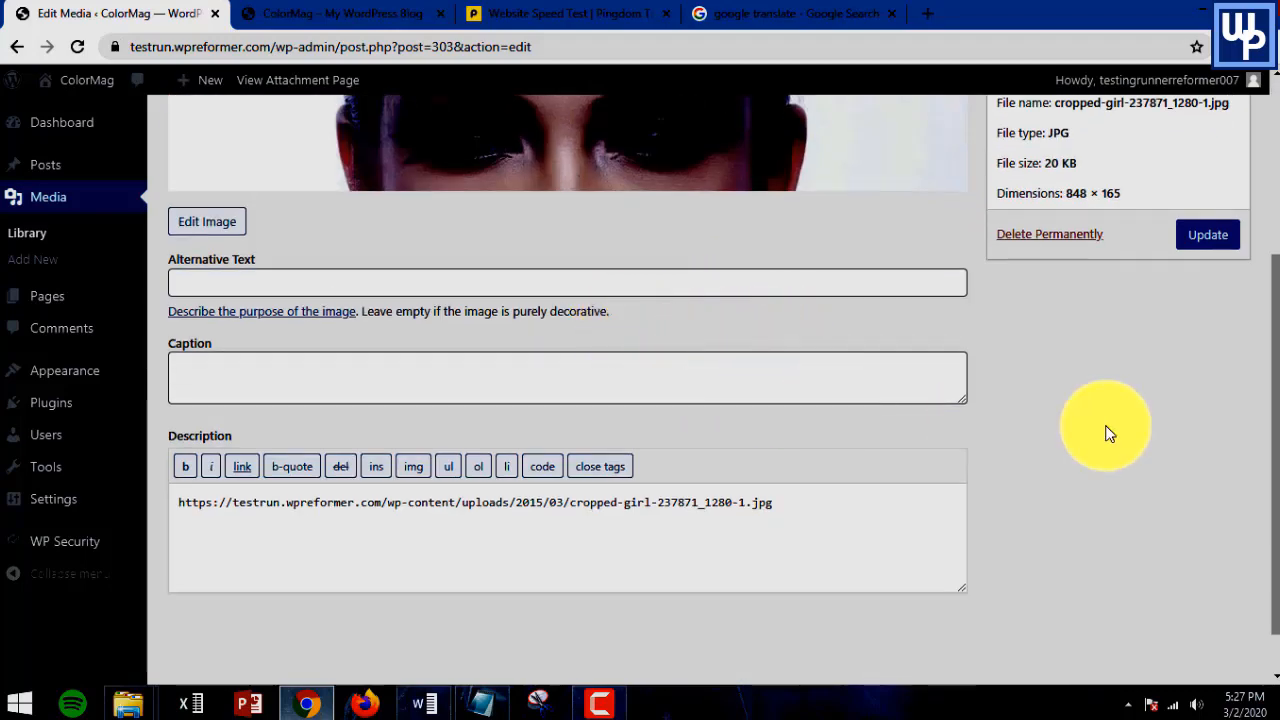
pyautogui.scroll(-3)
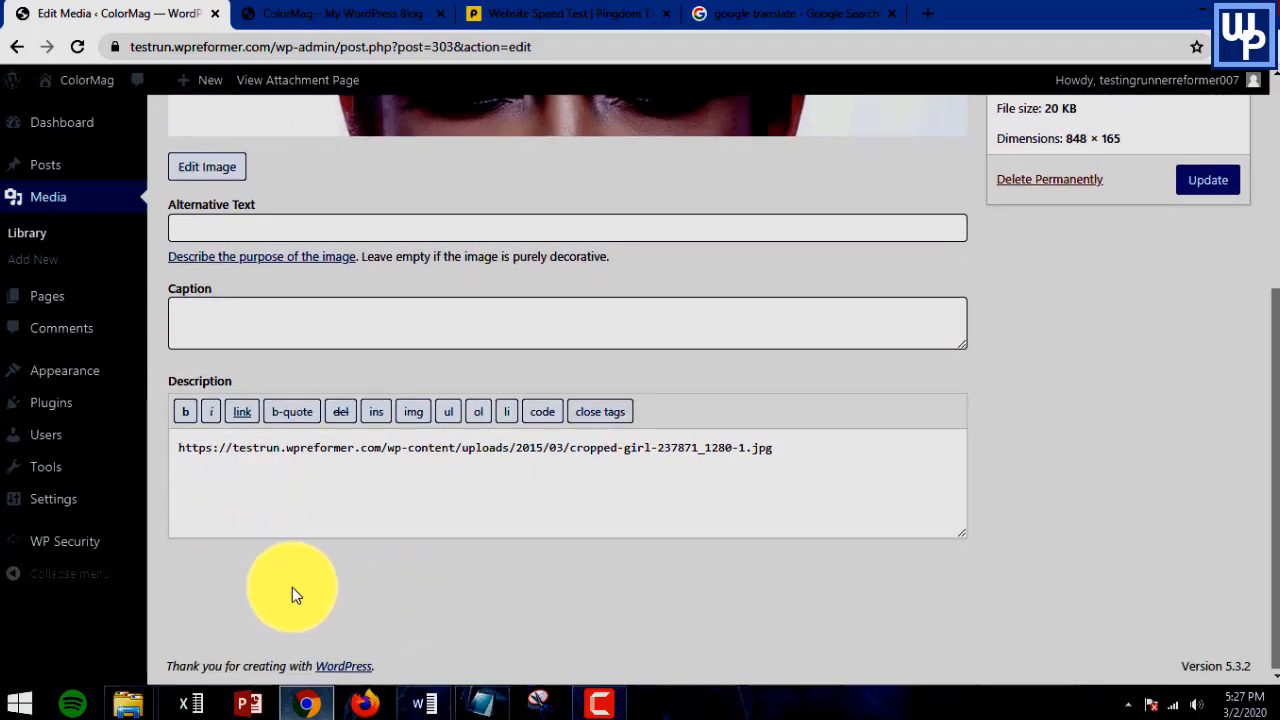
pyautogui.moveTo(332, 578)
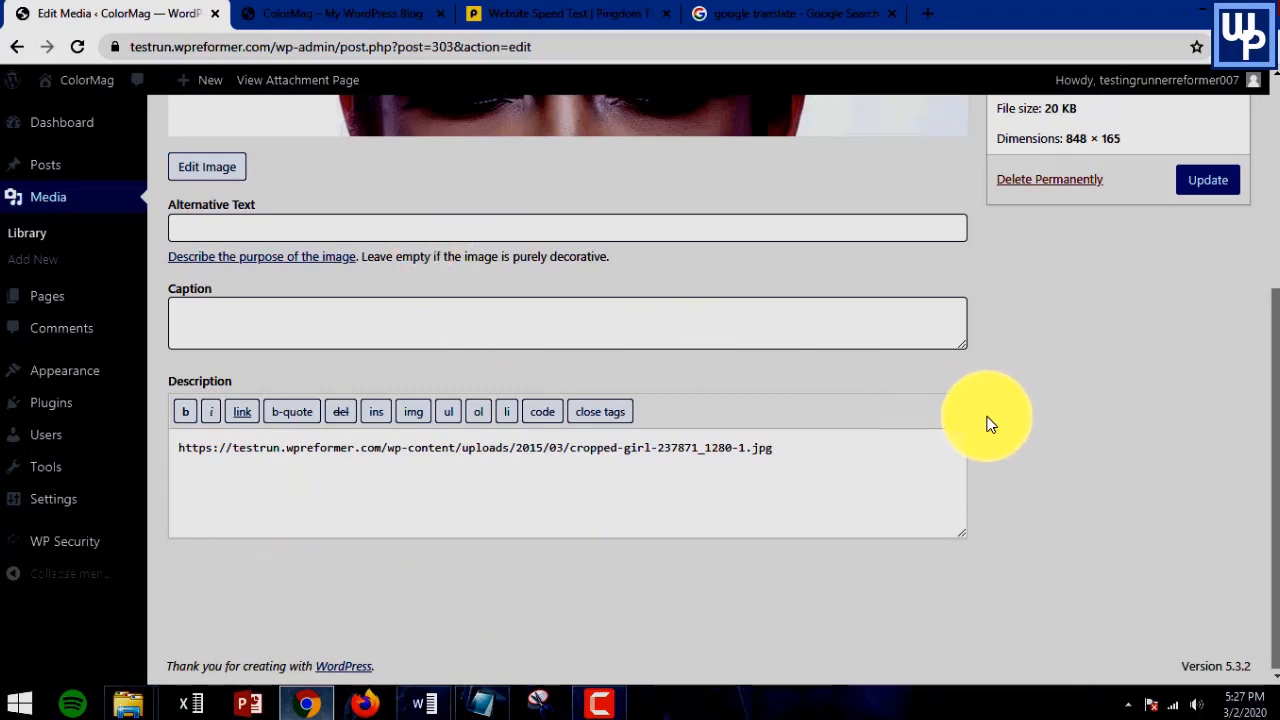
pyautogui.scroll(3)
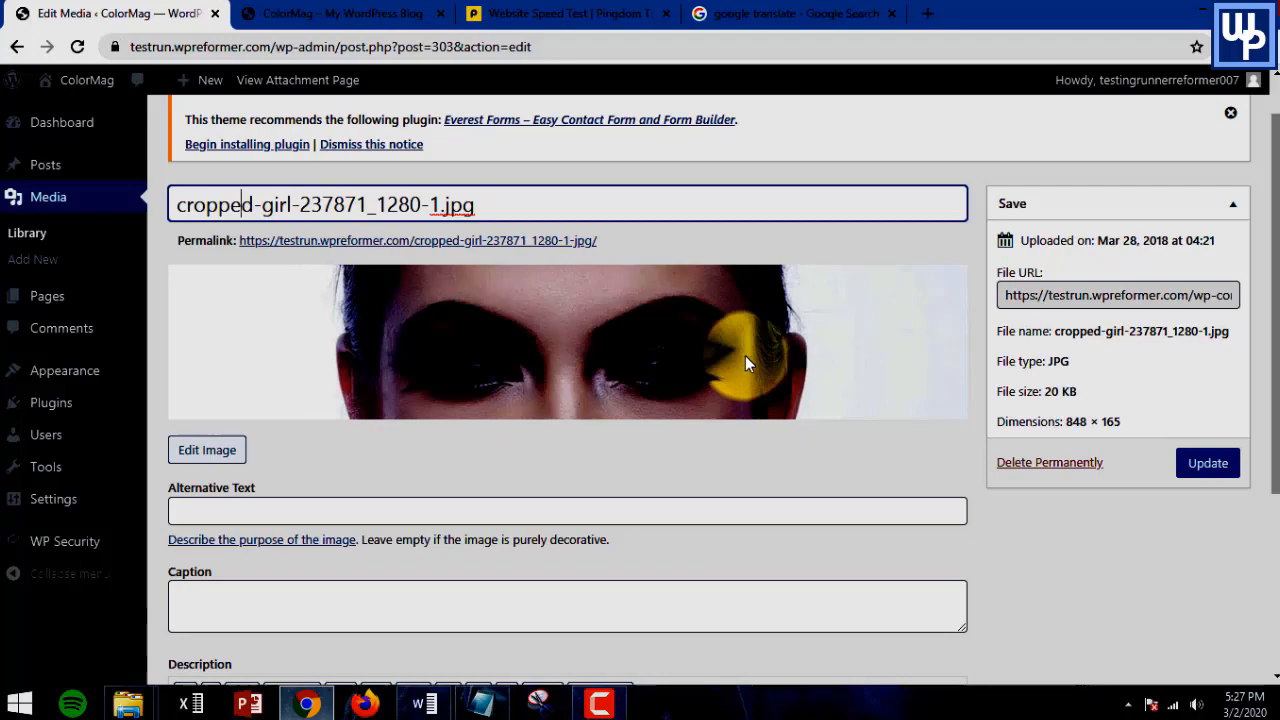
pyautogui.moveTo(885, 328)
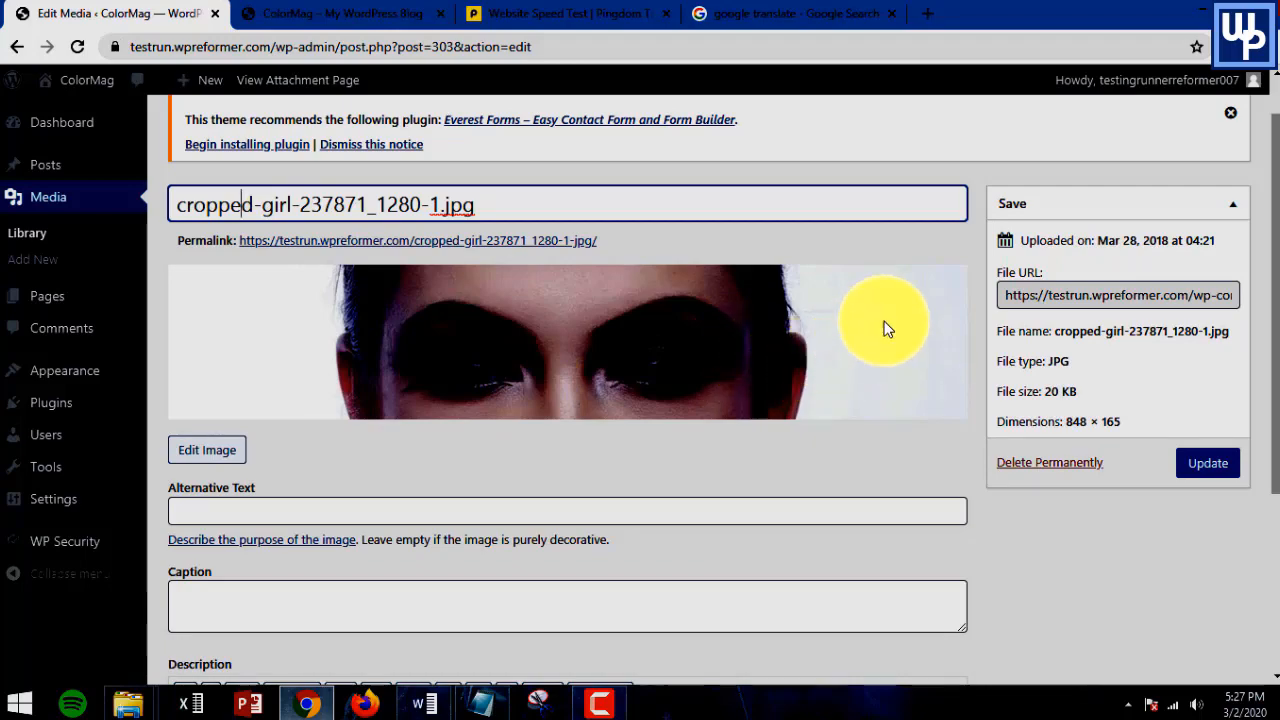
pyautogui.scroll(-3)
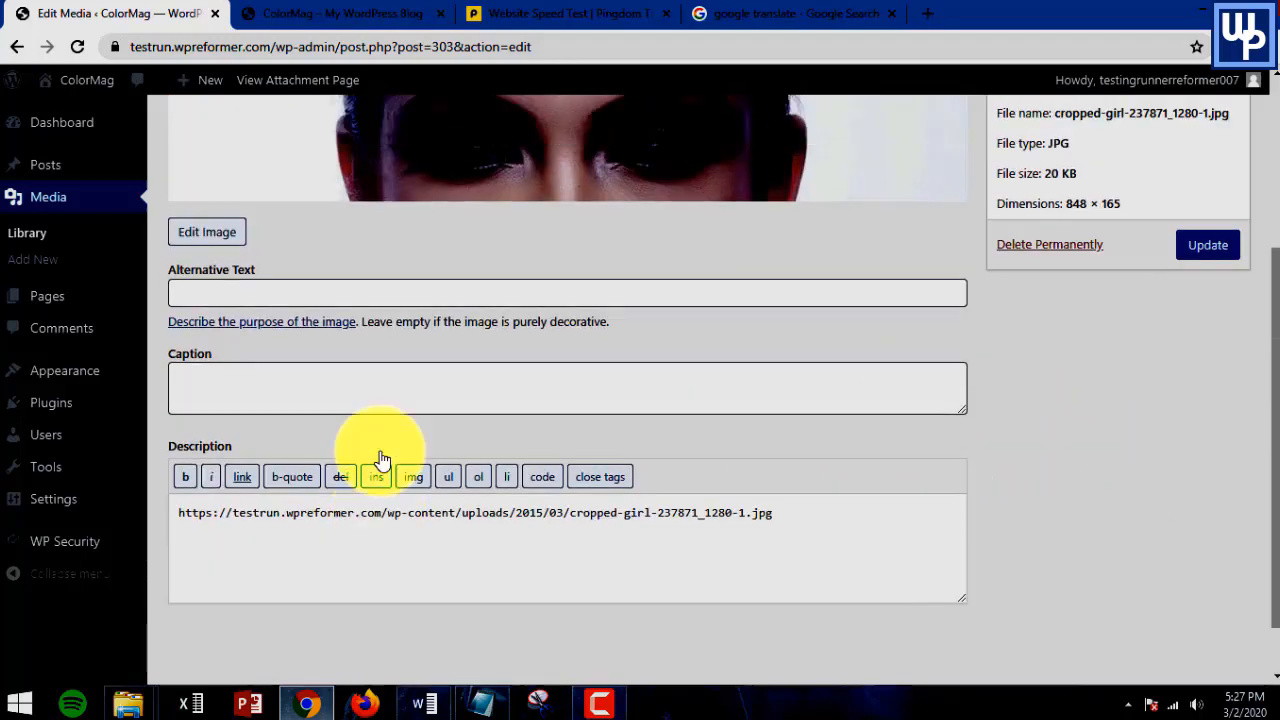
pyautogui.scroll(-3)
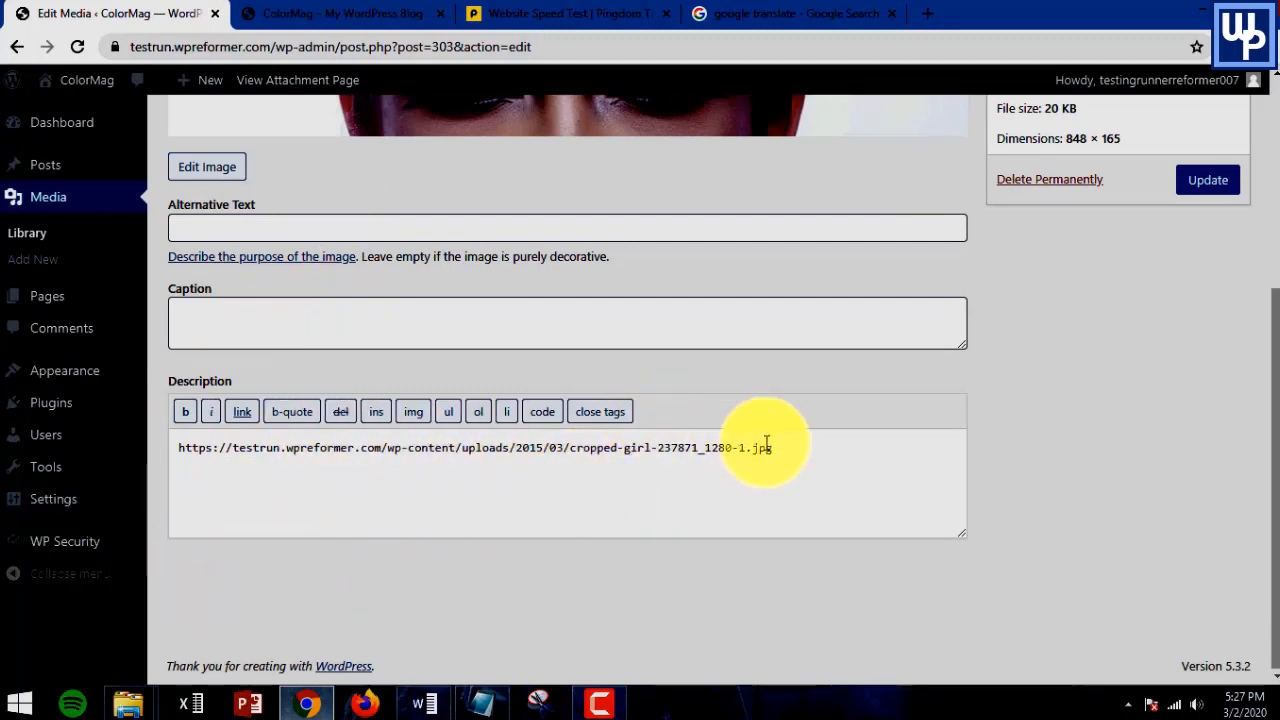
pyautogui.click(490, 322)
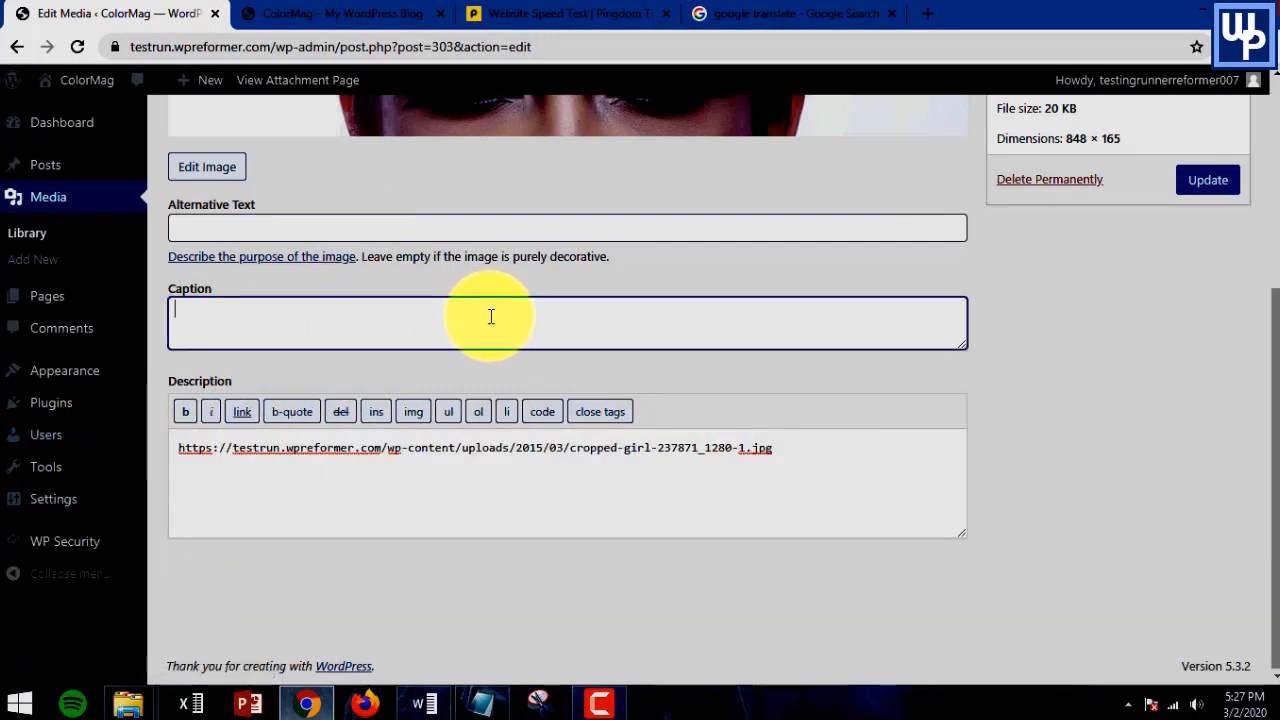
pyautogui.scroll(3)
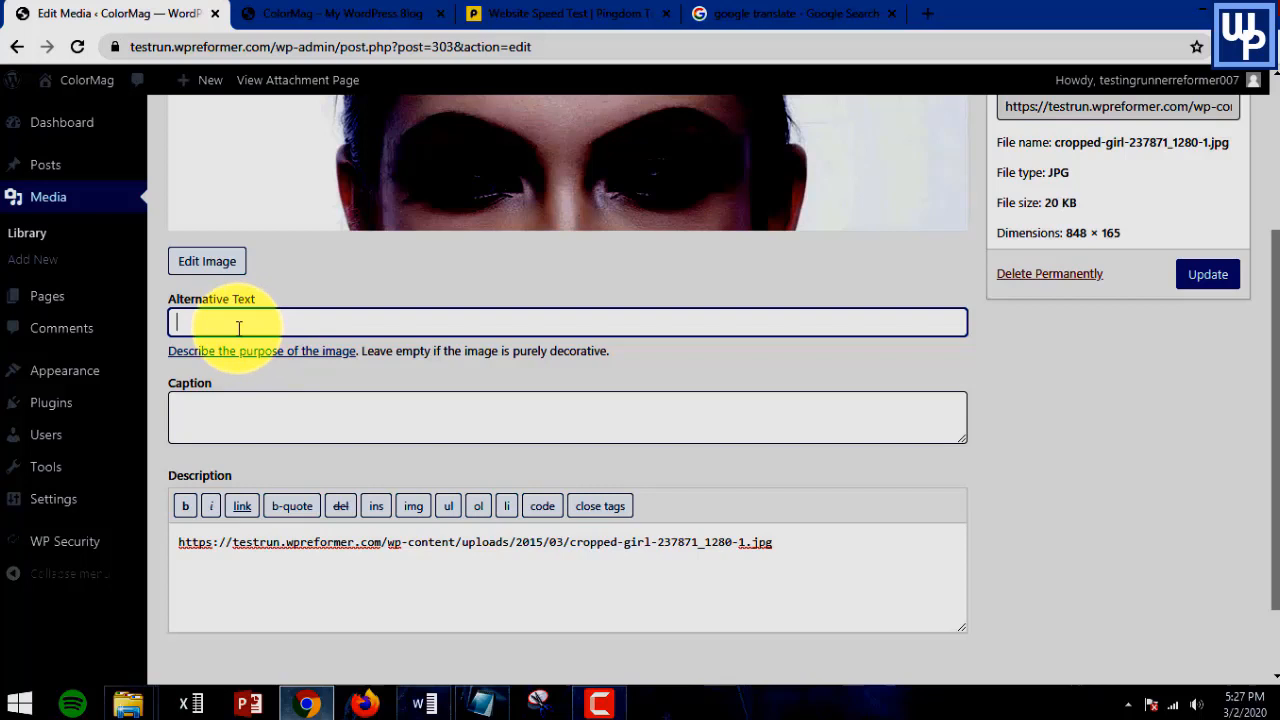
pyautogui.moveTo(290, 334)
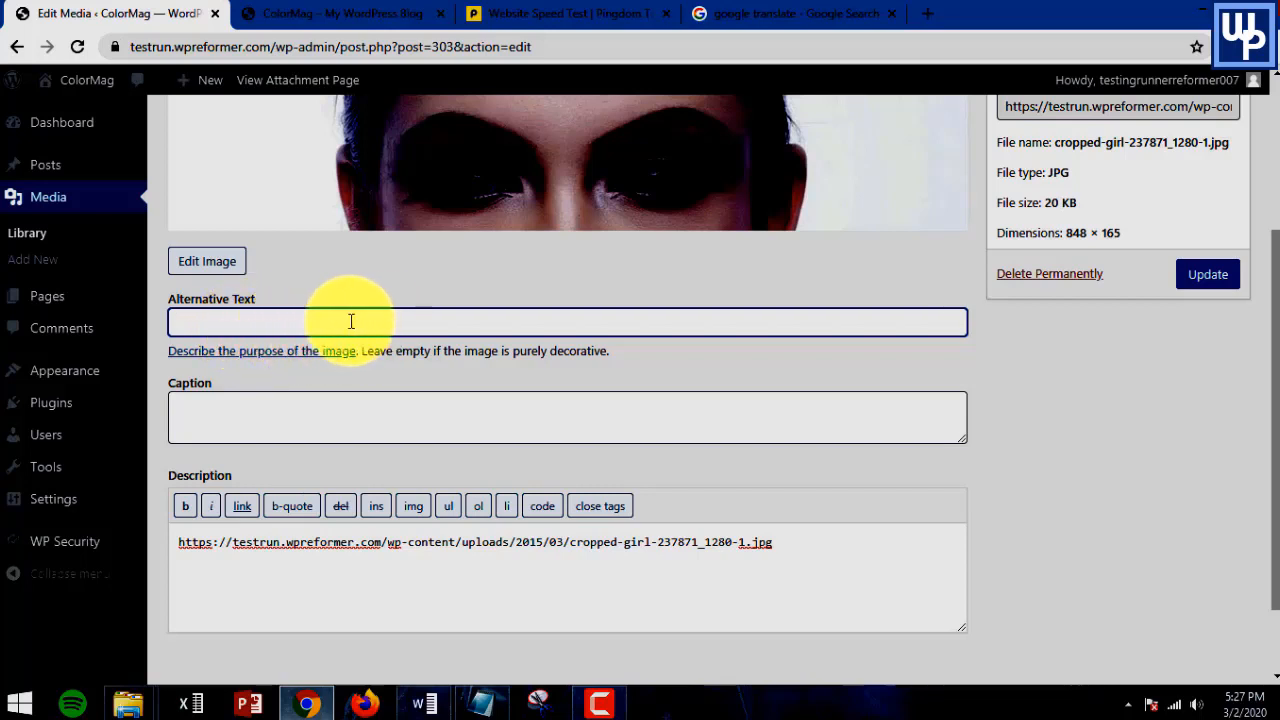
pyautogui.scroll(3)
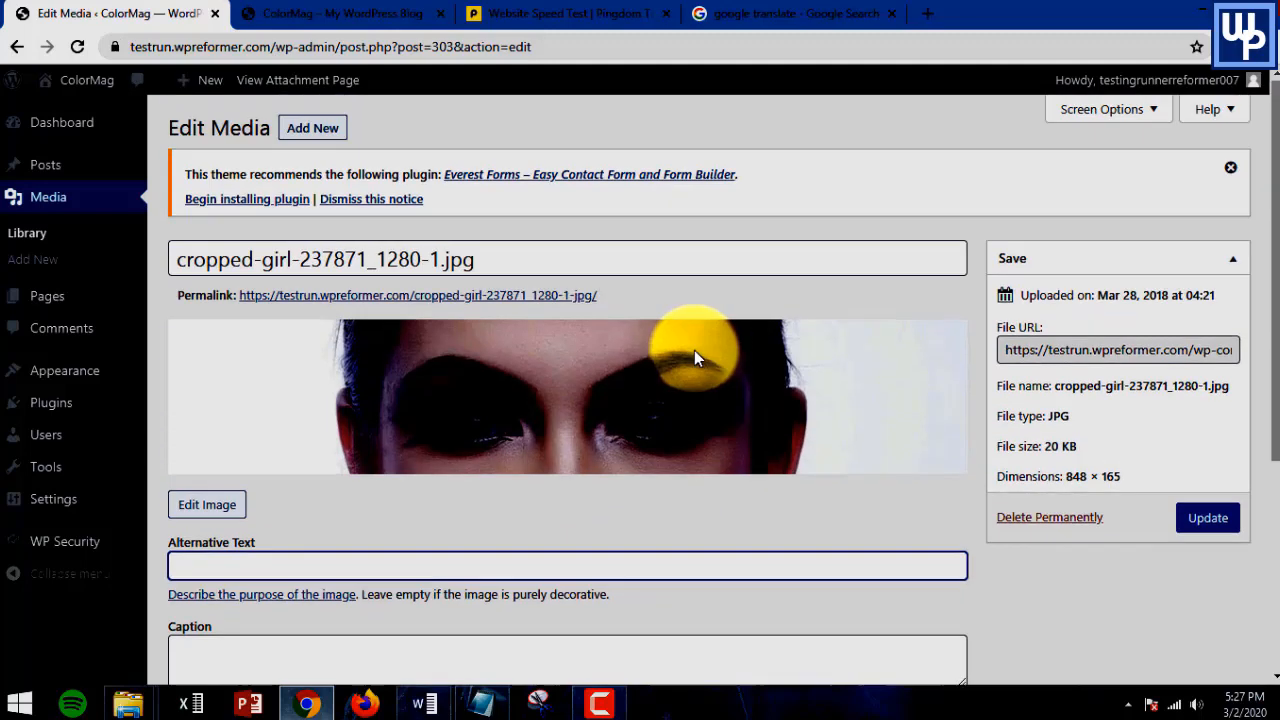
pyautogui.moveTo(905, 328)
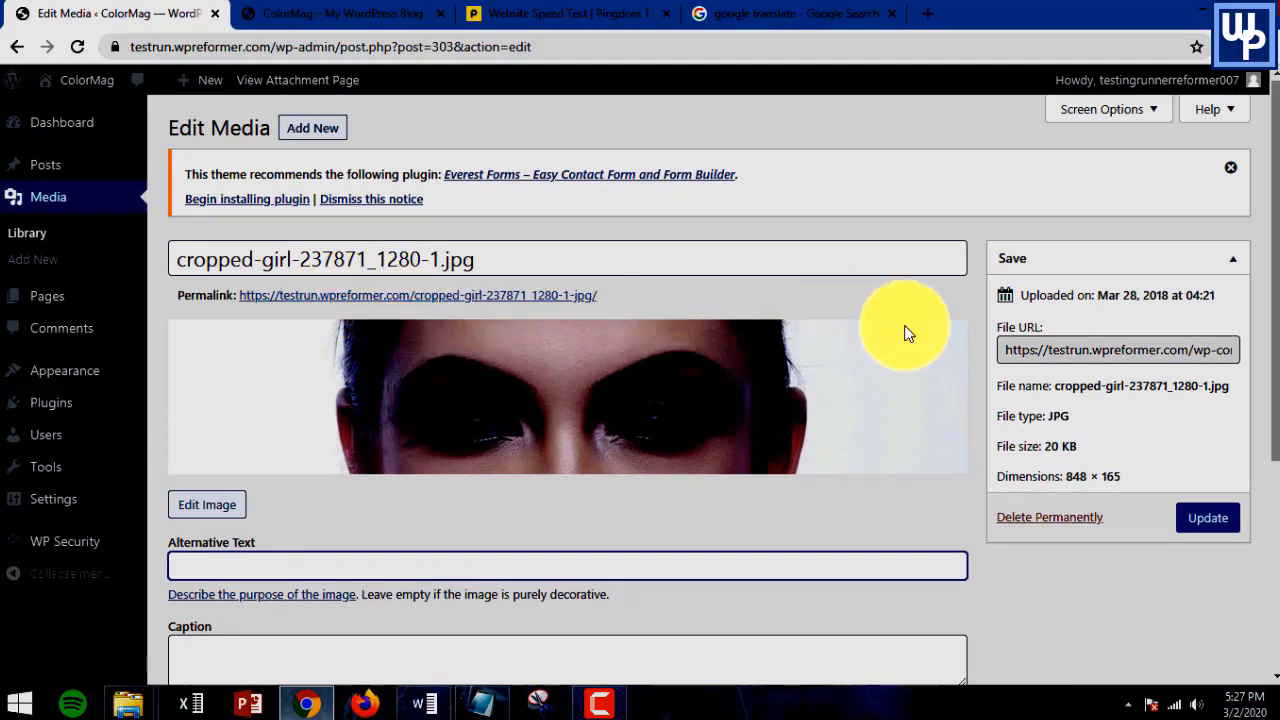
pyautogui.moveTo(51, 402)
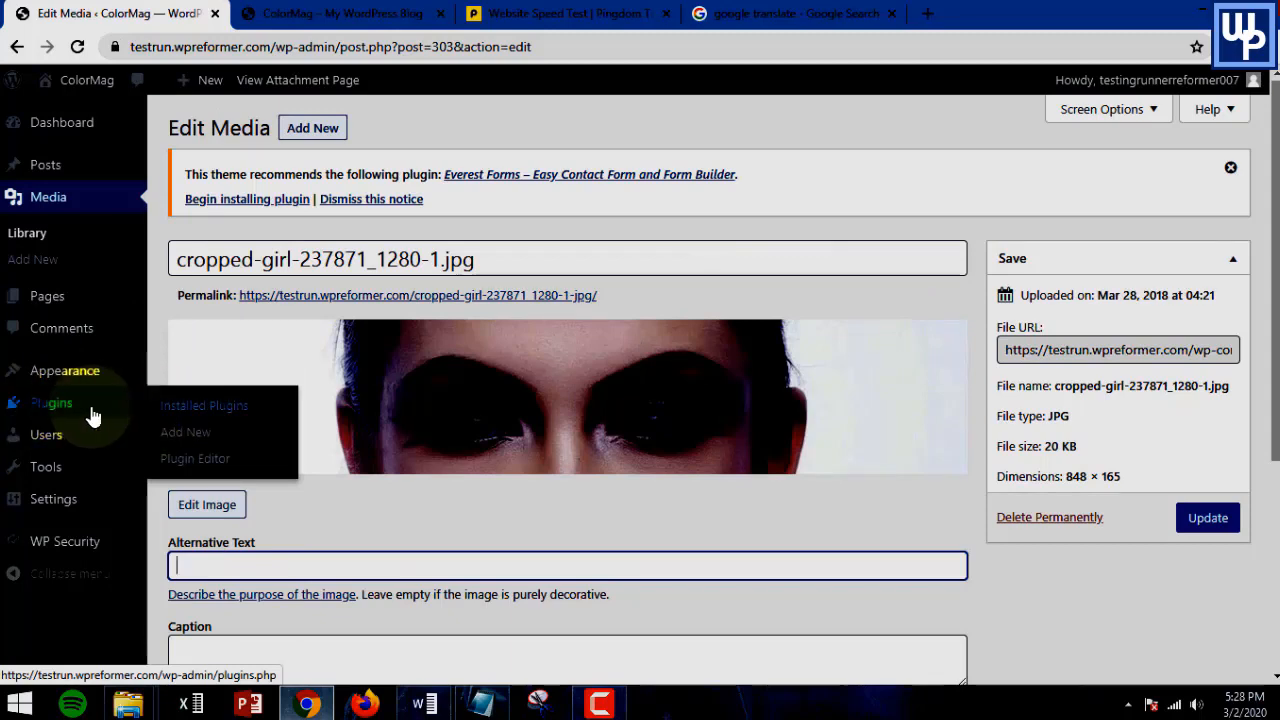
pyautogui.moveTo(183, 413)
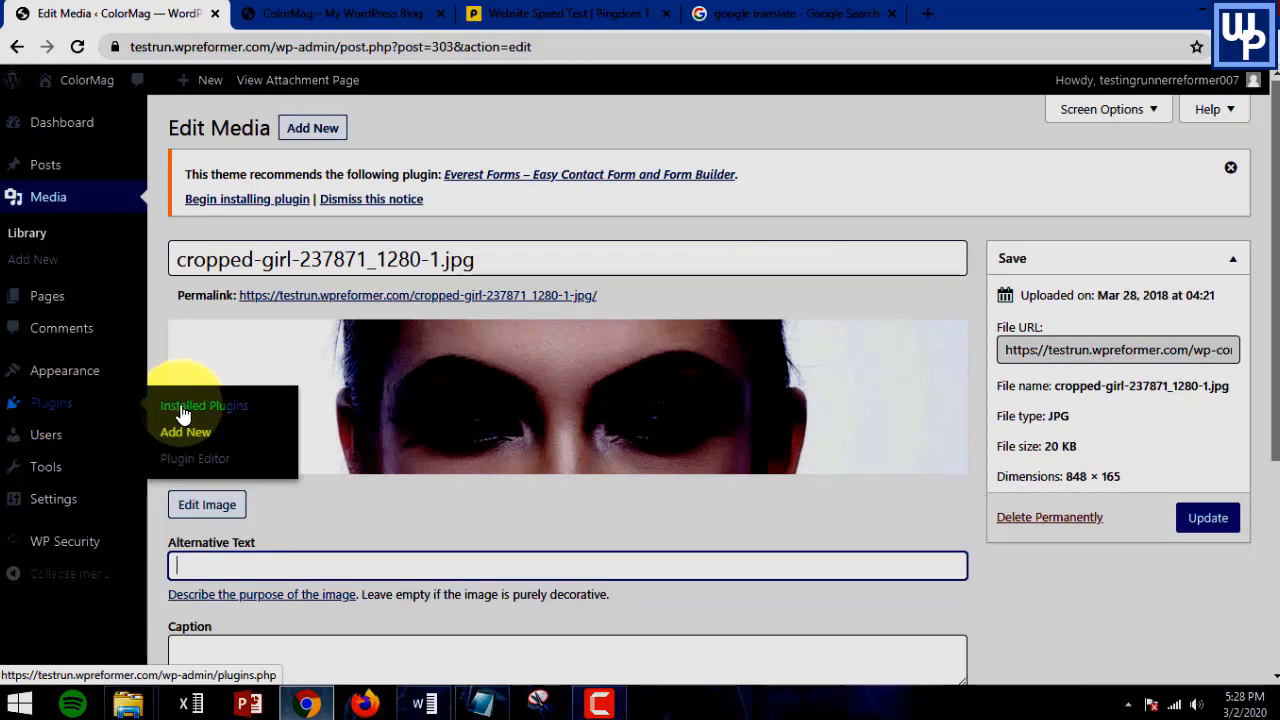
pyautogui.moveTo(185, 431)
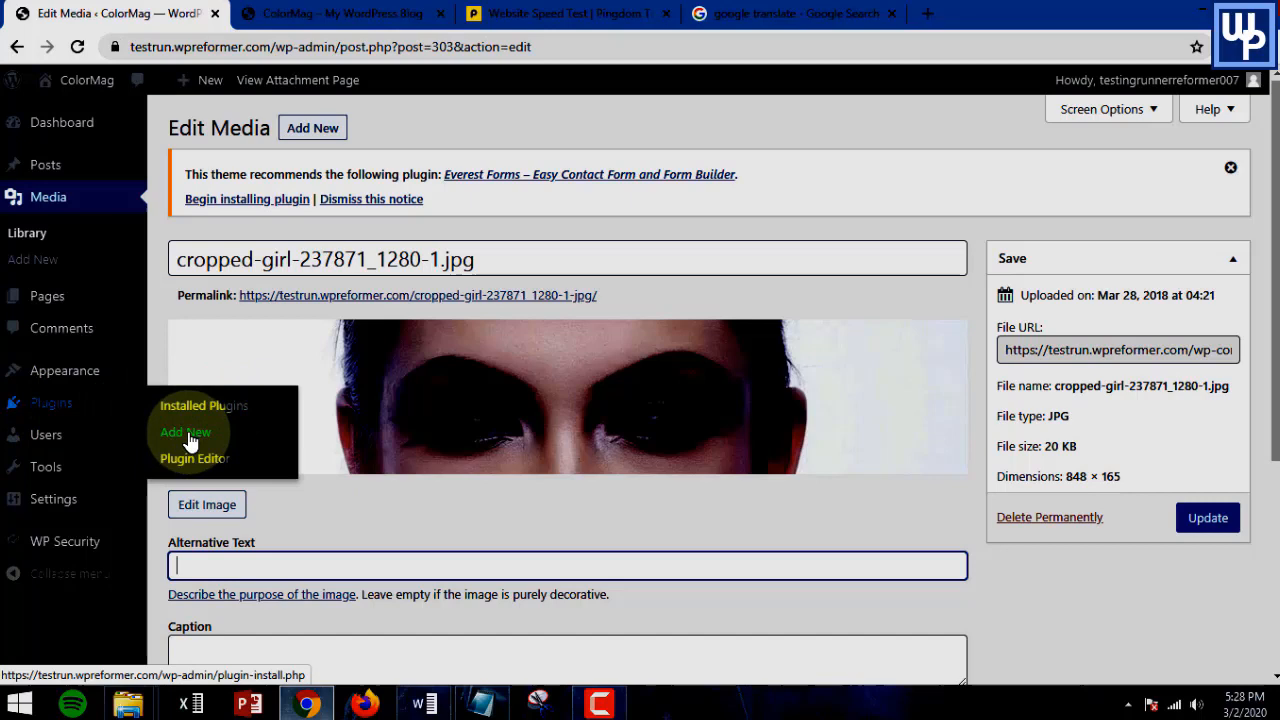
# Search the Add Plugins page for 'Phoenix Media Rename'
pyautogui.click(185, 432)
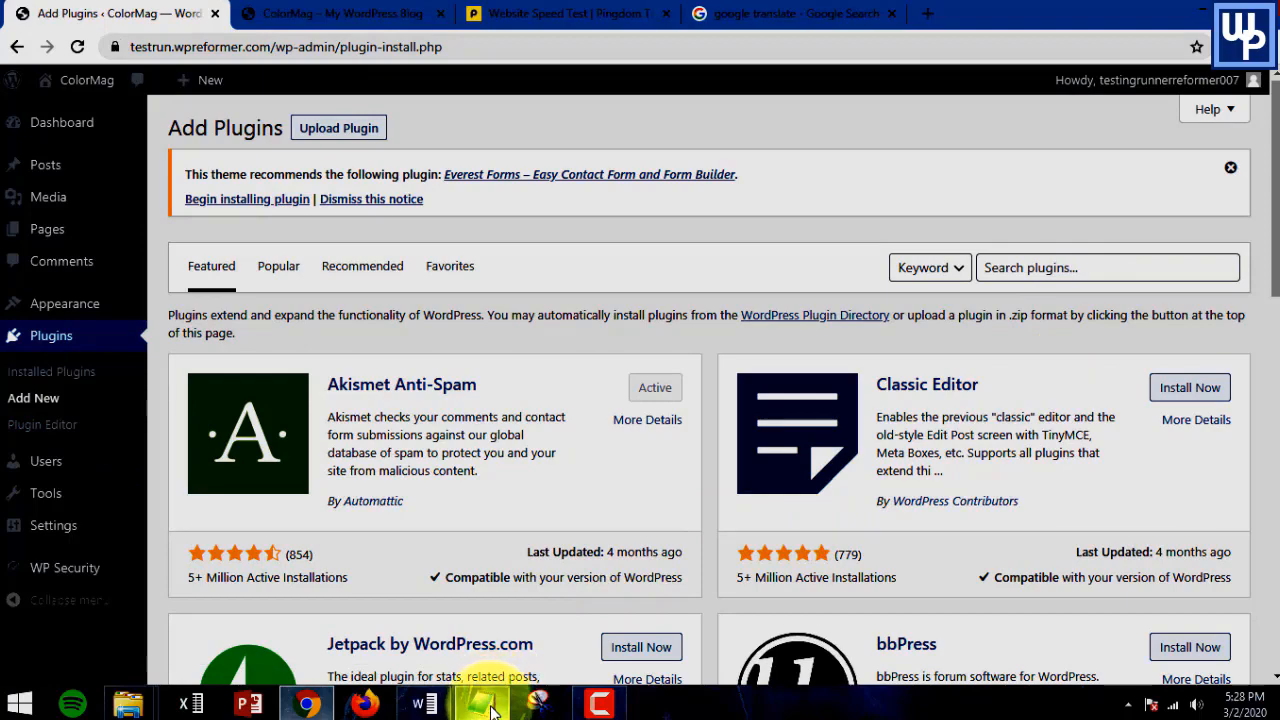
pyautogui.moveTo(485, 703)
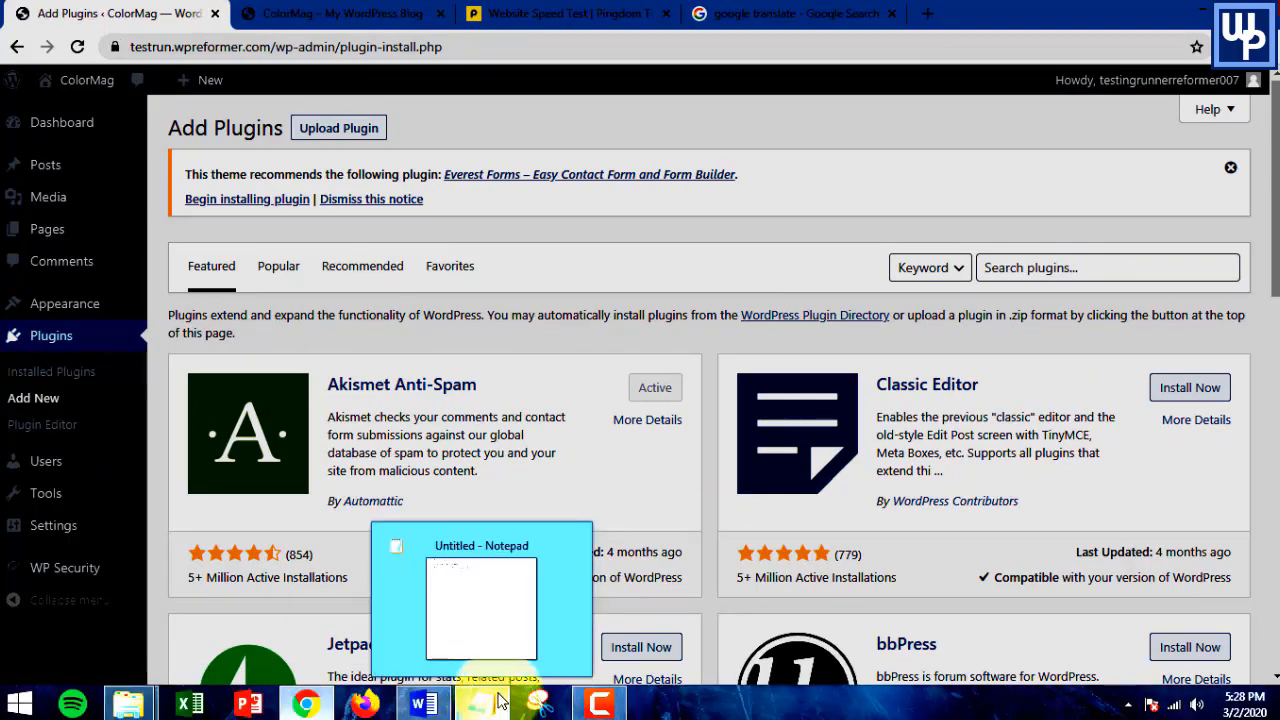
pyautogui.click(481, 595)
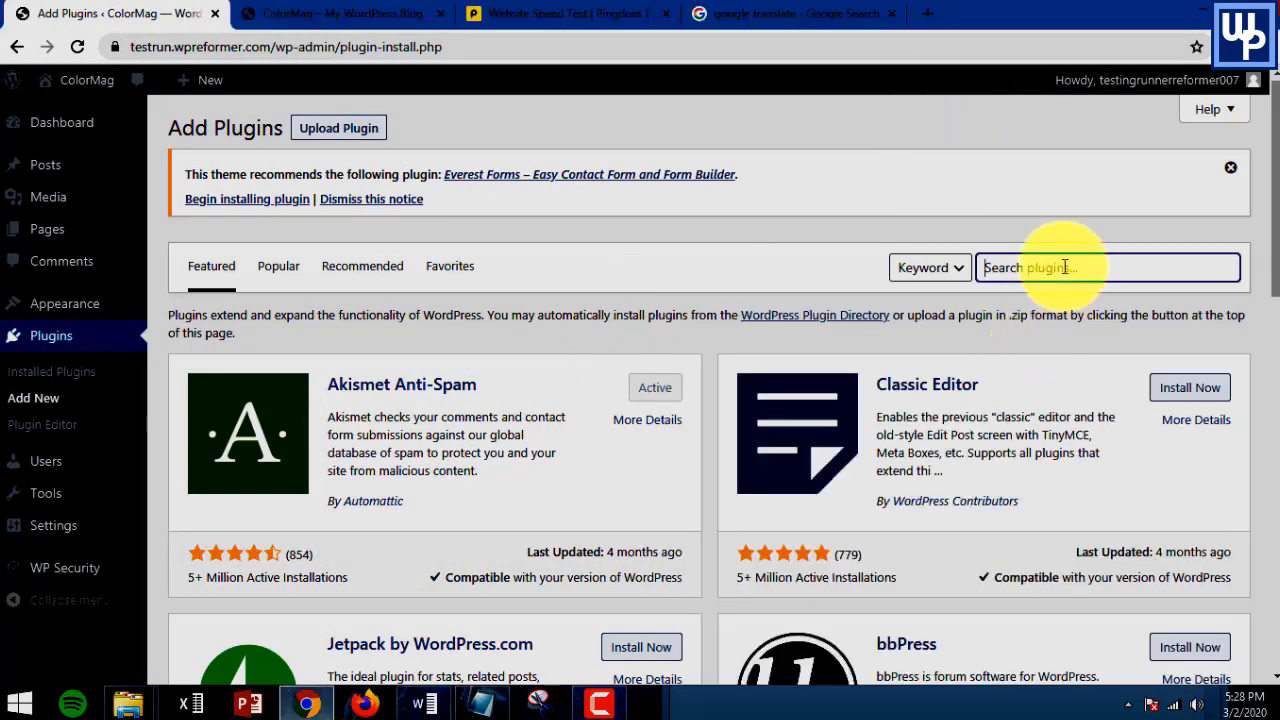
pyautogui.write('Phoenix Media Rename')
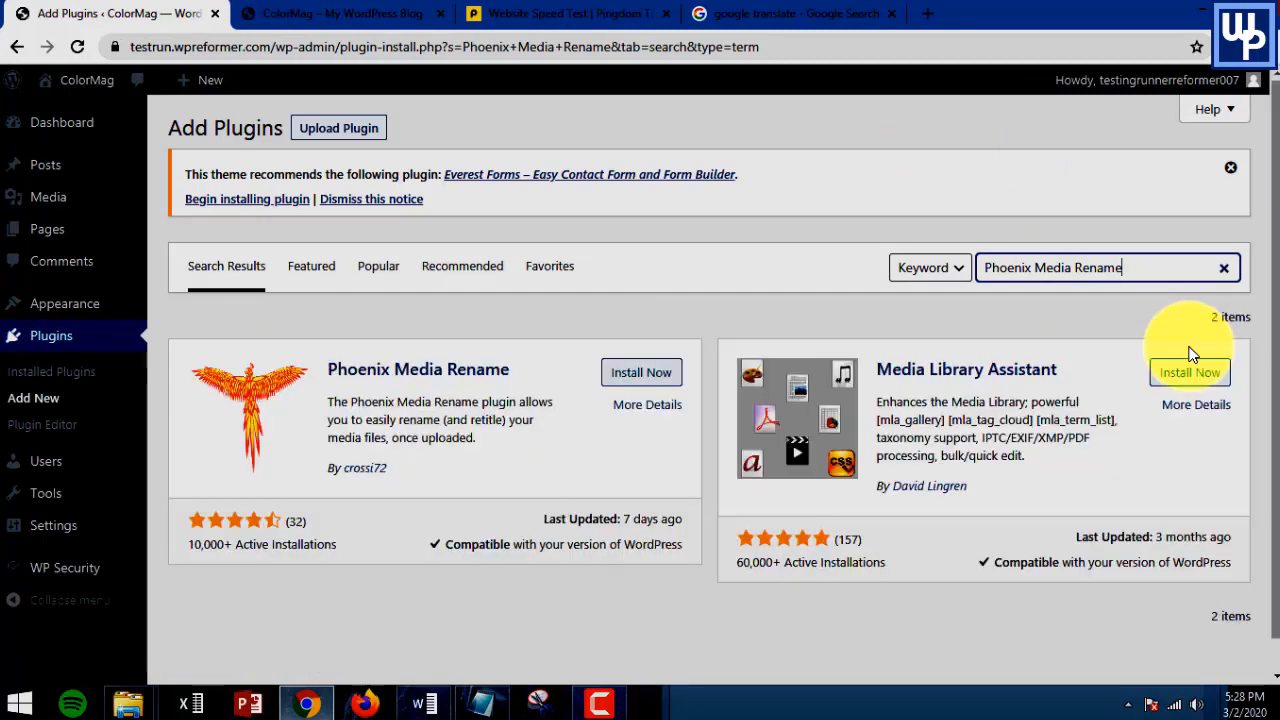
pyautogui.moveTo(405, 350)
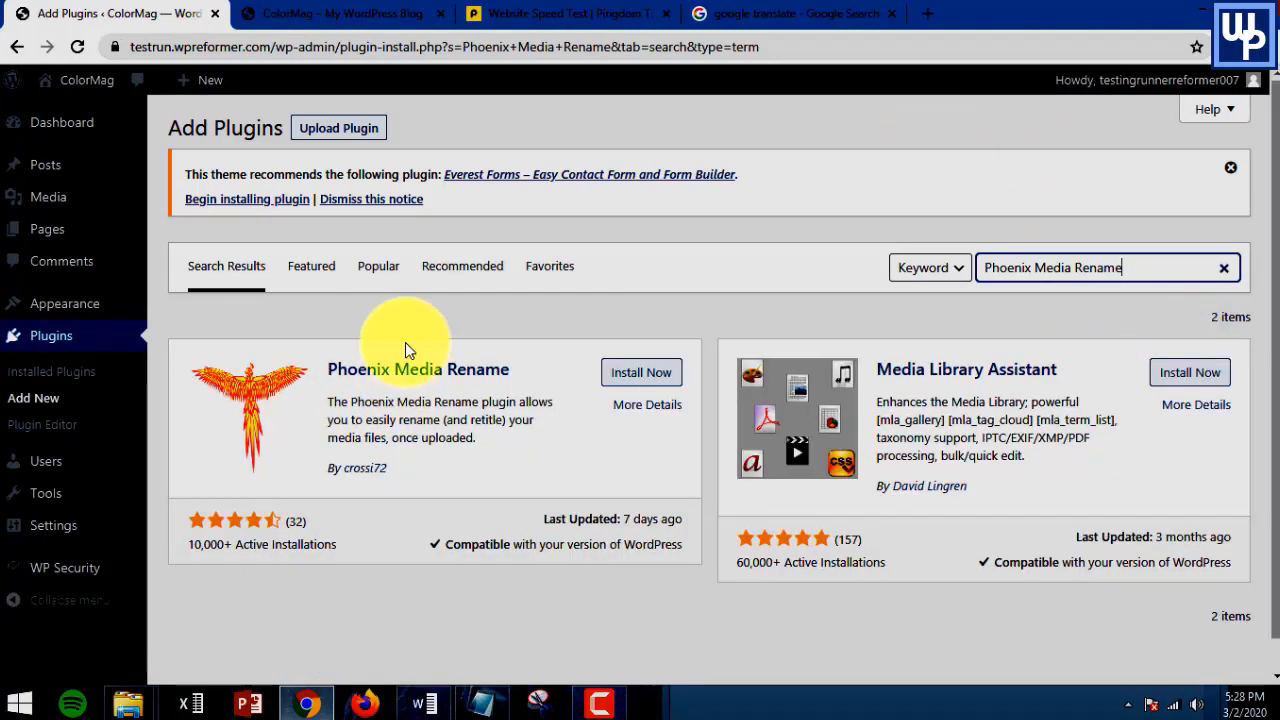
pyautogui.moveTo(208, 404)
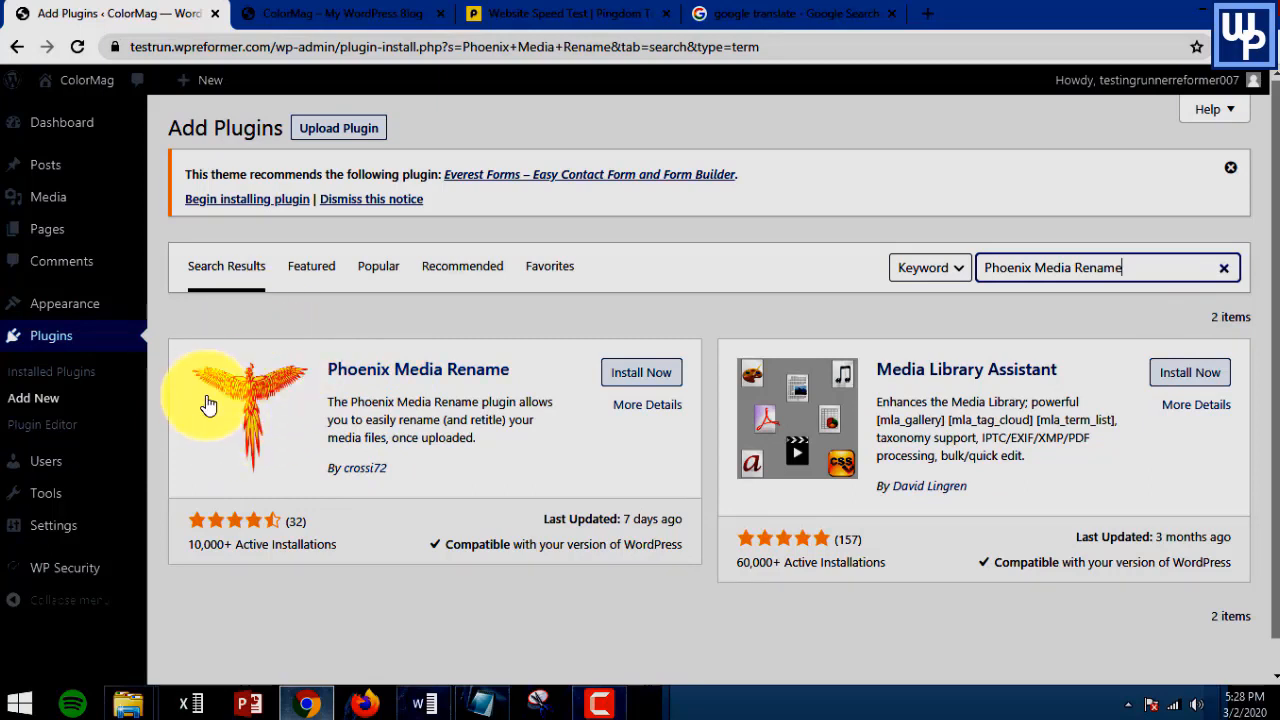
pyautogui.moveTo(258, 330)
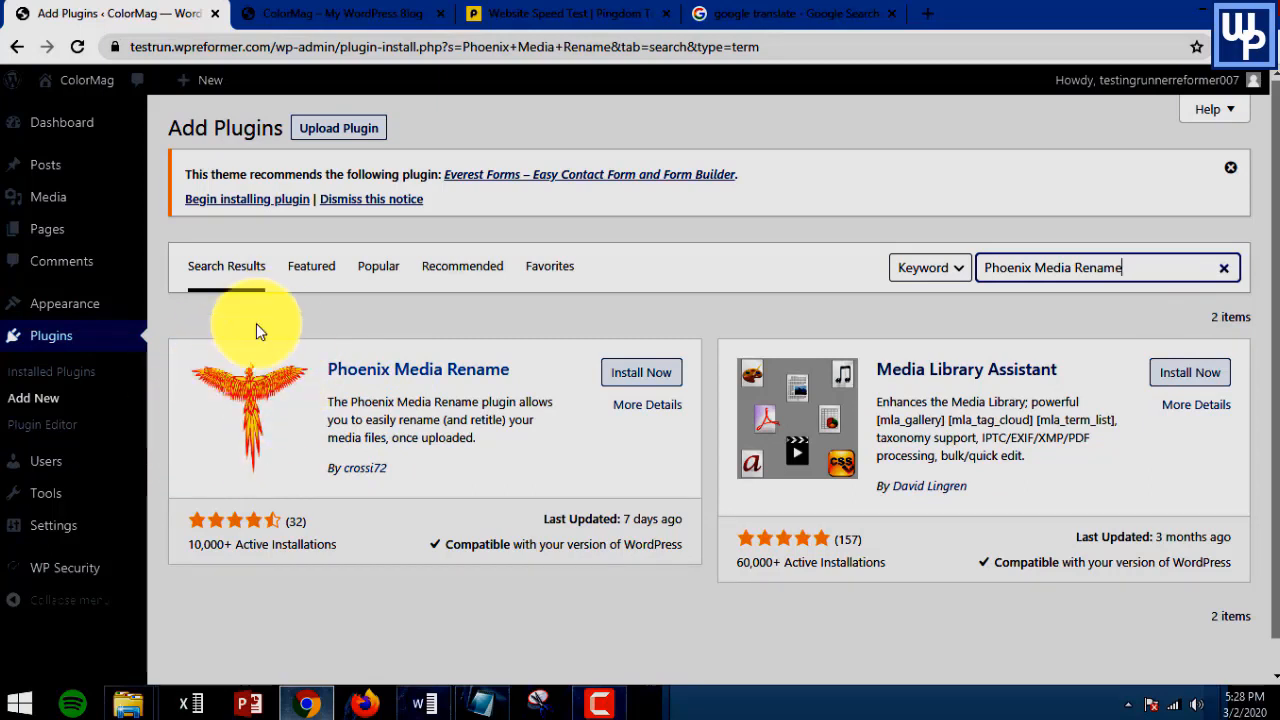
pyautogui.moveTo(641, 372)
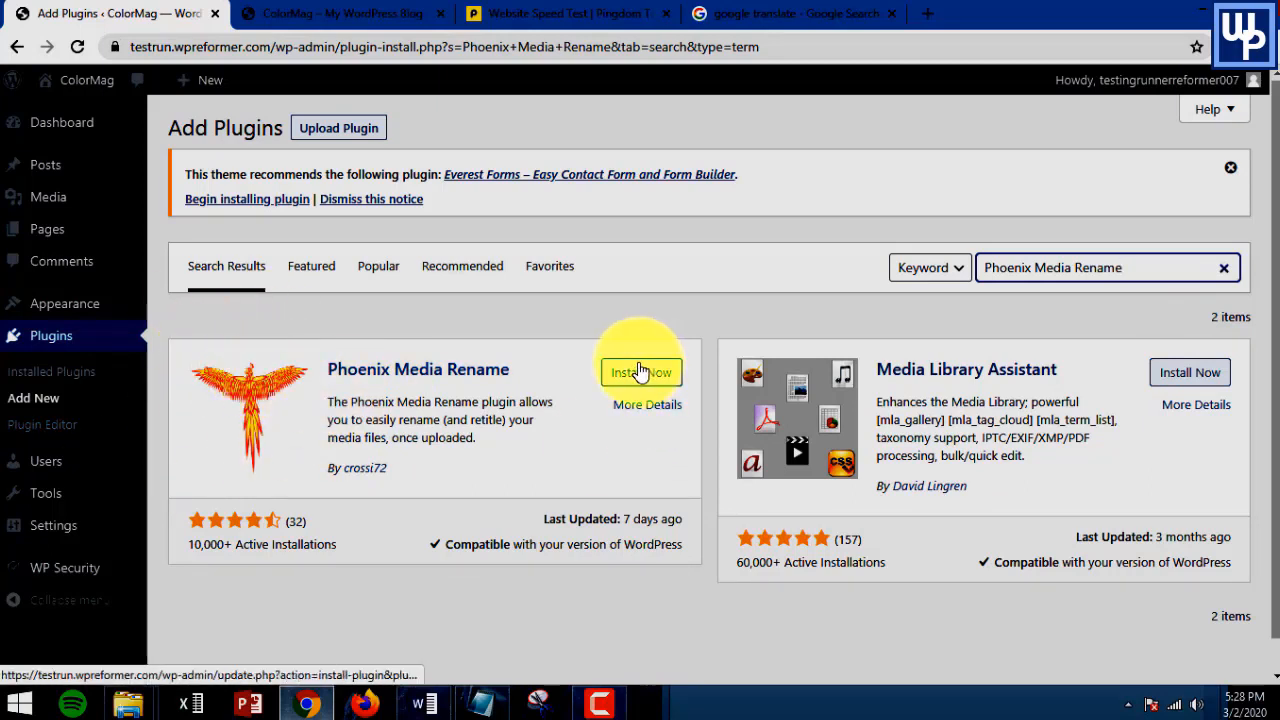
# Install Phoenix Media Rename from the search results, then activate it
pyautogui.click(640, 372)
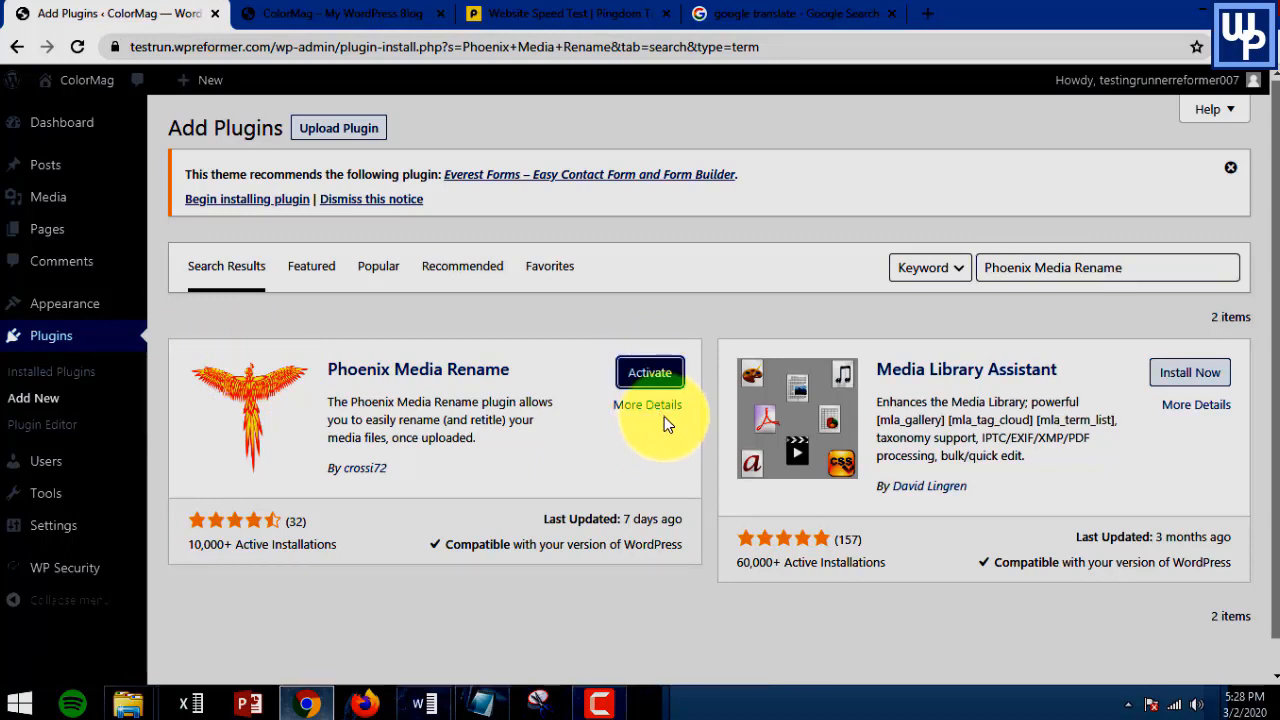
pyautogui.moveTo(650, 372)
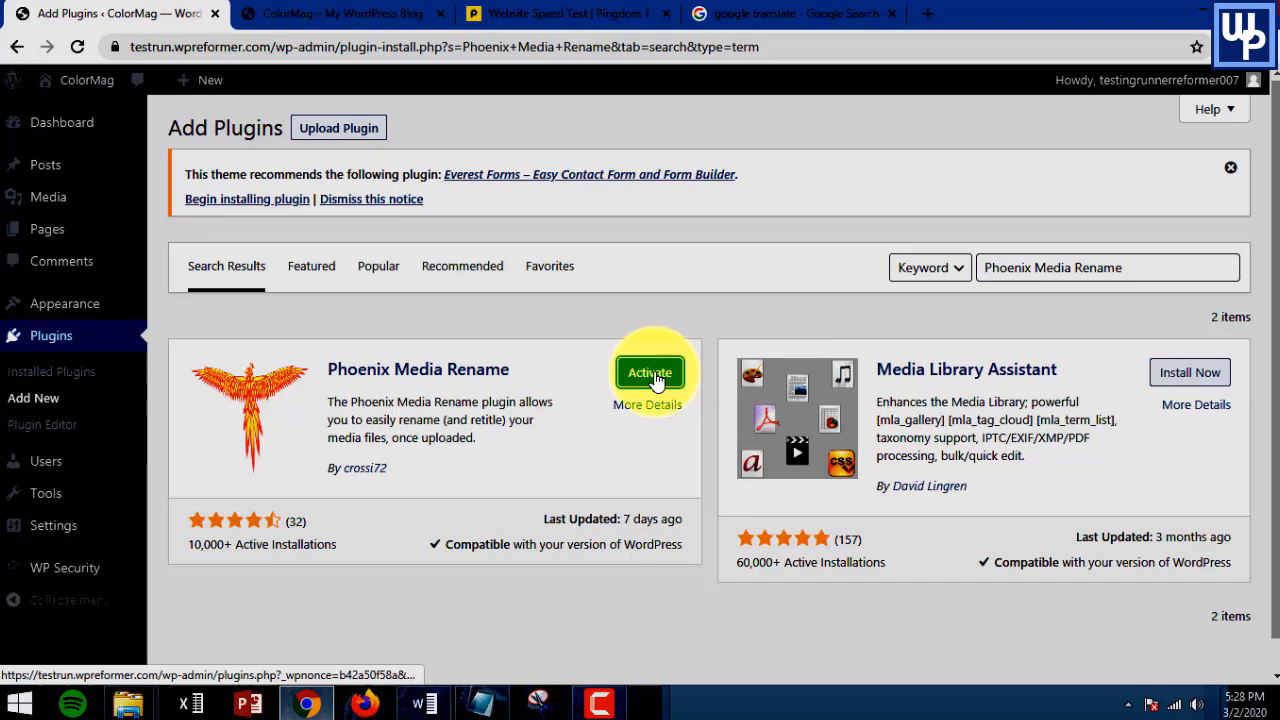
pyautogui.click(649, 372)
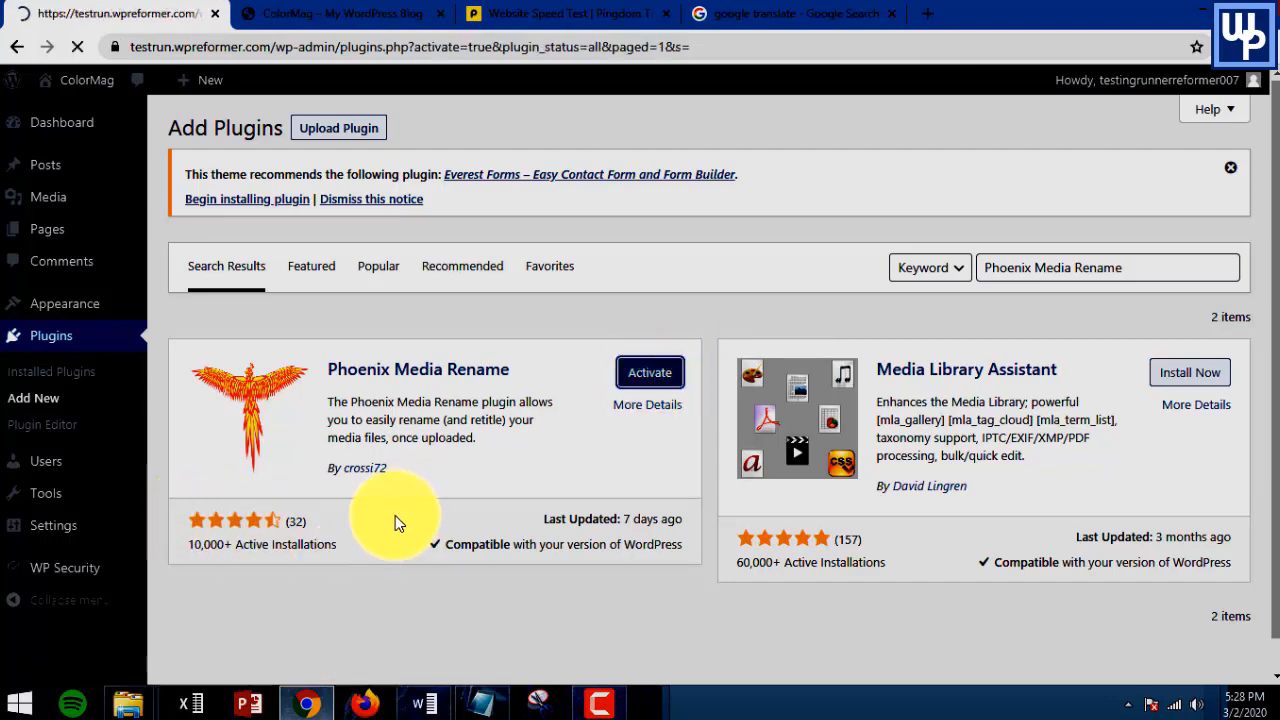
pyautogui.click(649, 372)
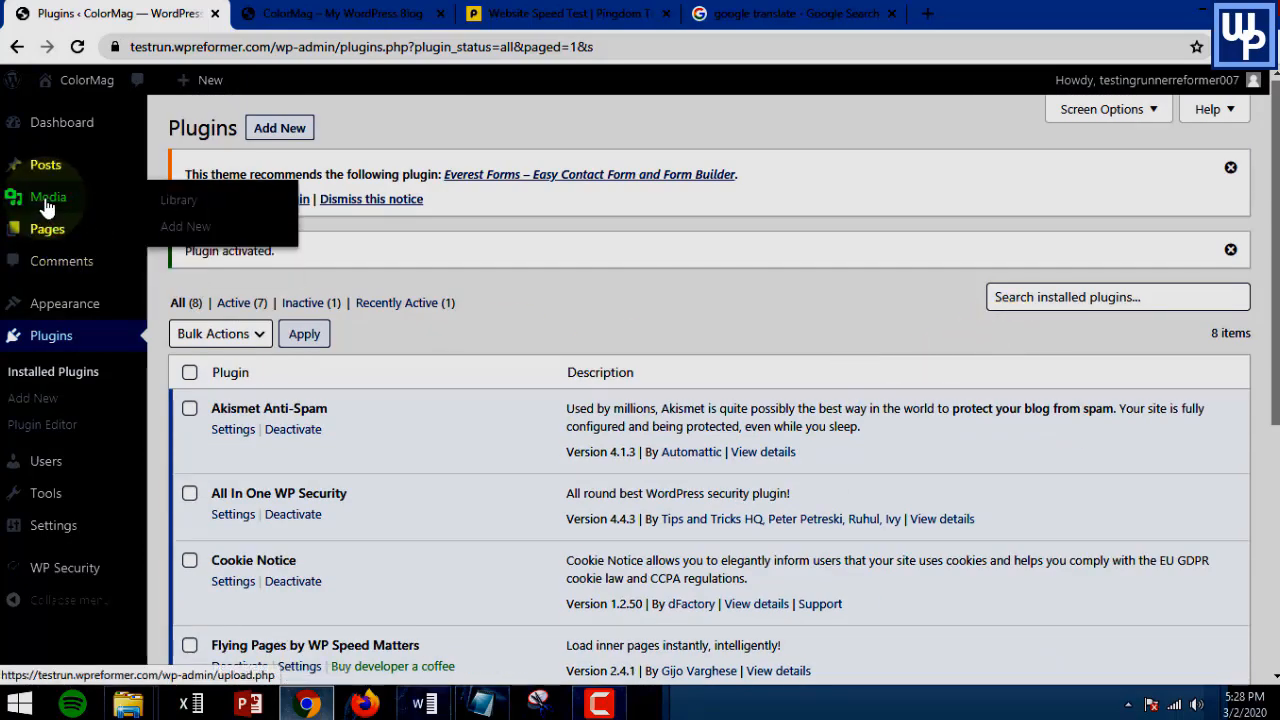
pyautogui.moveTo(178, 200)
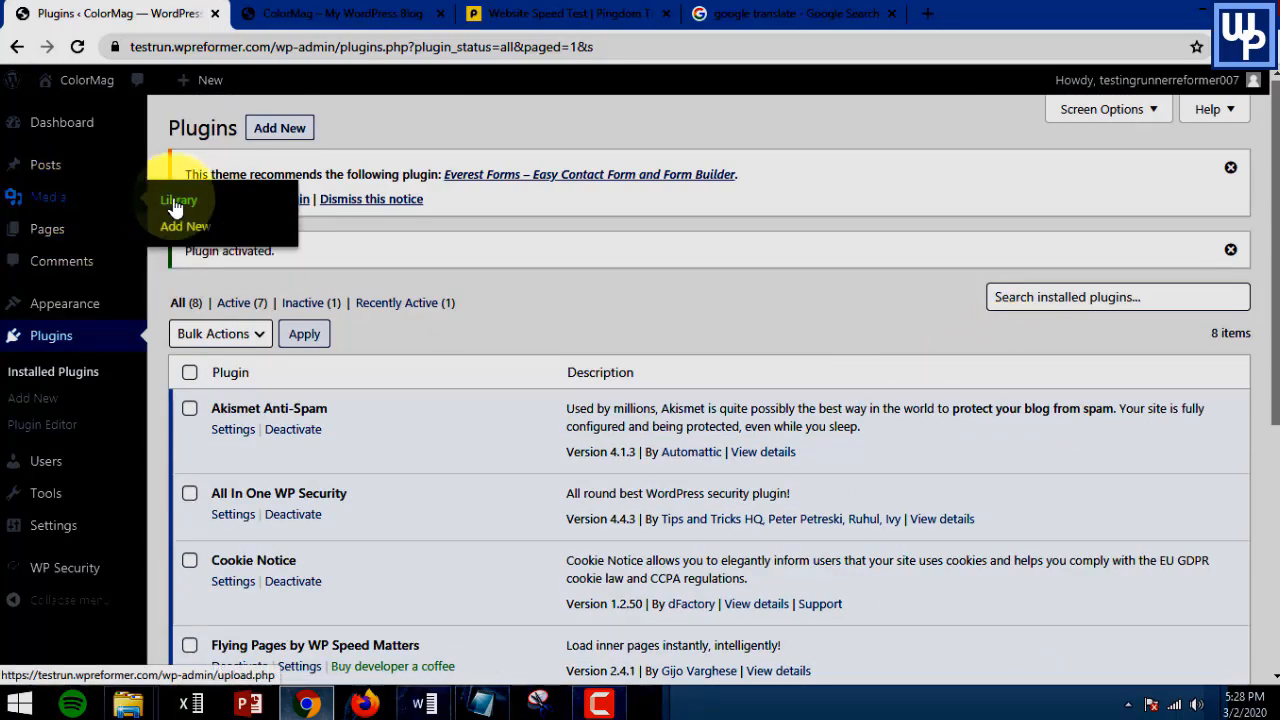
# Reopen the Media Library, browse the new Filename column, and open cropped-girl-237871_1280-1.jpg
pyautogui.click(178, 200)
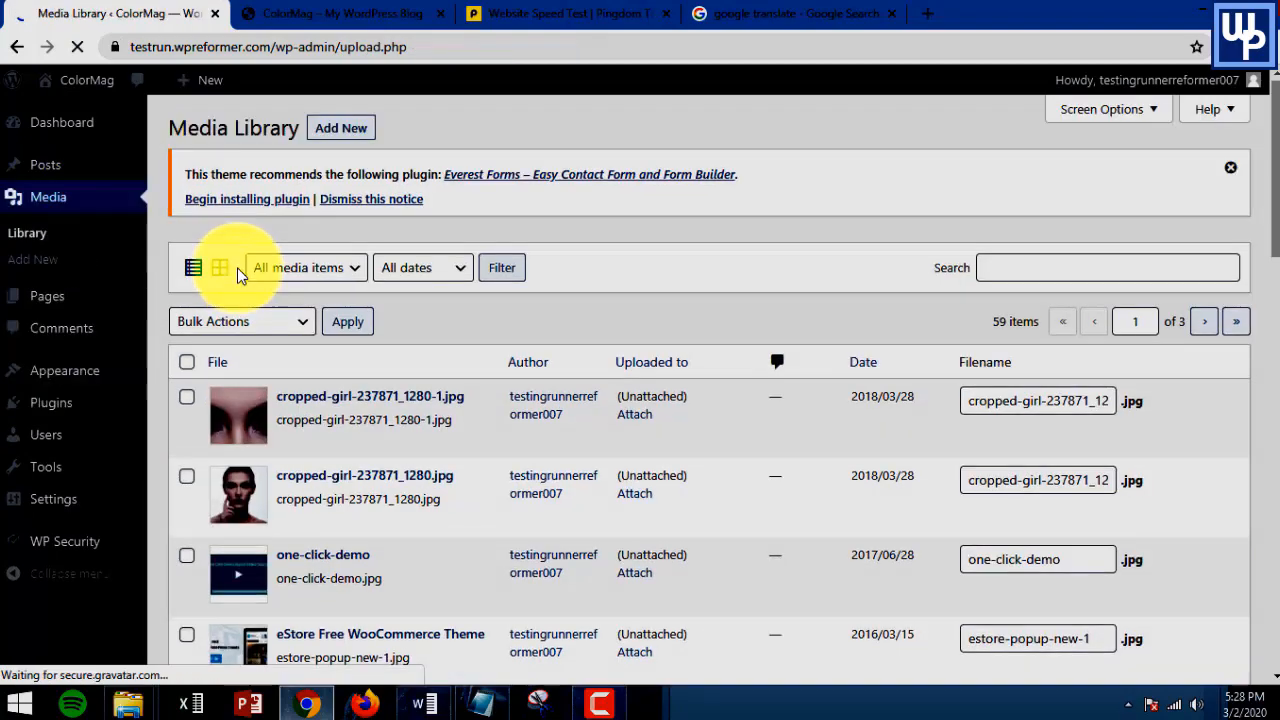
pyautogui.scroll(-3)
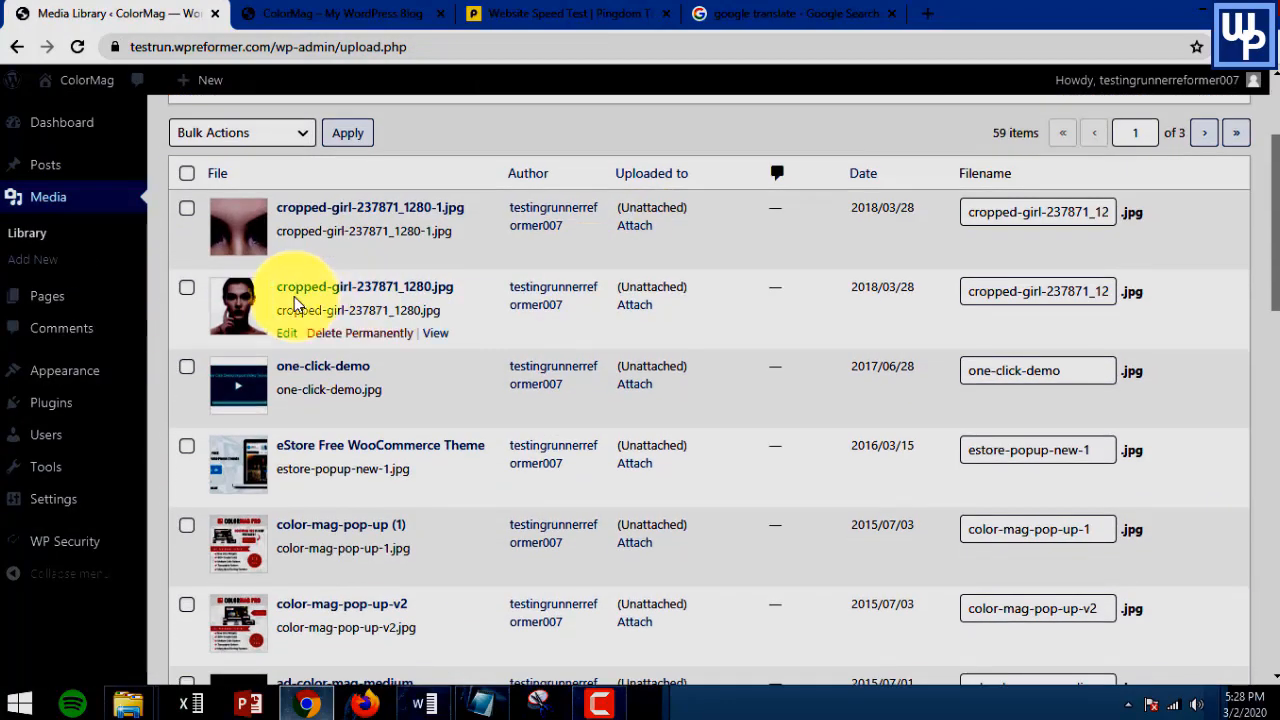
pyautogui.scroll(3)
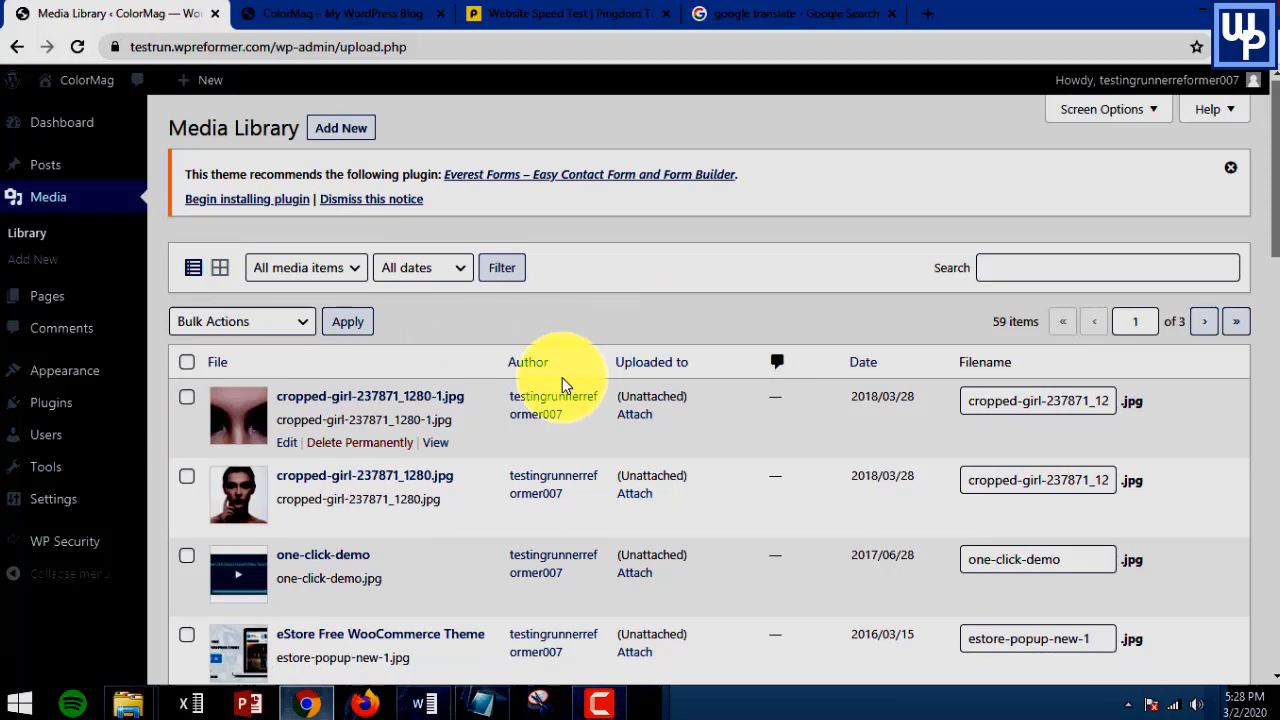
pyautogui.moveTo(750, 425)
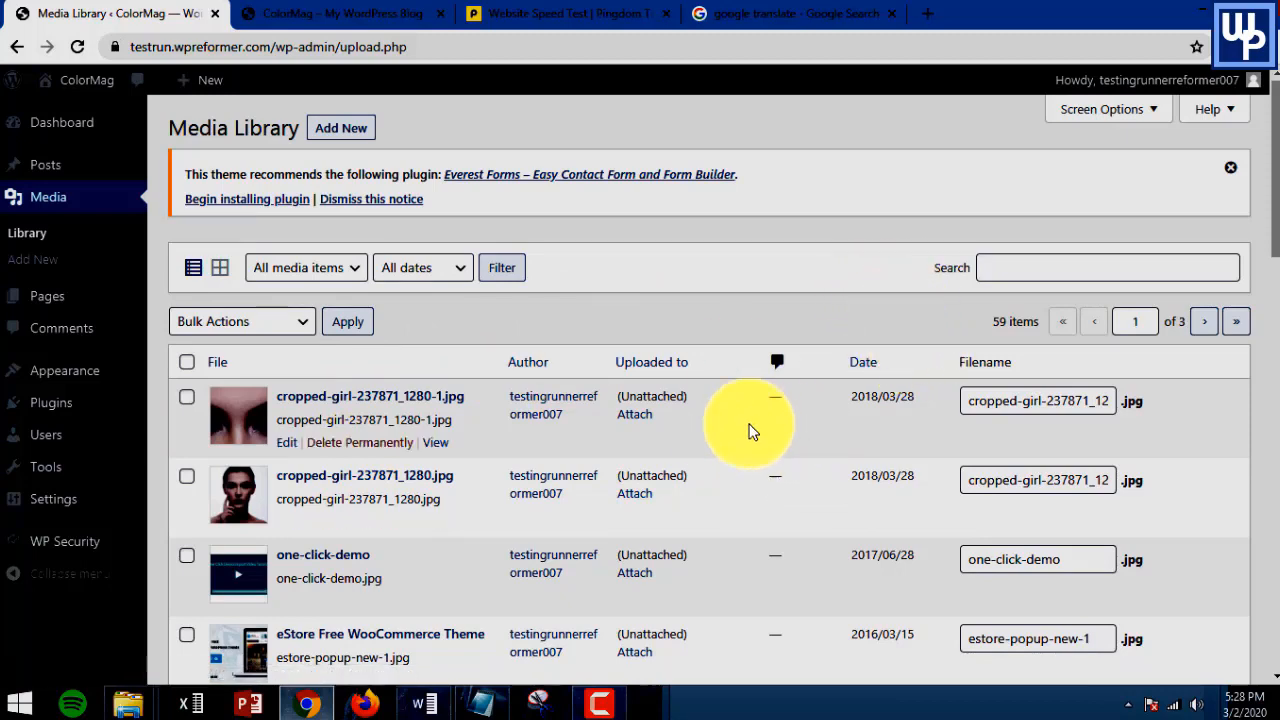
pyautogui.scroll(-3)
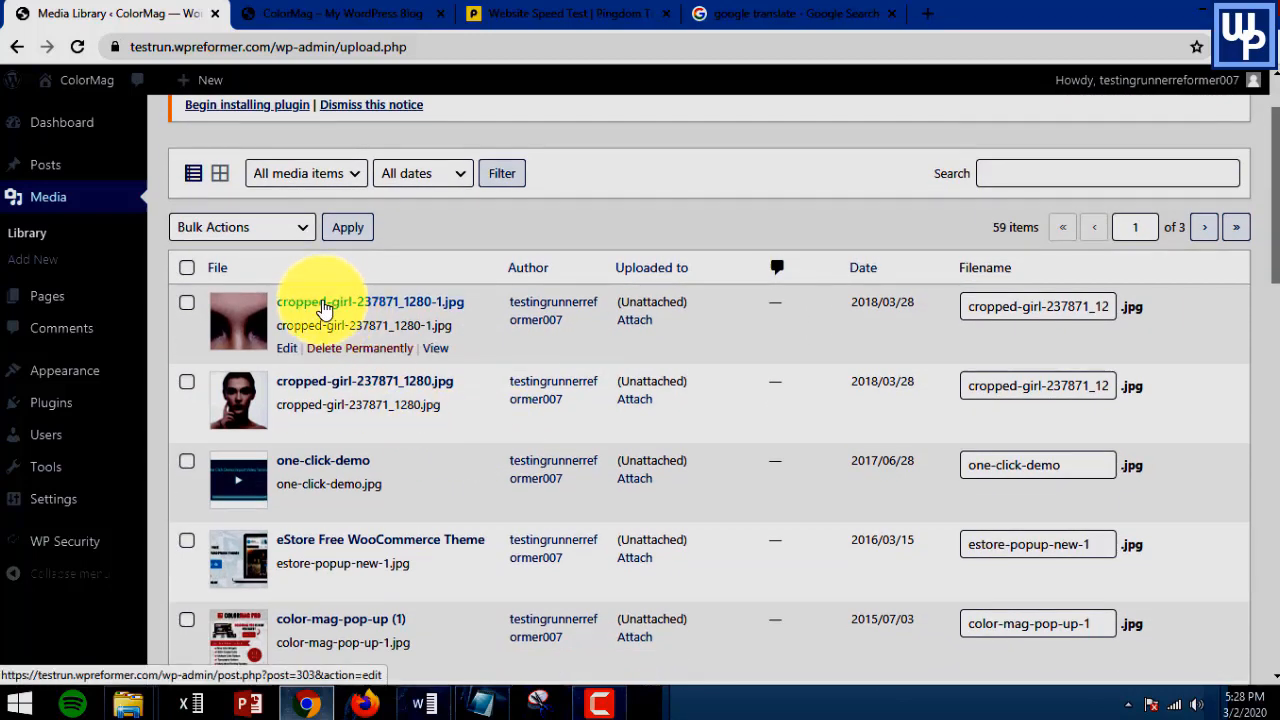
pyautogui.moveTo(247, 308)
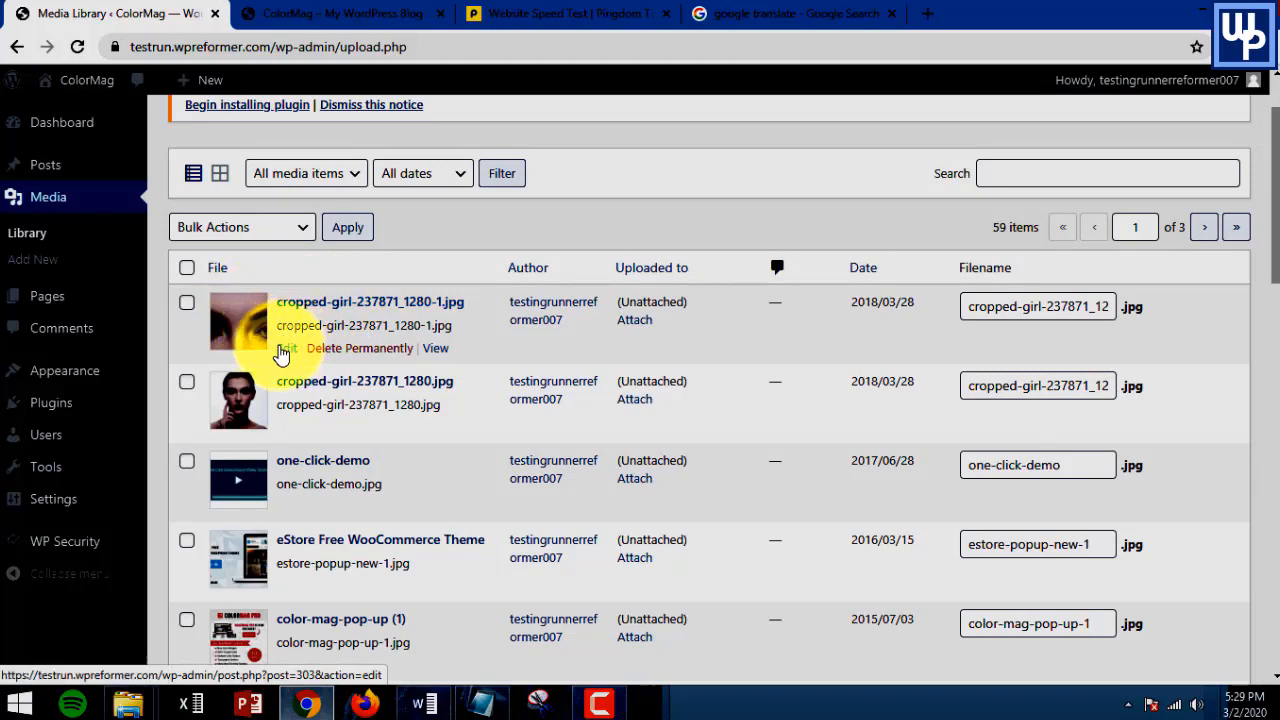
pyautogui.click(287, 347)
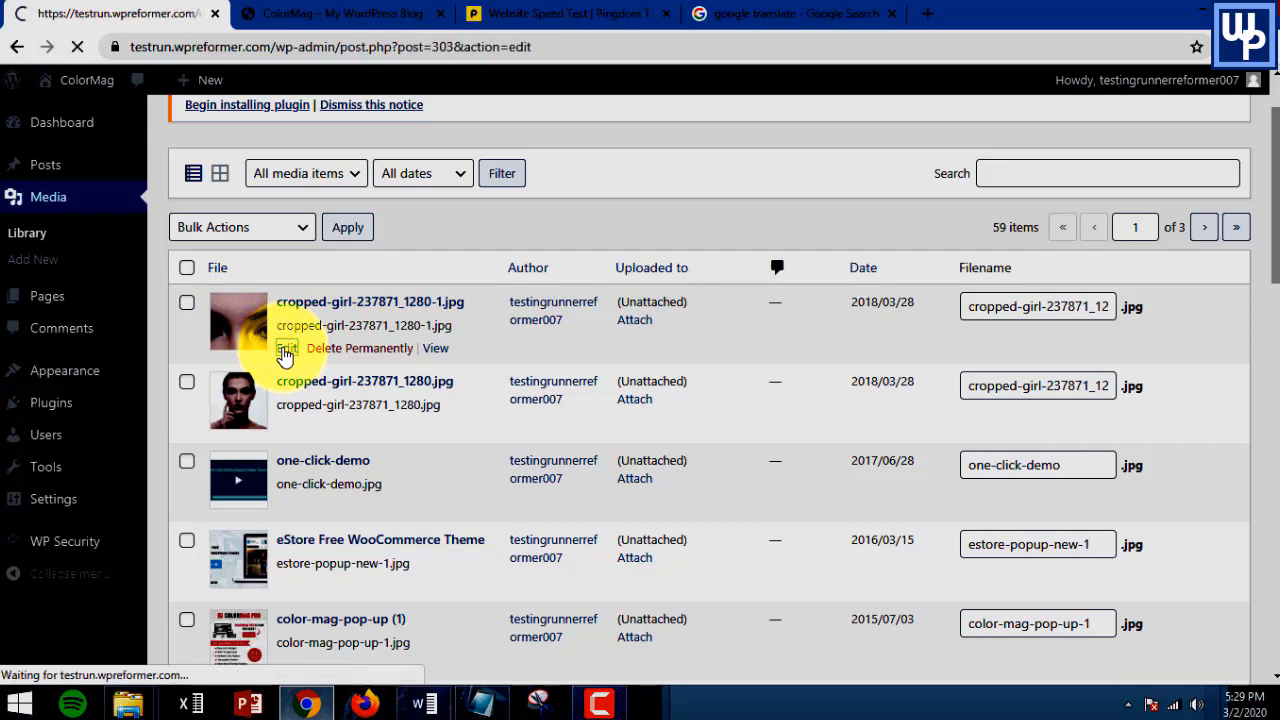
# Open the Edit Media page for cropped-girl-237871_1280-1.jpg and scroll to its top
pyautogui.click(287, 348)
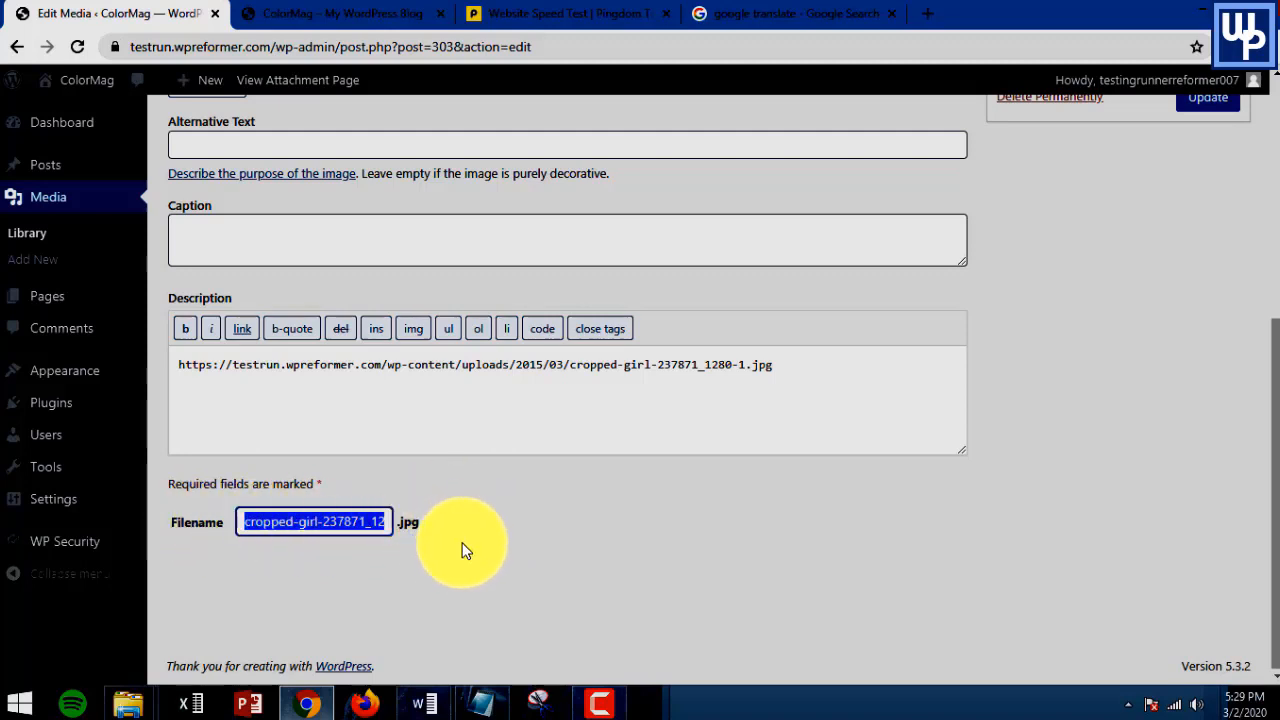
pyautogui.moveTo(495, 470)
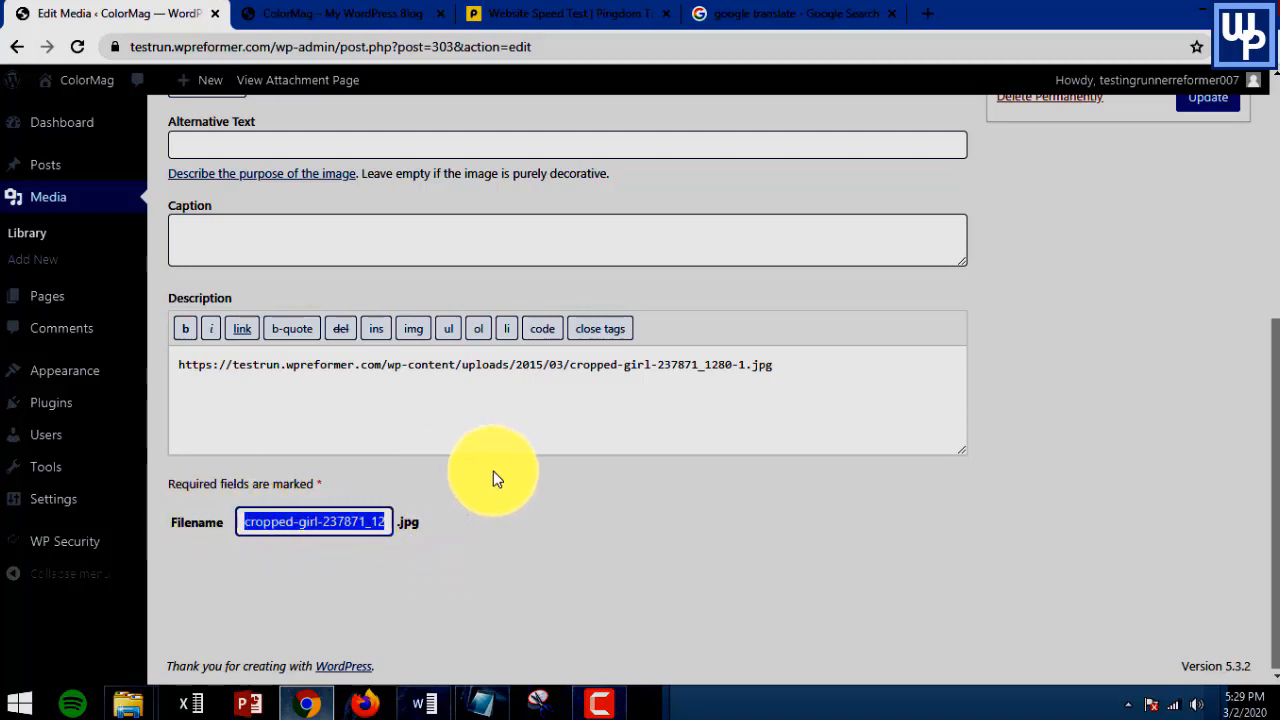
pyautogui.moveTo(783, 426)
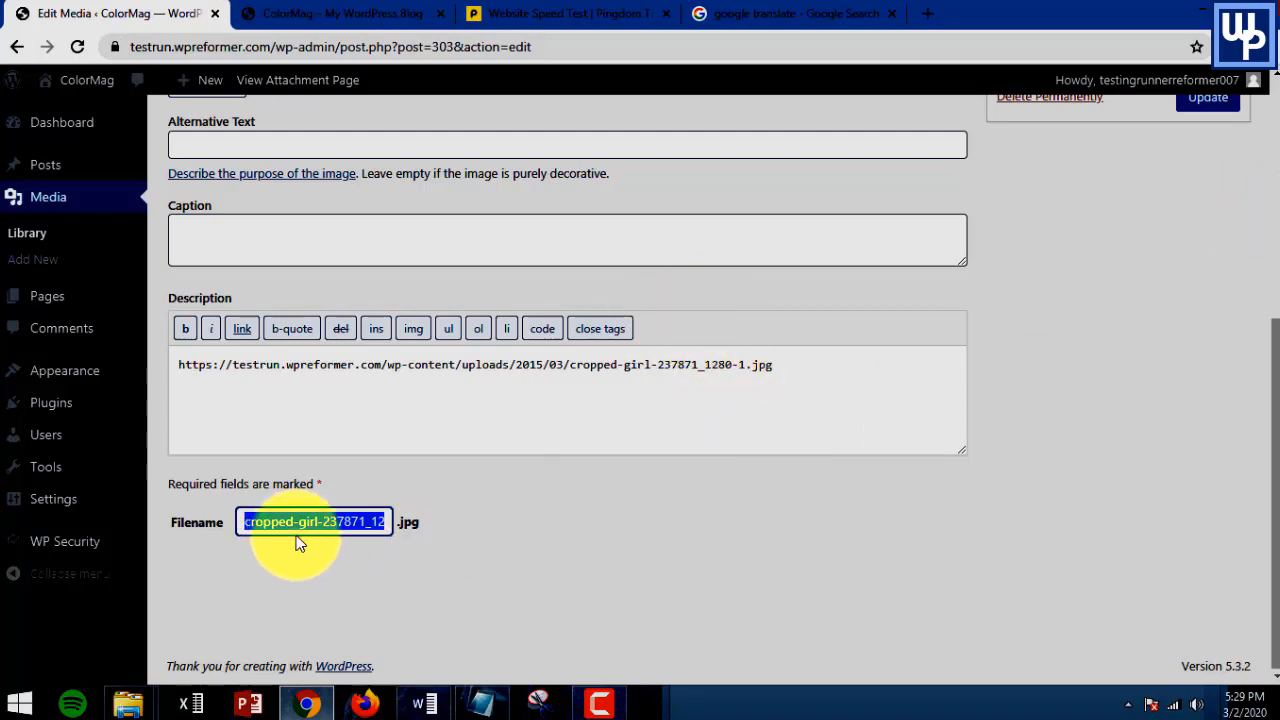
pyautogui.moveTo(313, 530)
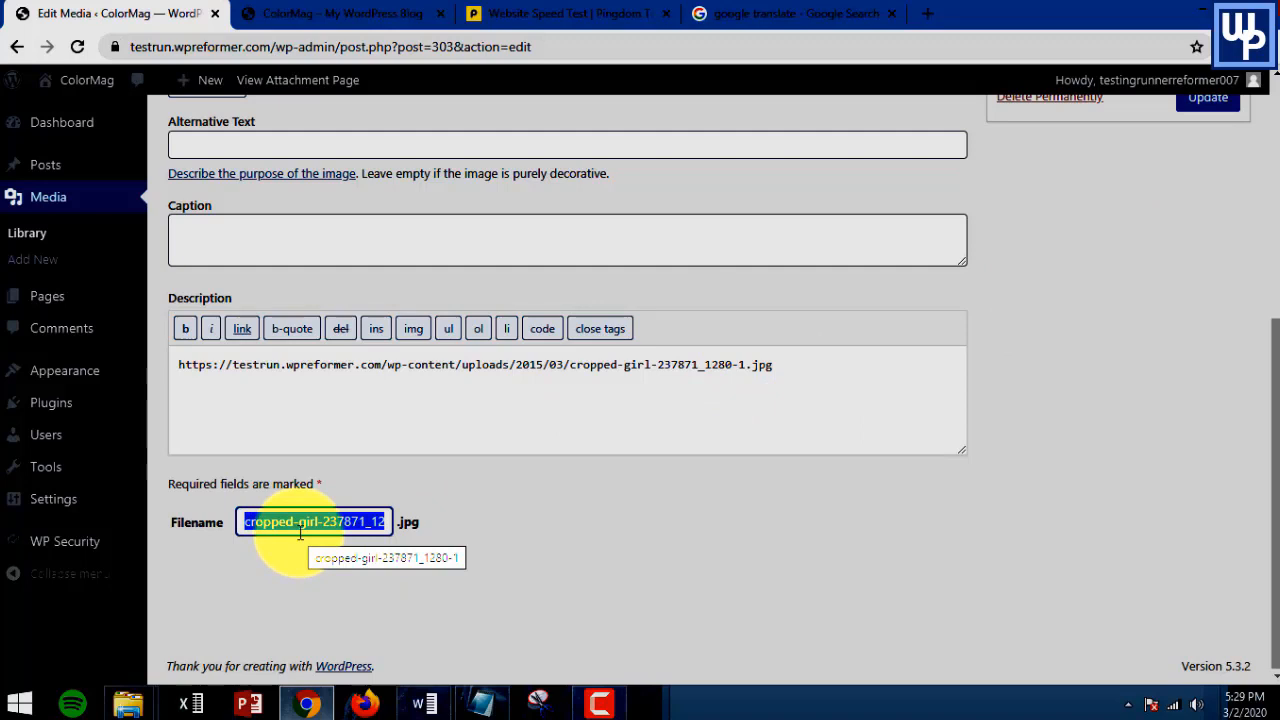
pyautogui.moveTo(425, 625)
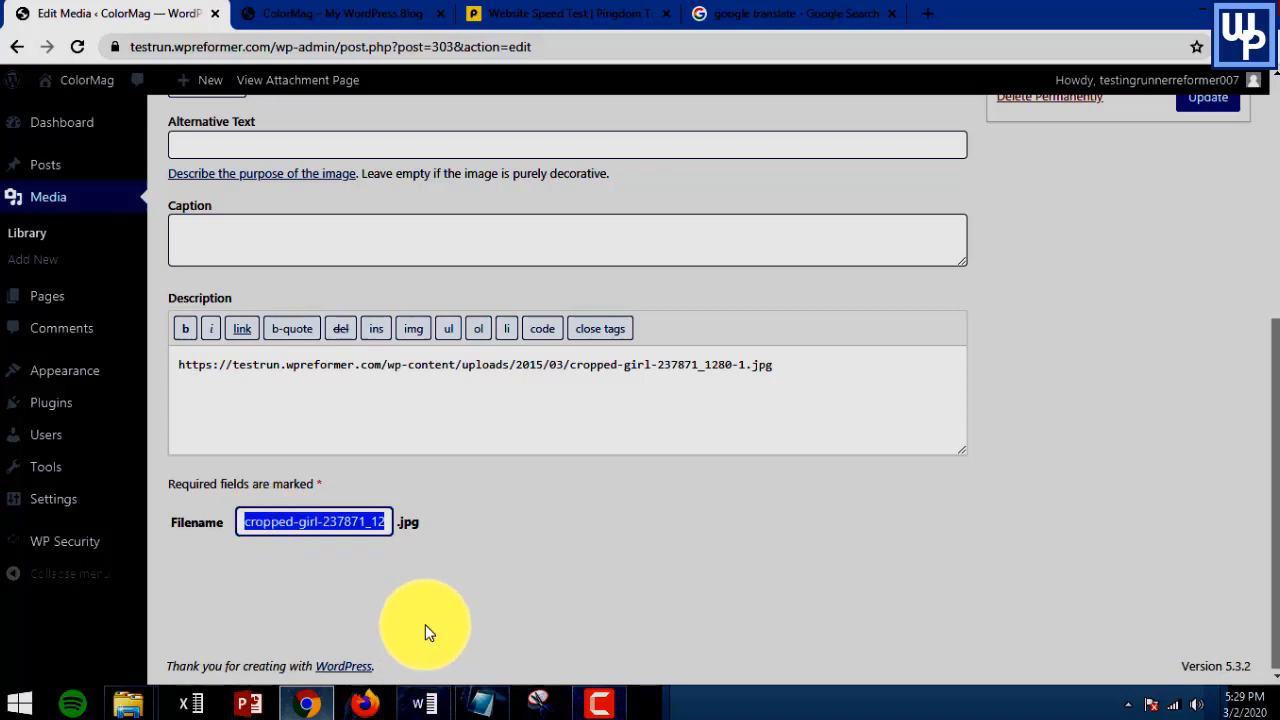
pyautogui.scroll(3)
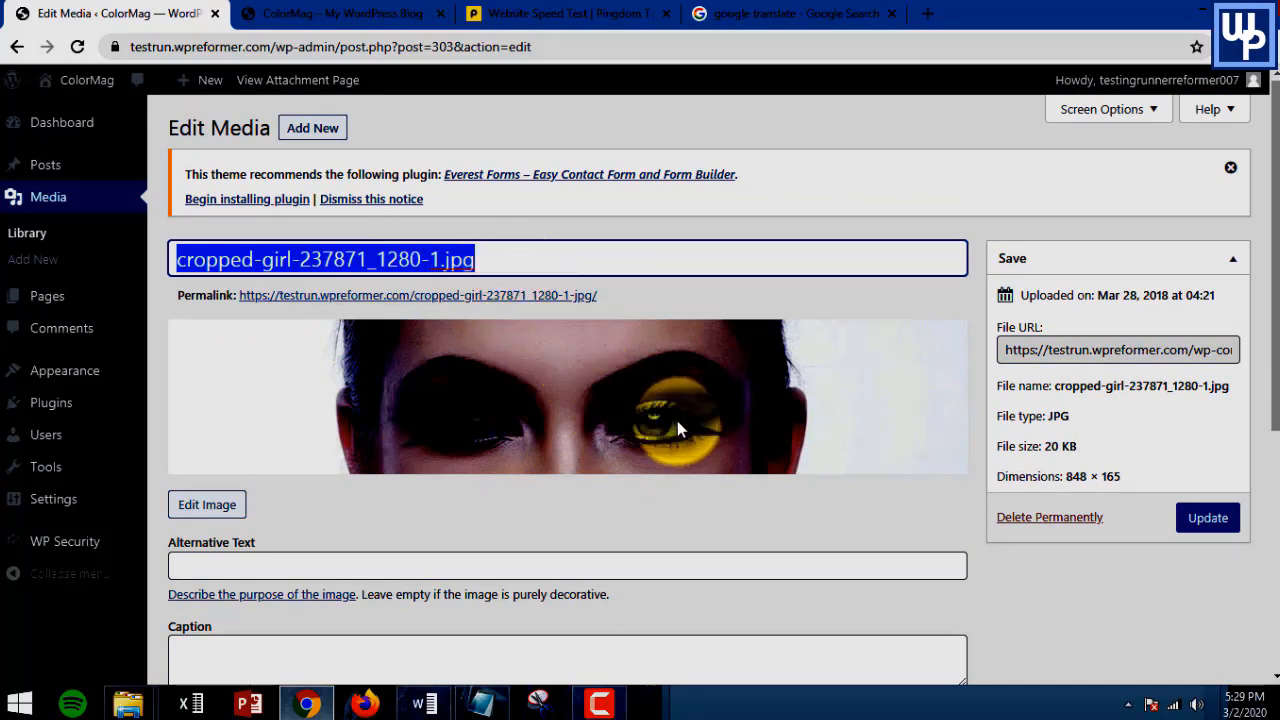
pyautogui.moveTo(690, 420)
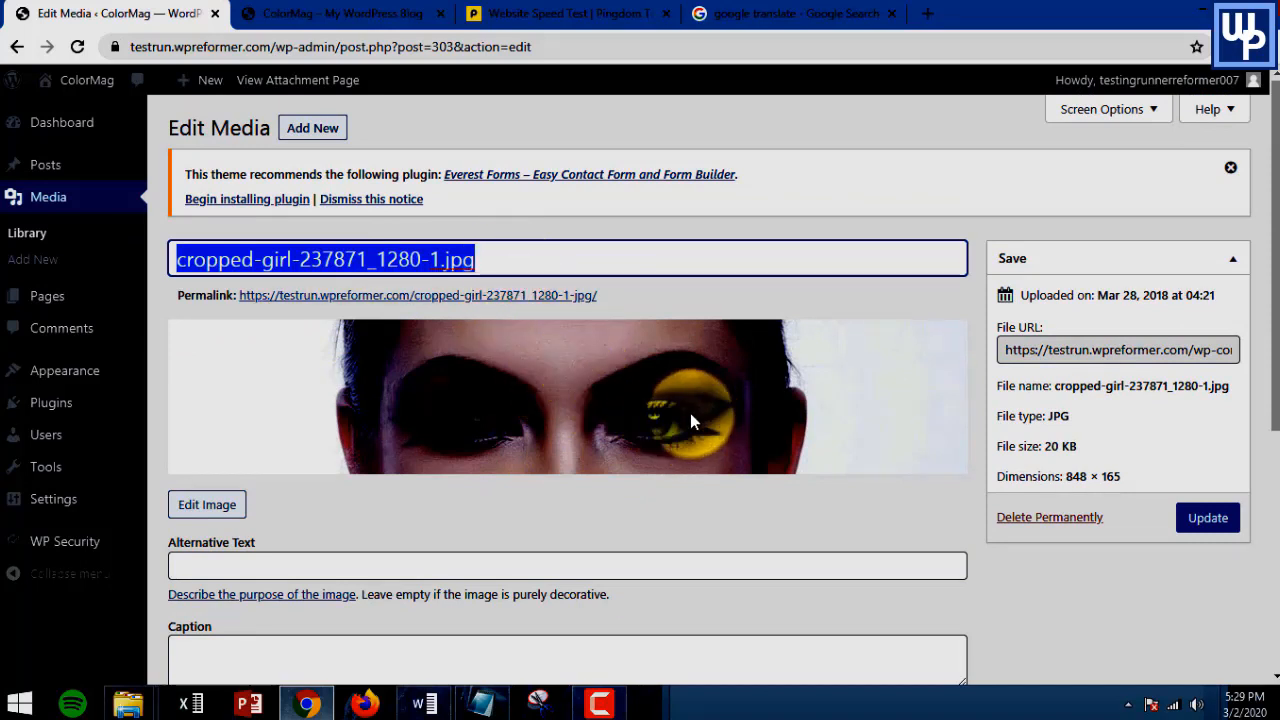
pyautogui.scroll(-3)
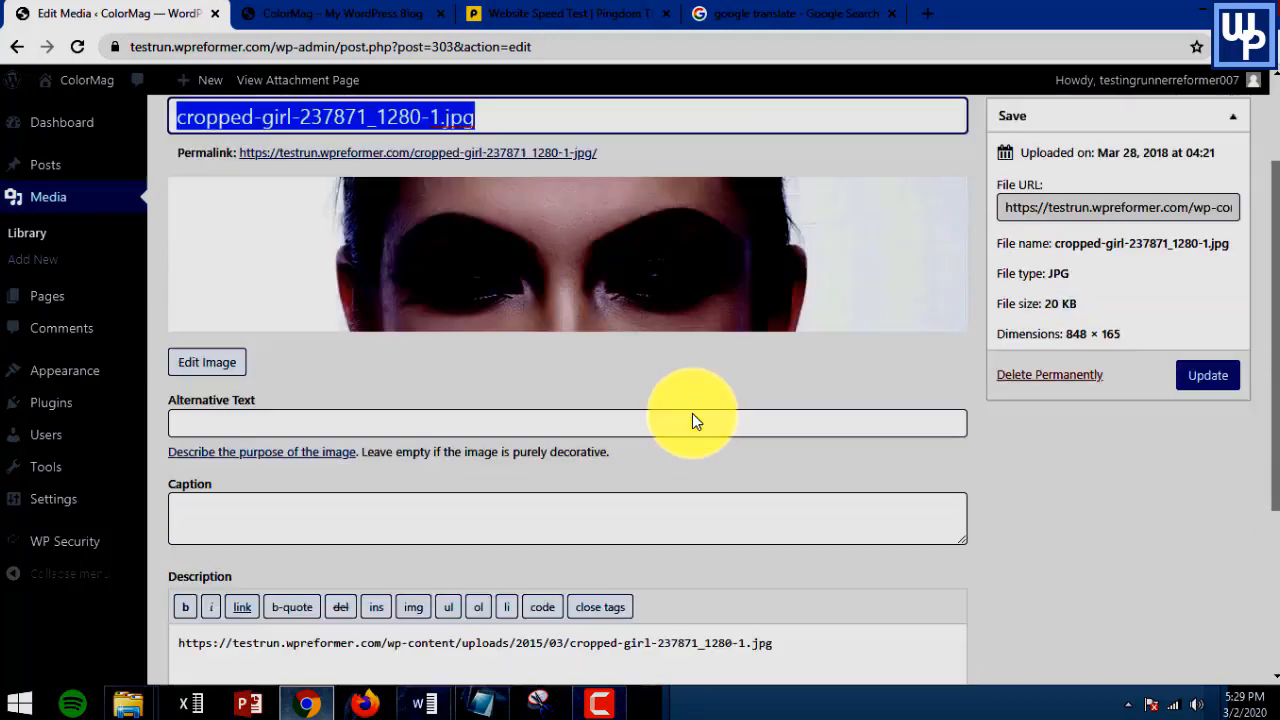
pyautogui.scroll(3)
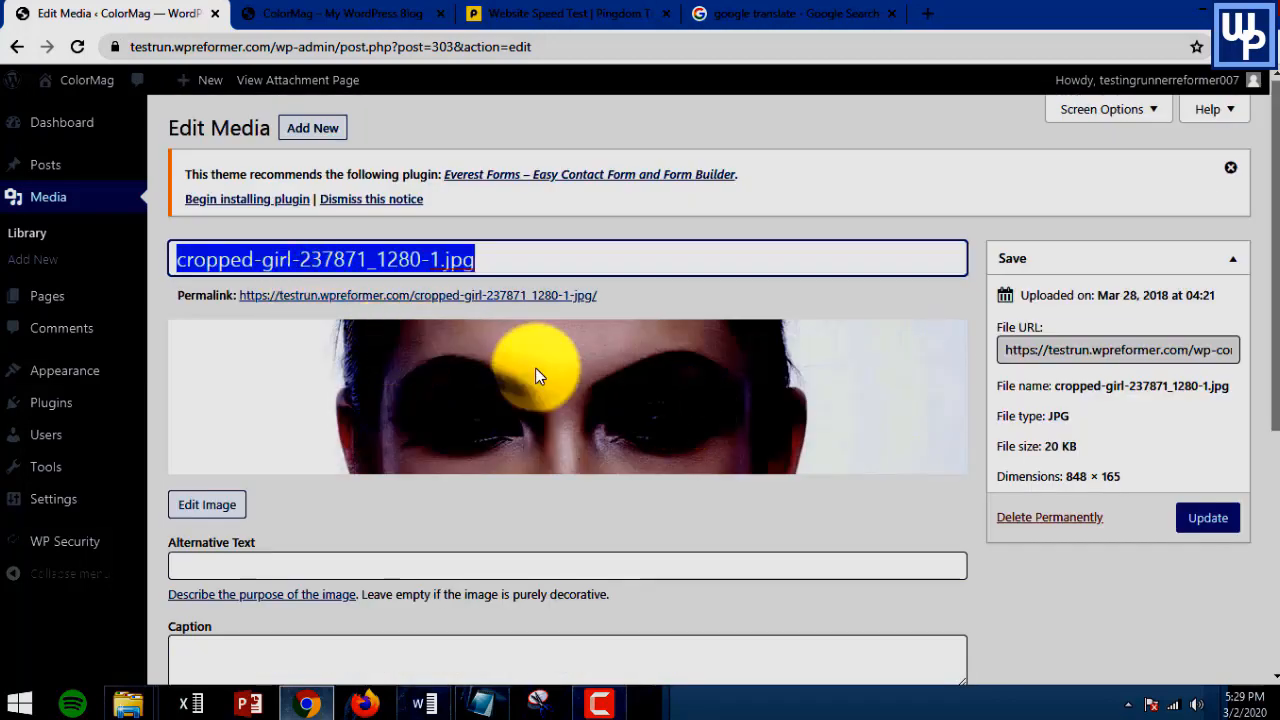
pyautogui.scroll(-3)
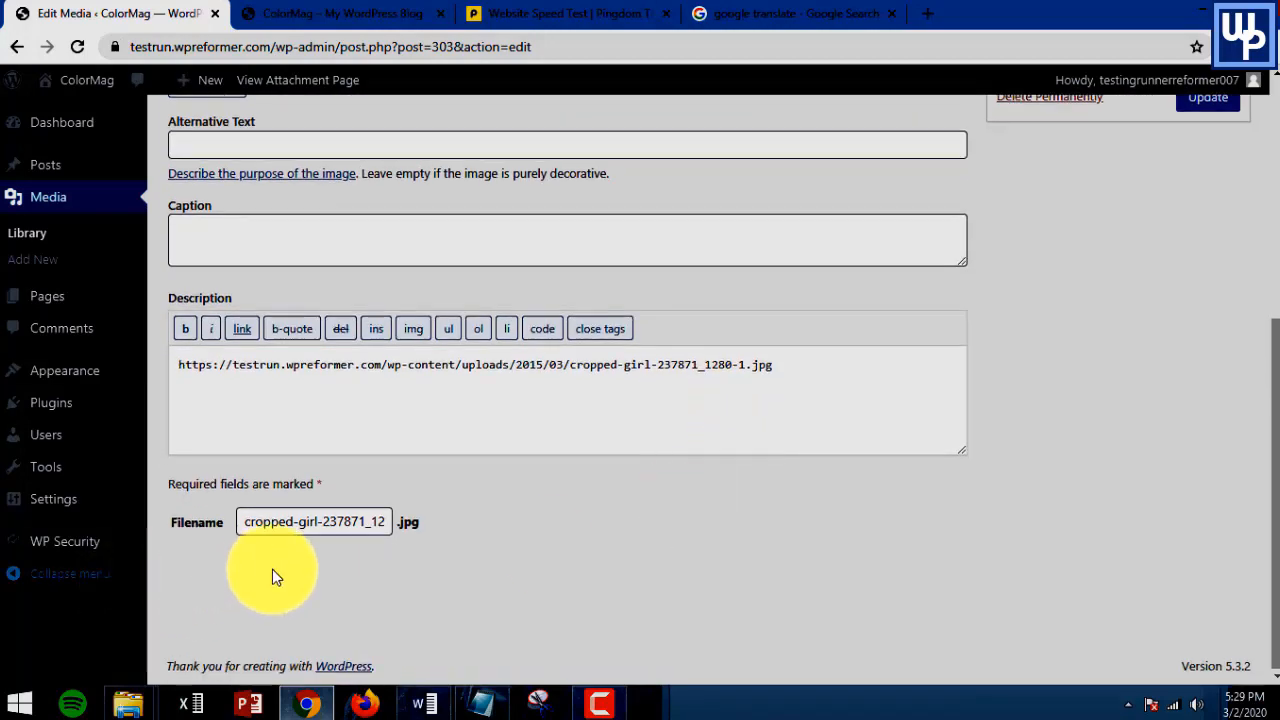
pyautogui.tripleClick(313, 521)
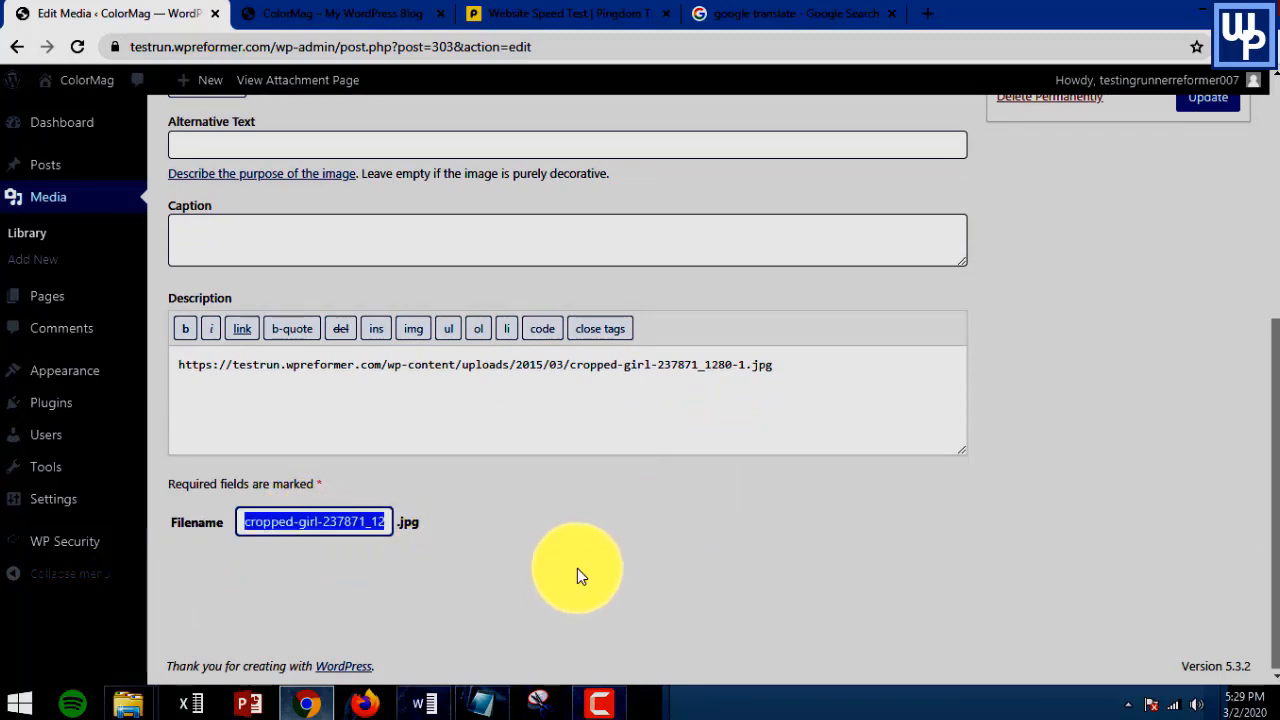
pyautogui.moveTo(470, 565)
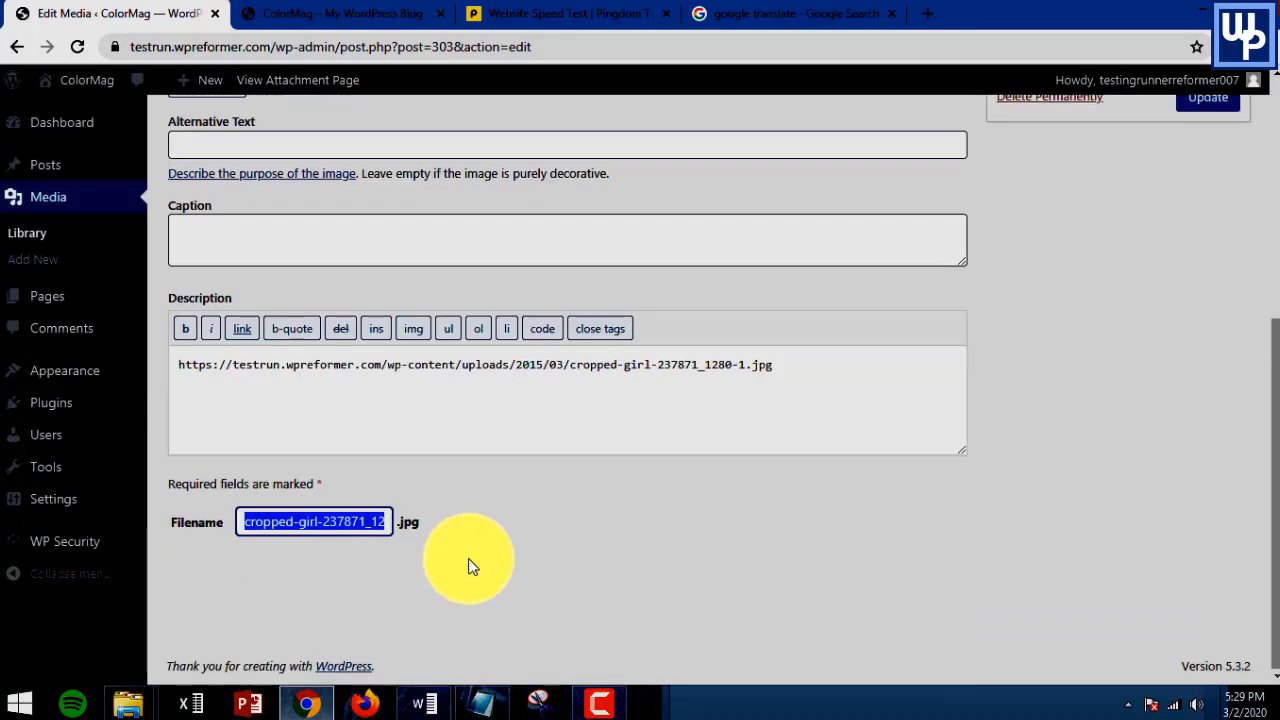
pyautogui.moveTo(365, 563)
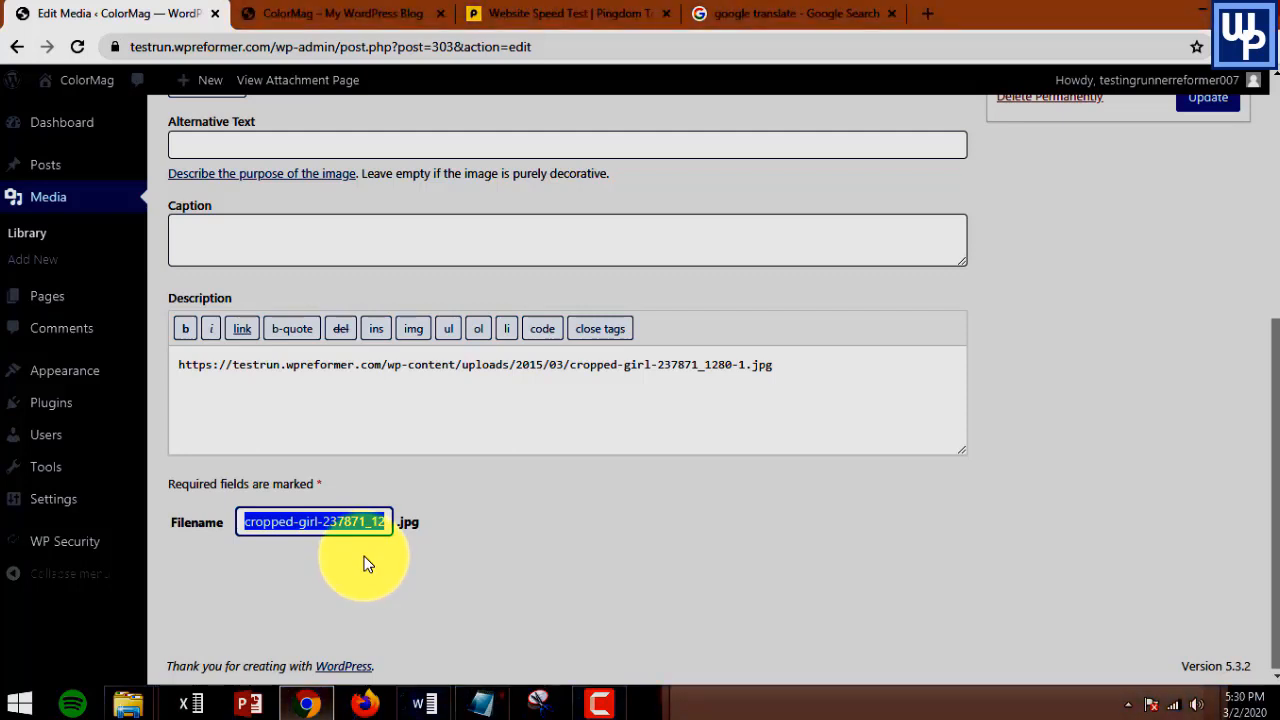
# Replace the old cropped-girl name in the Filename field with 'beauty-tips'
pyautogui.press('Delete')
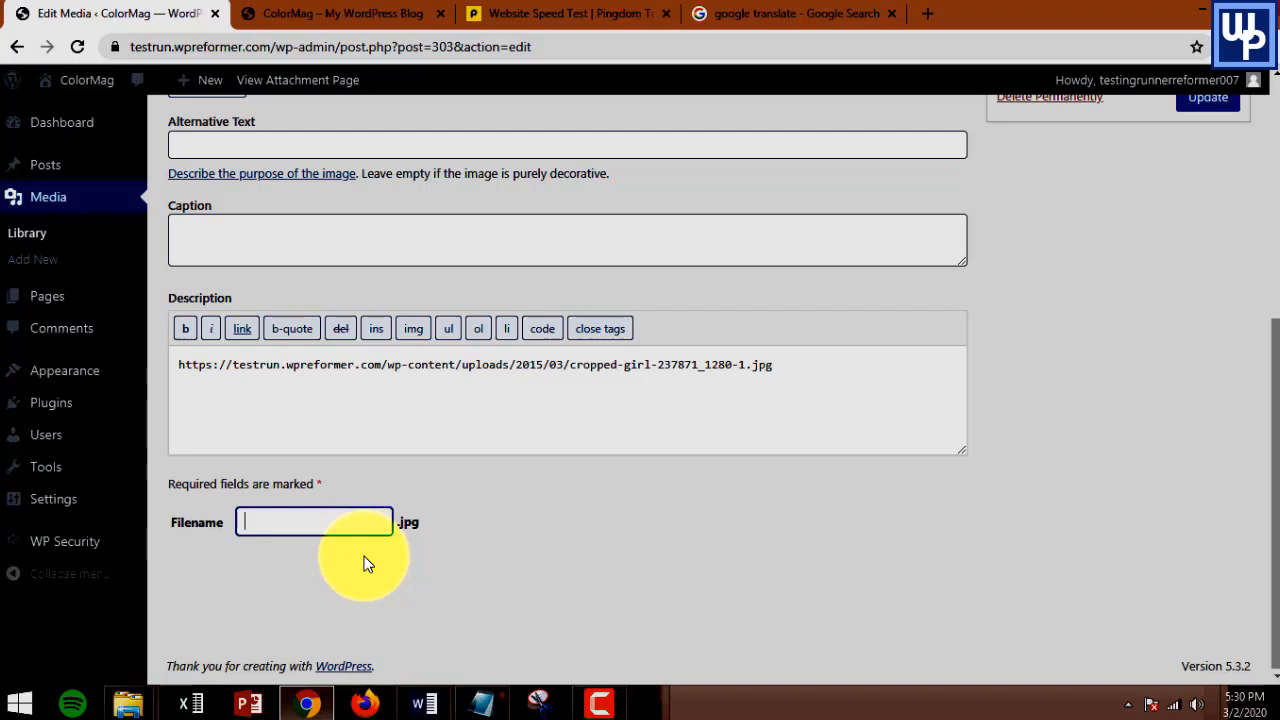
pyautogui.write('beauty')
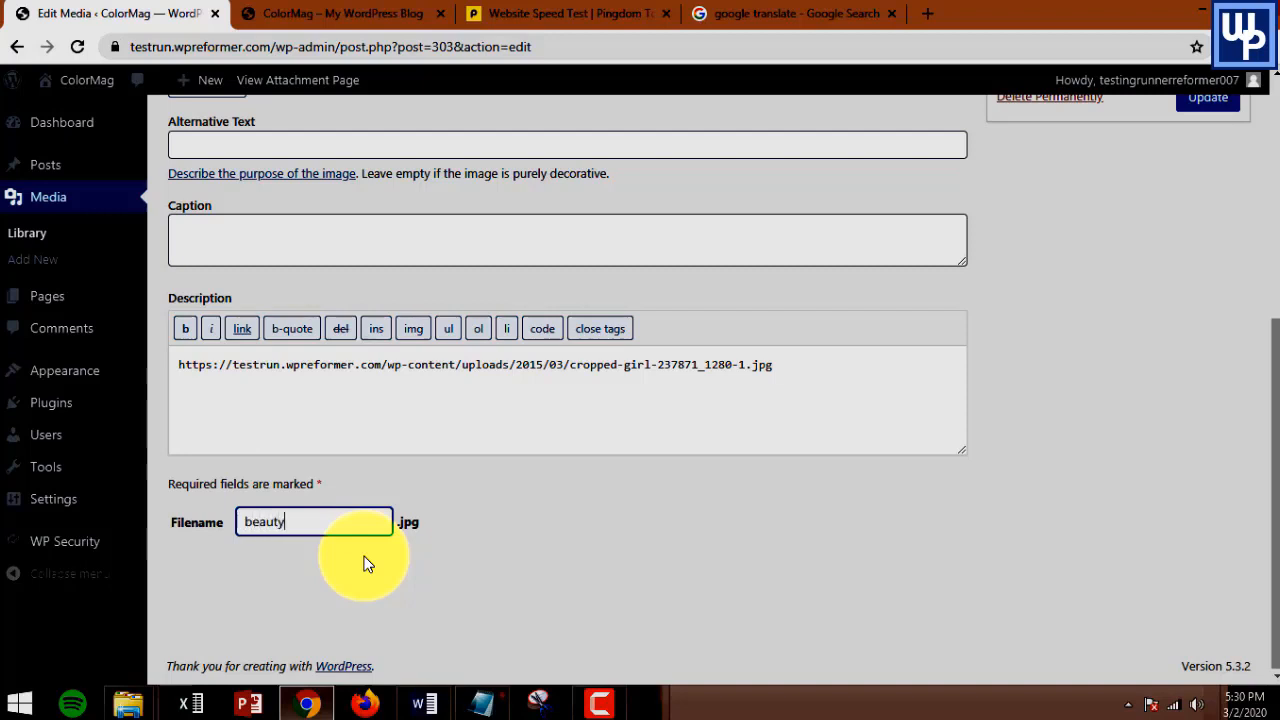
pyautogui.write('-tips')
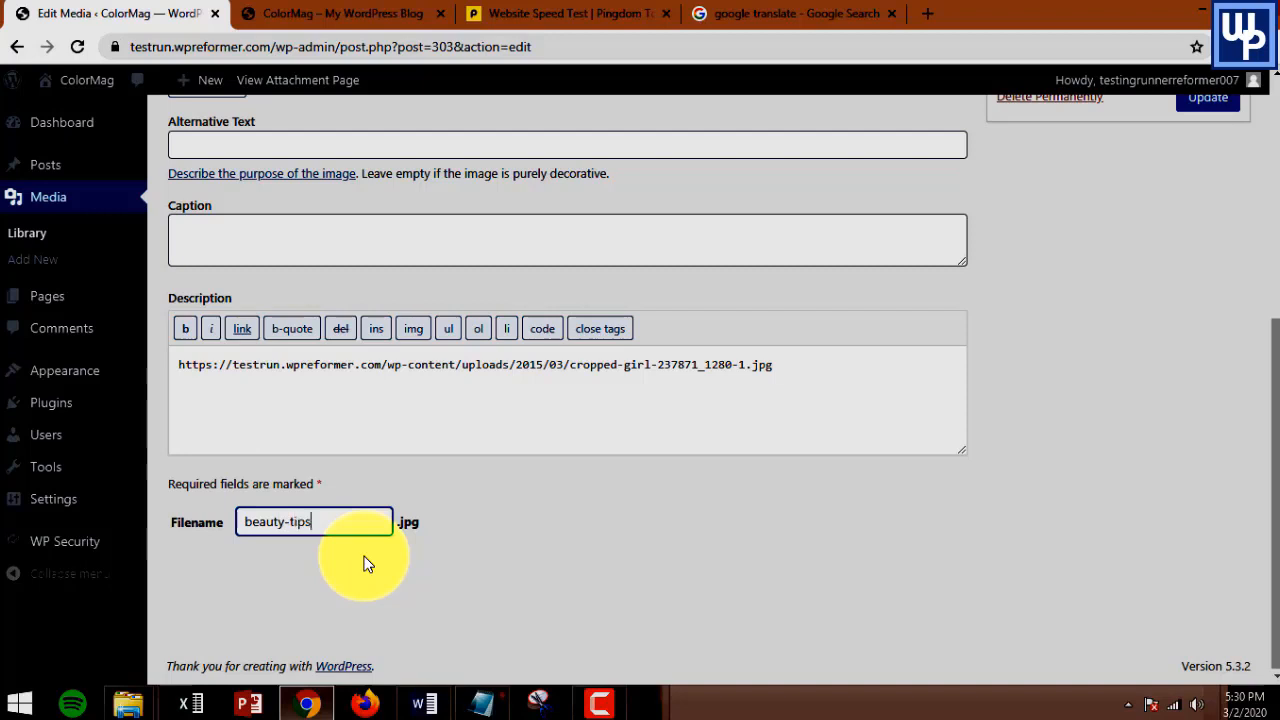
pyautogui.press('Backspace')
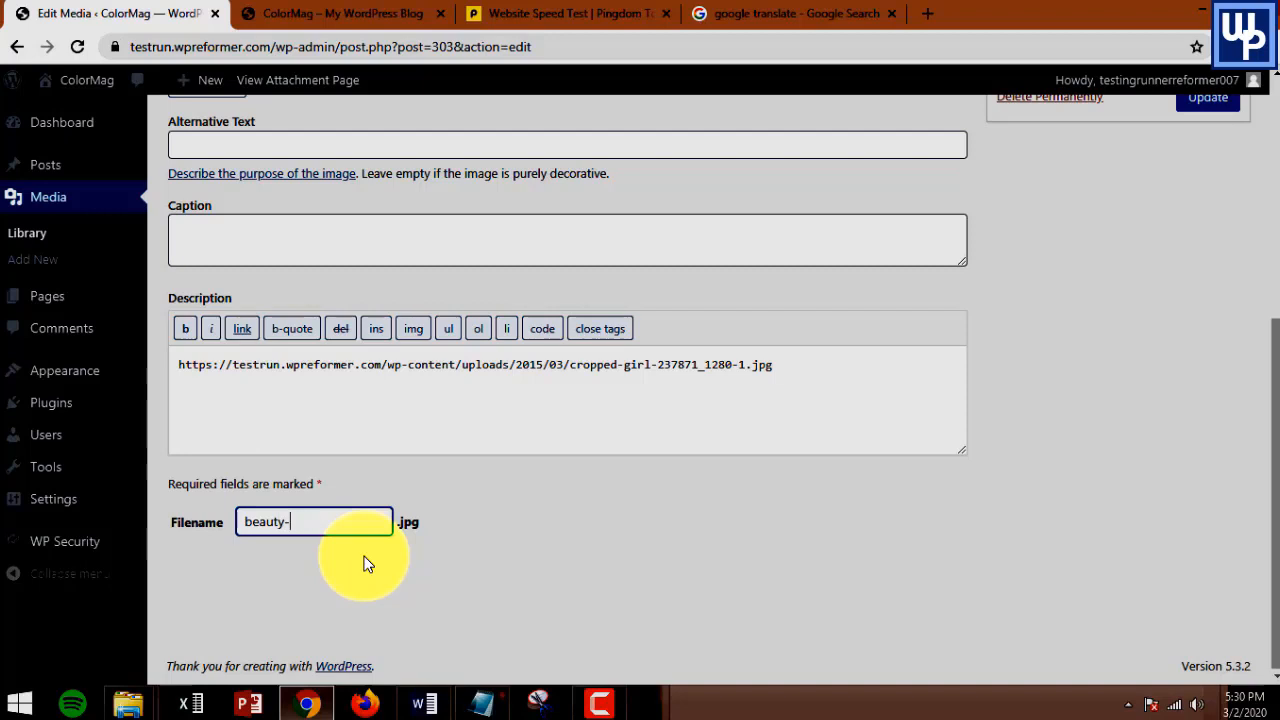
pyautogui.write('tips')
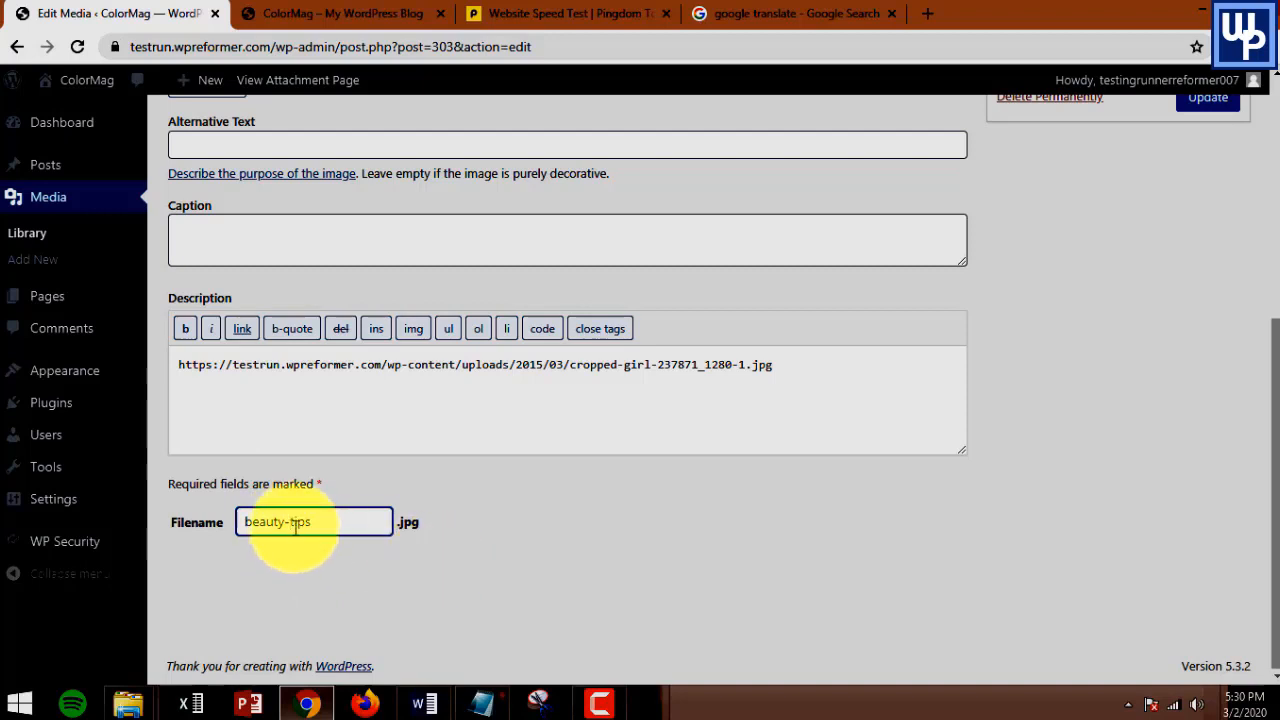
pyautogui.moveTo(393, 583)
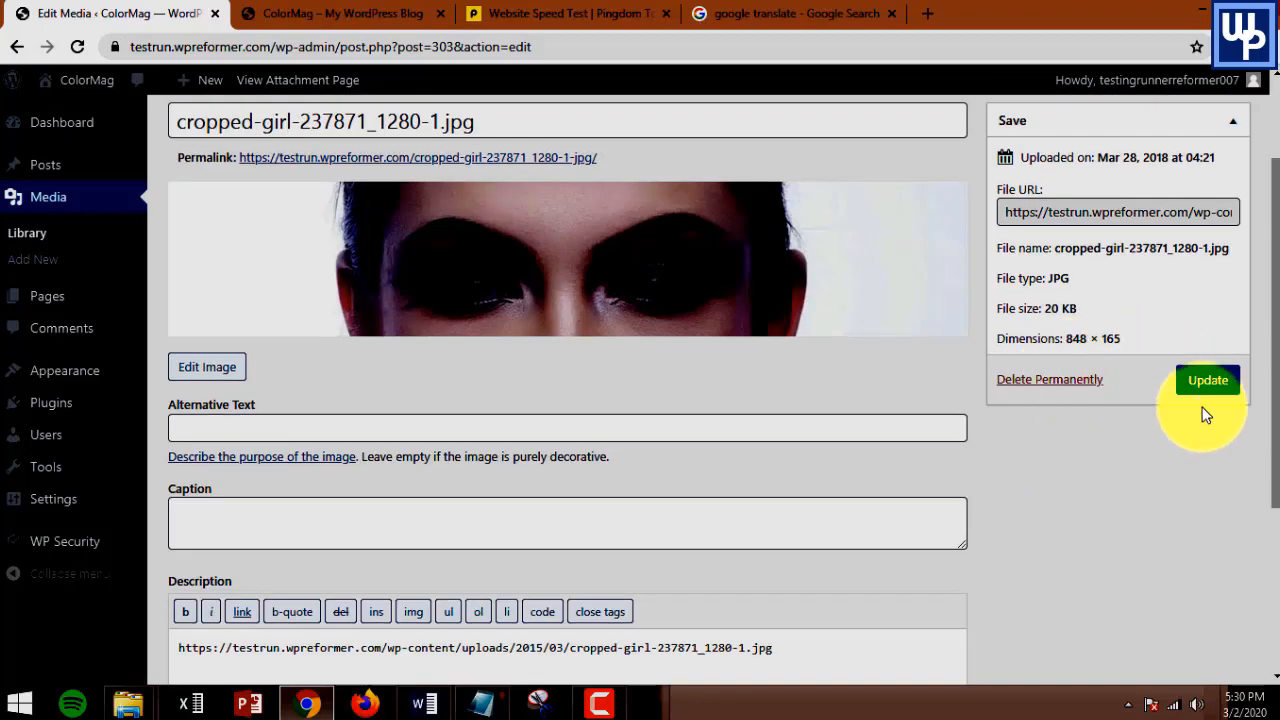
# Update the media file and confirm the Save panel file name reads beauty-tips.jpg
pyautogui.click(1207, 380)
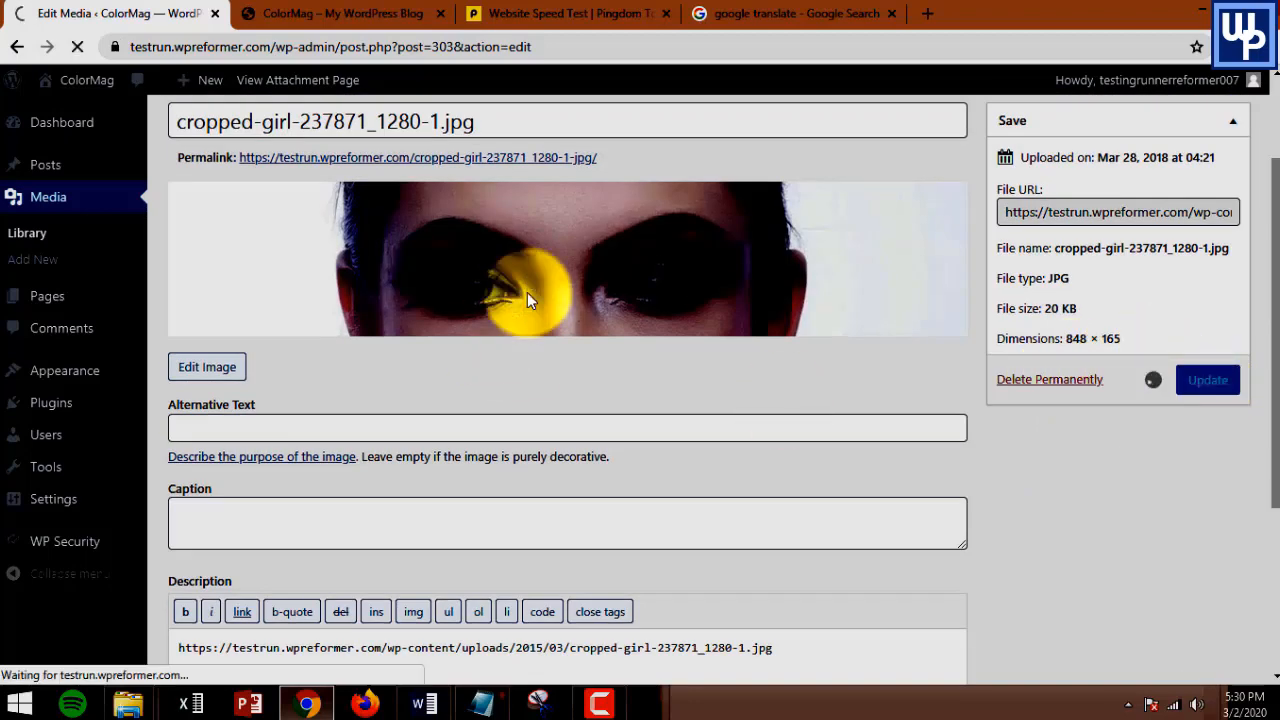
pyautogui.click(1207, 379)
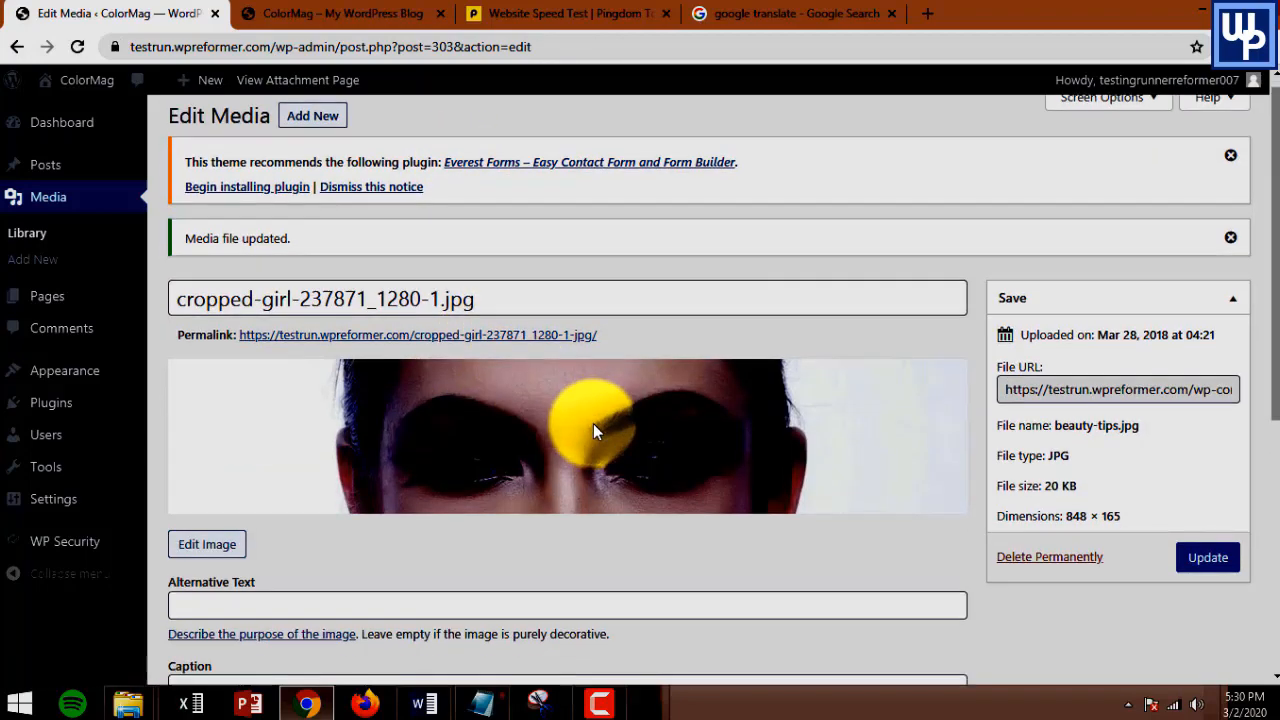
pyautogui.scroll(-3)
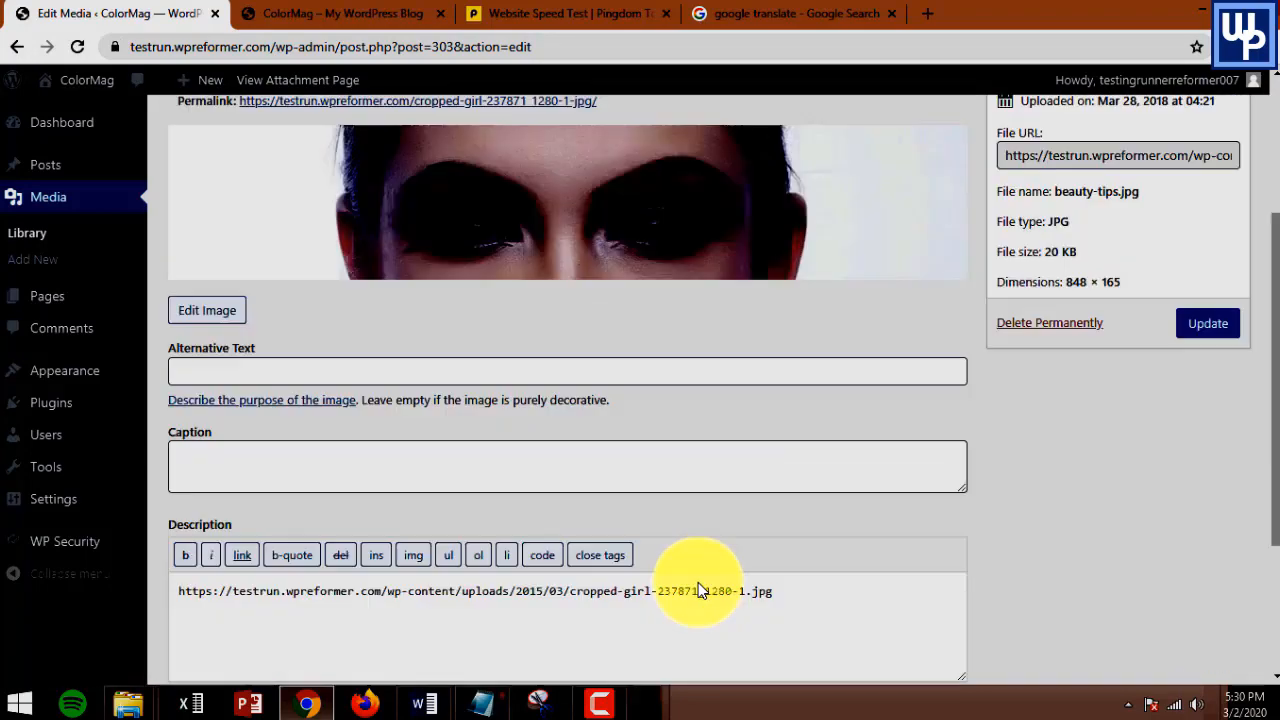
pyautogui.scroll(-3)
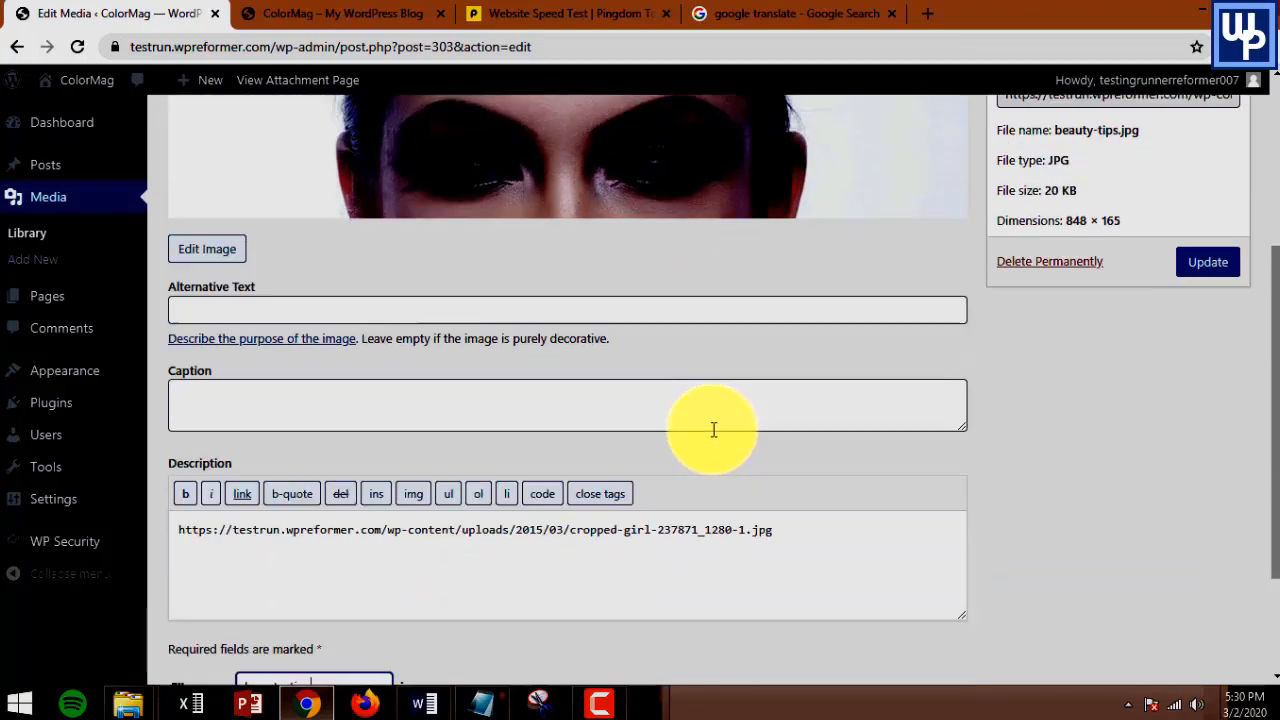
pyautogui.scroll(-3)
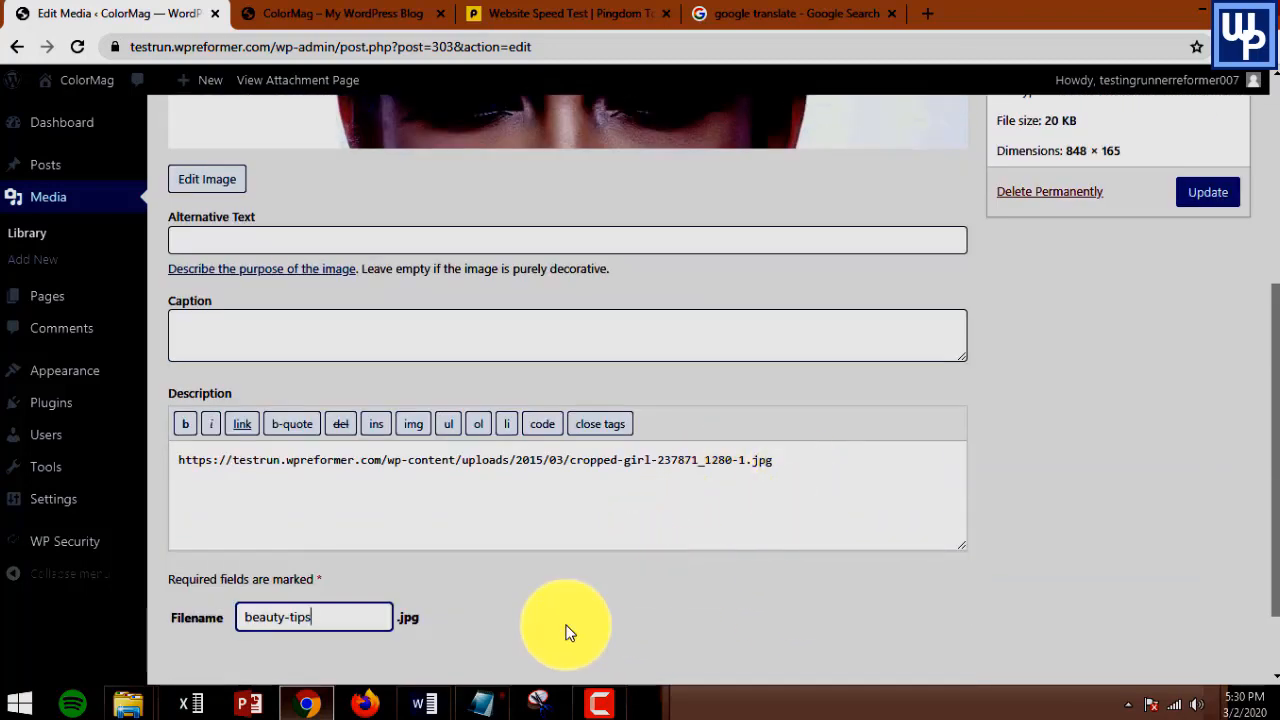
pyautogui.click(1207, 191)
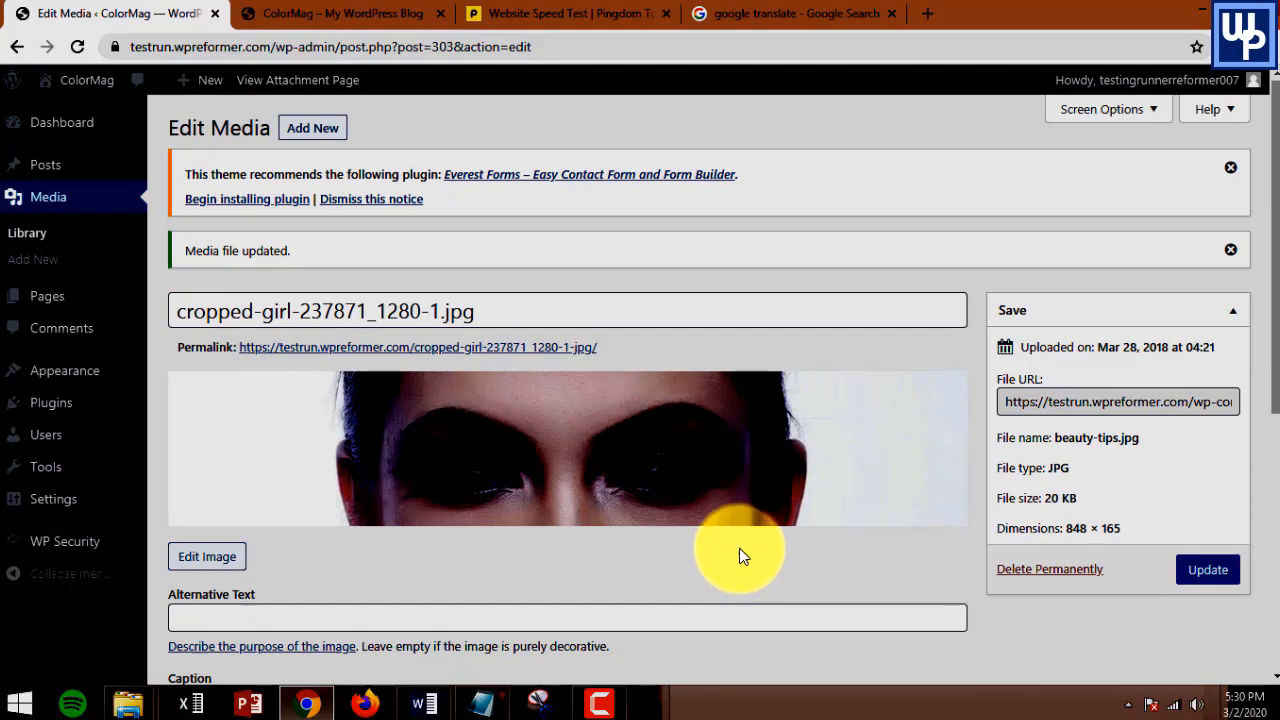
pyautogui.scroll(-3)
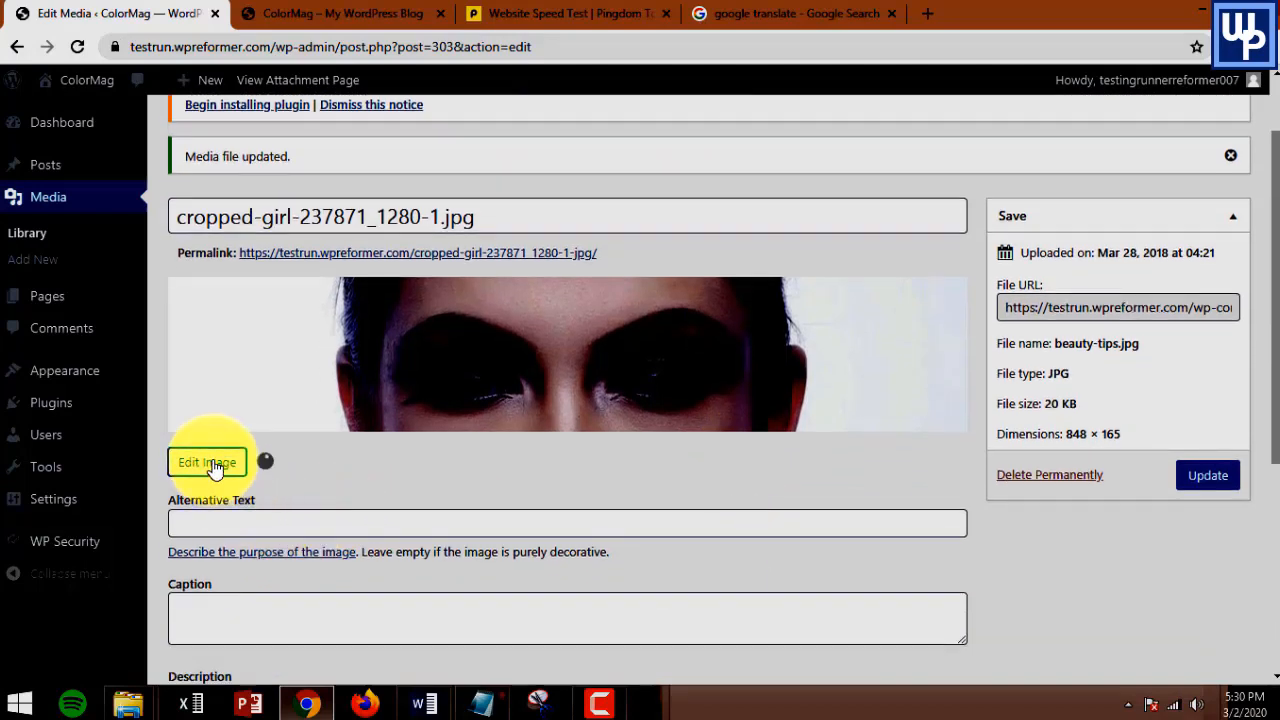
pyautogui.click(207, 461)
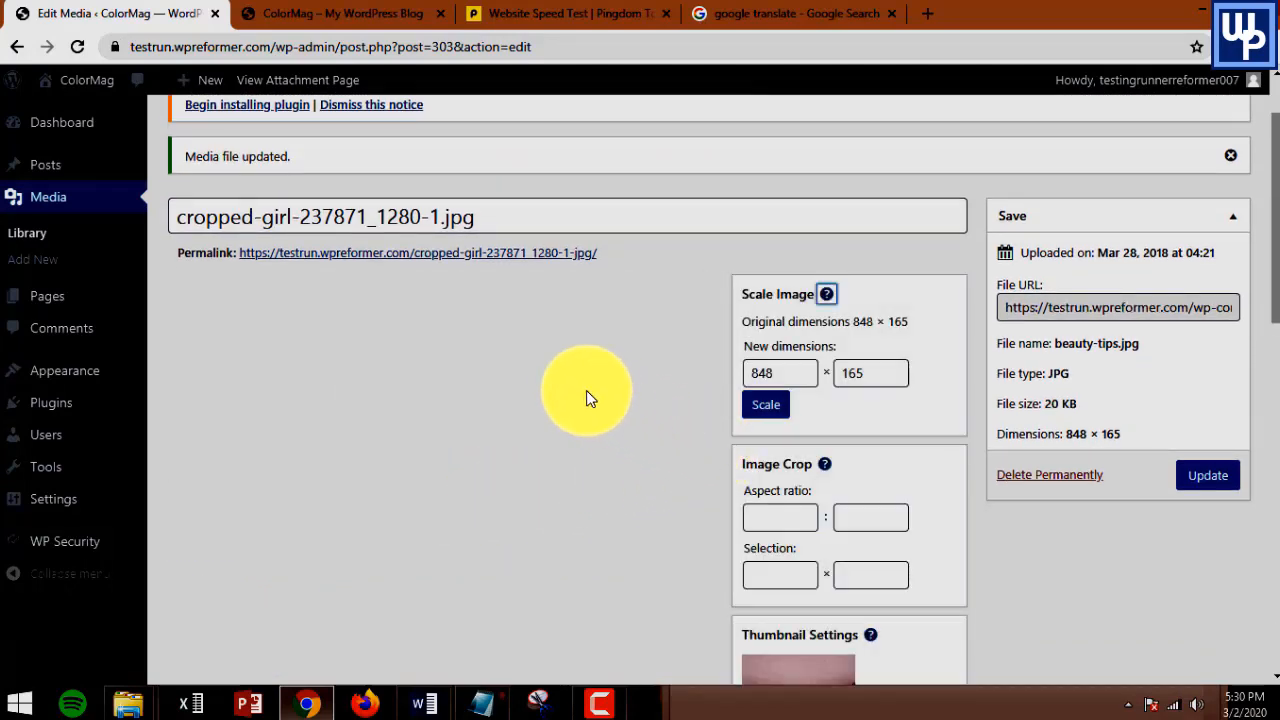
pyautogui.scroll(-3)
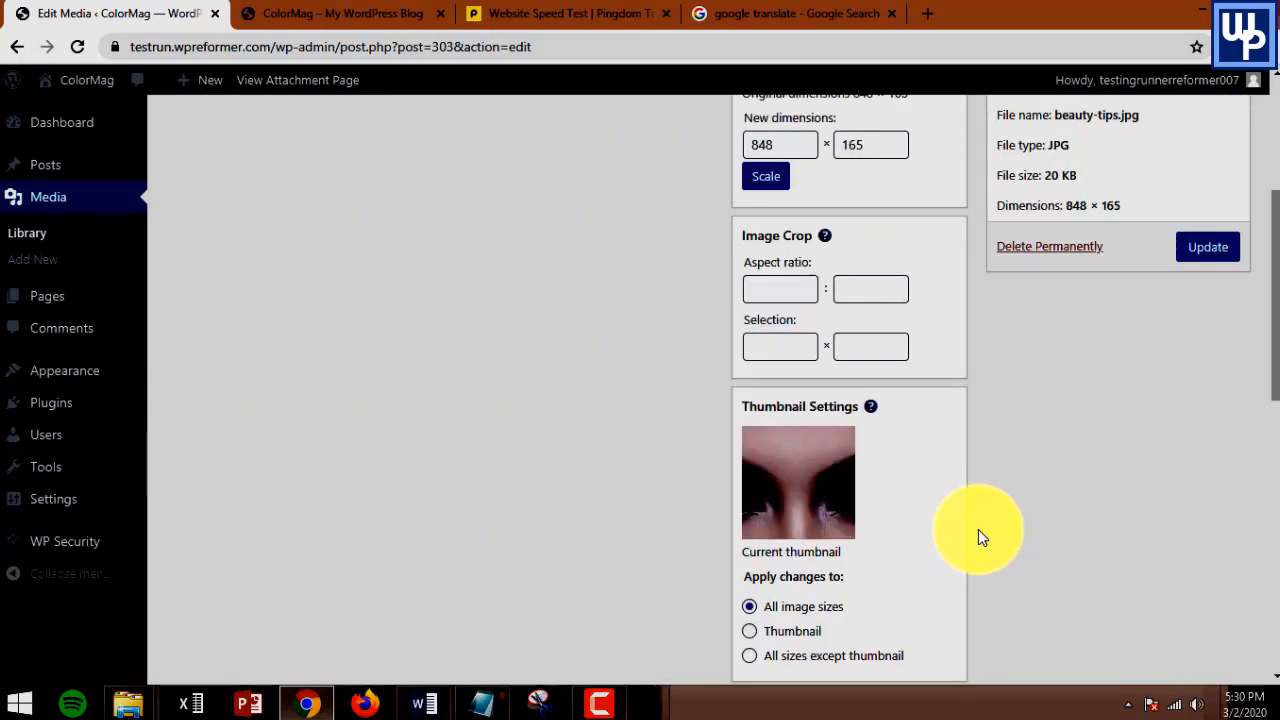
pyautogui.click(1207, 246)
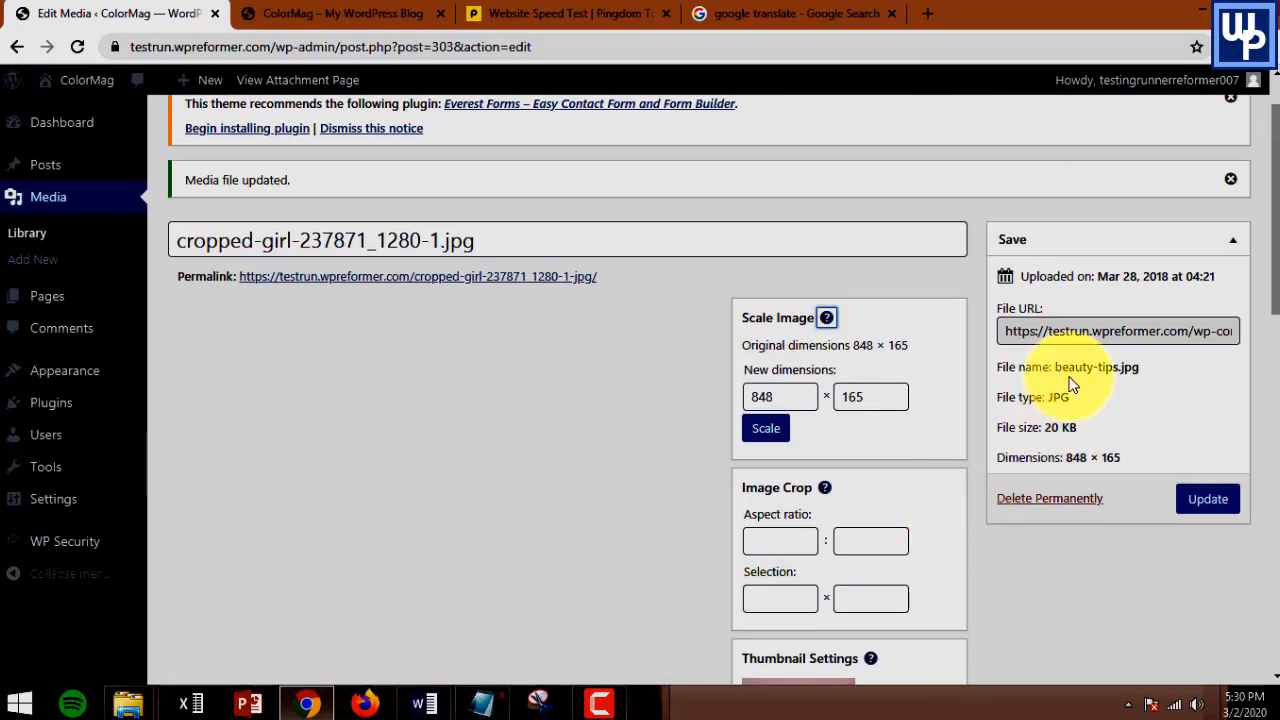
pyautogui.moveTo(180, 335)
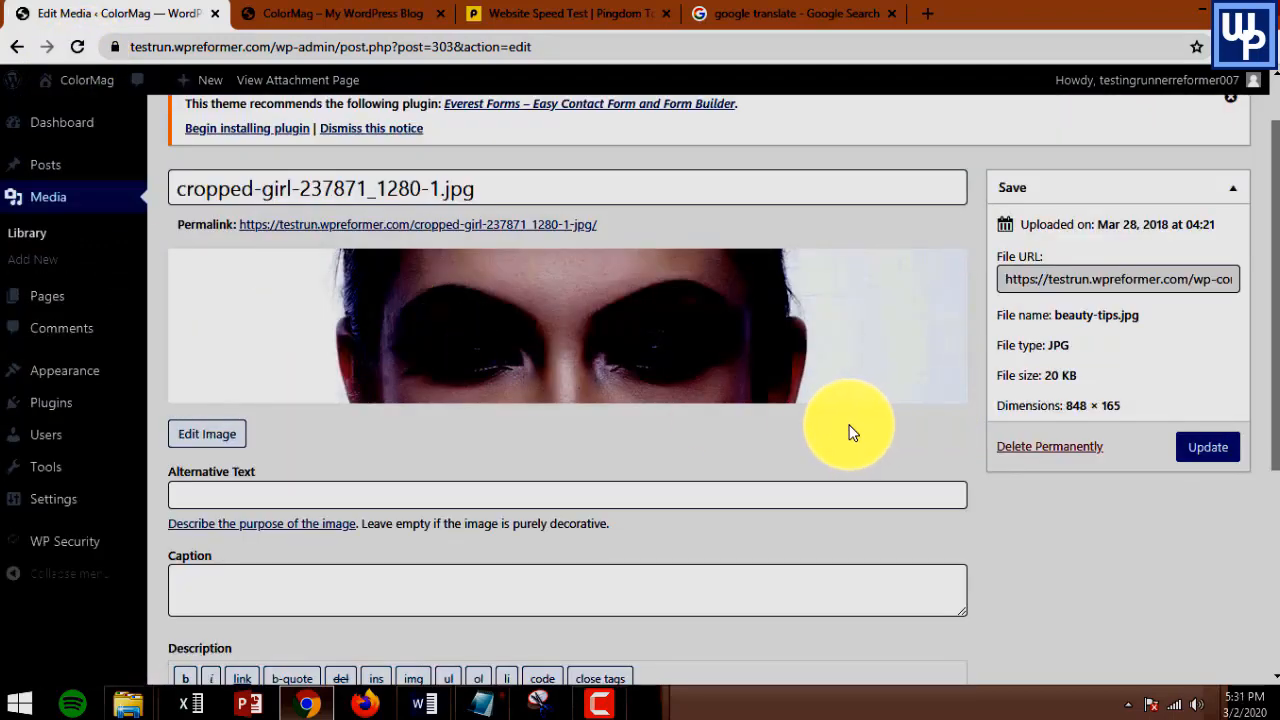
pyautogui.scroll(-3)
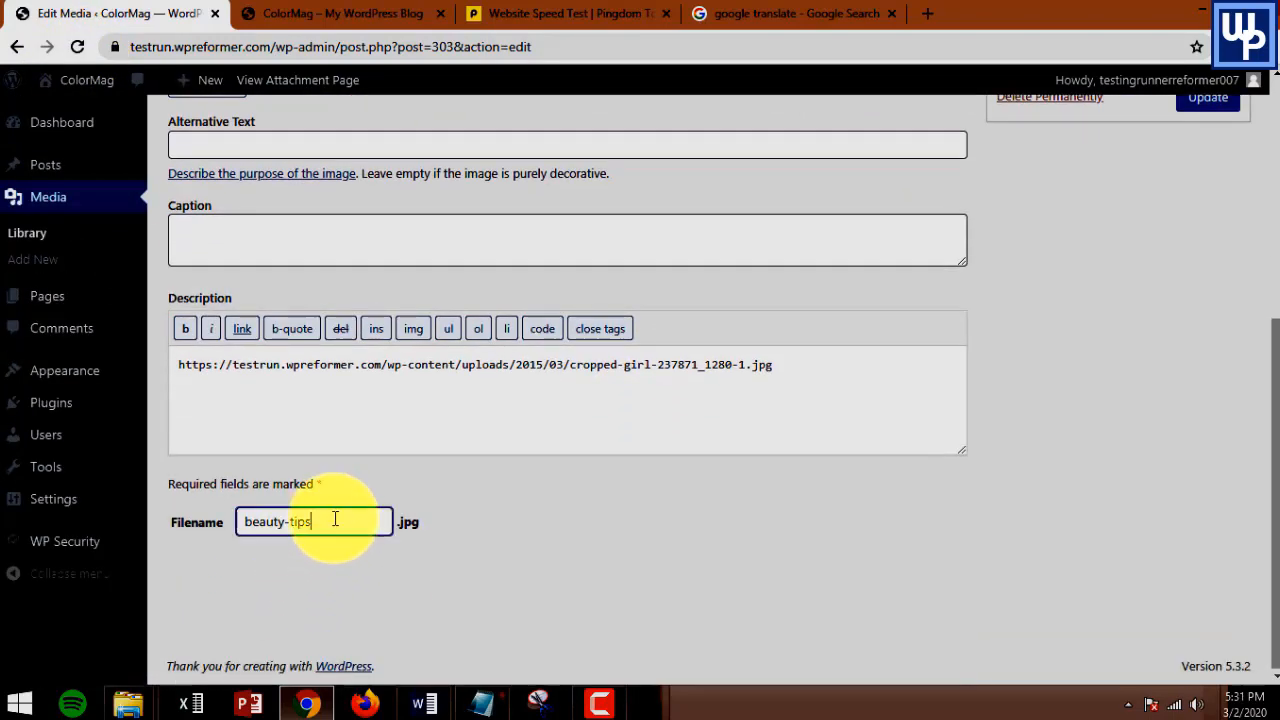
pyautogui.moveTo(668, 500)
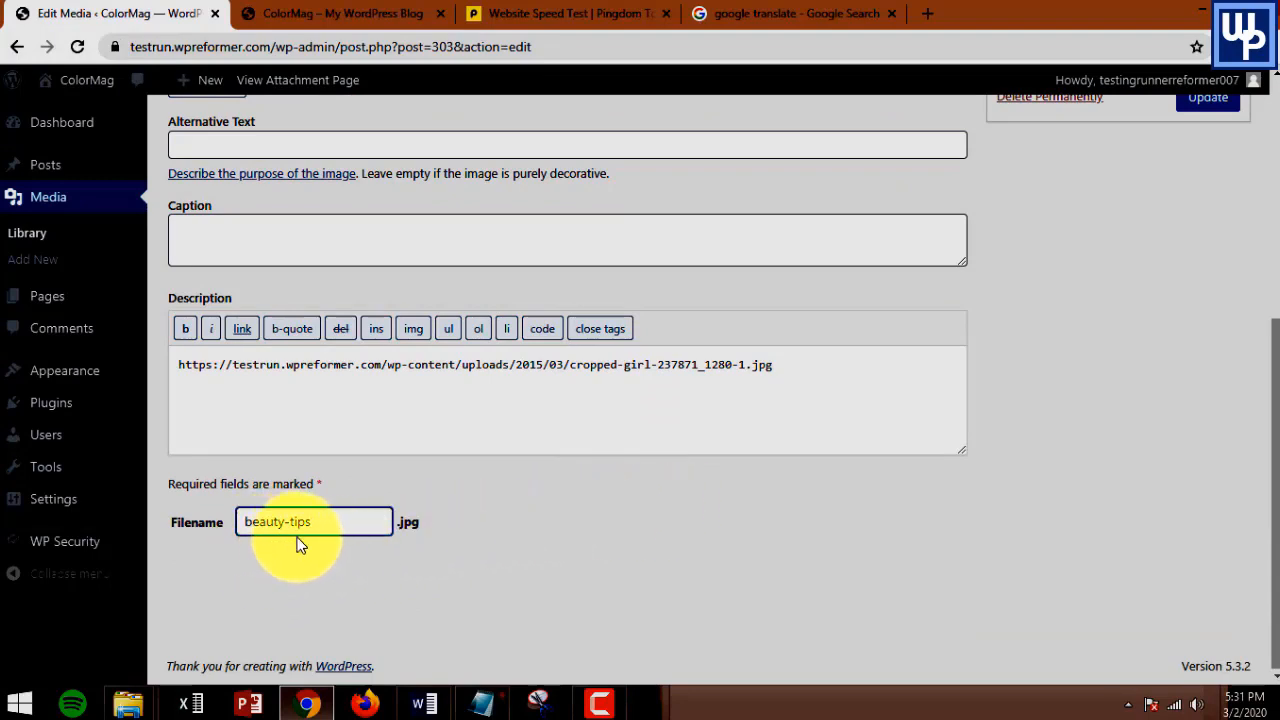
pyautogui.scroll(3)
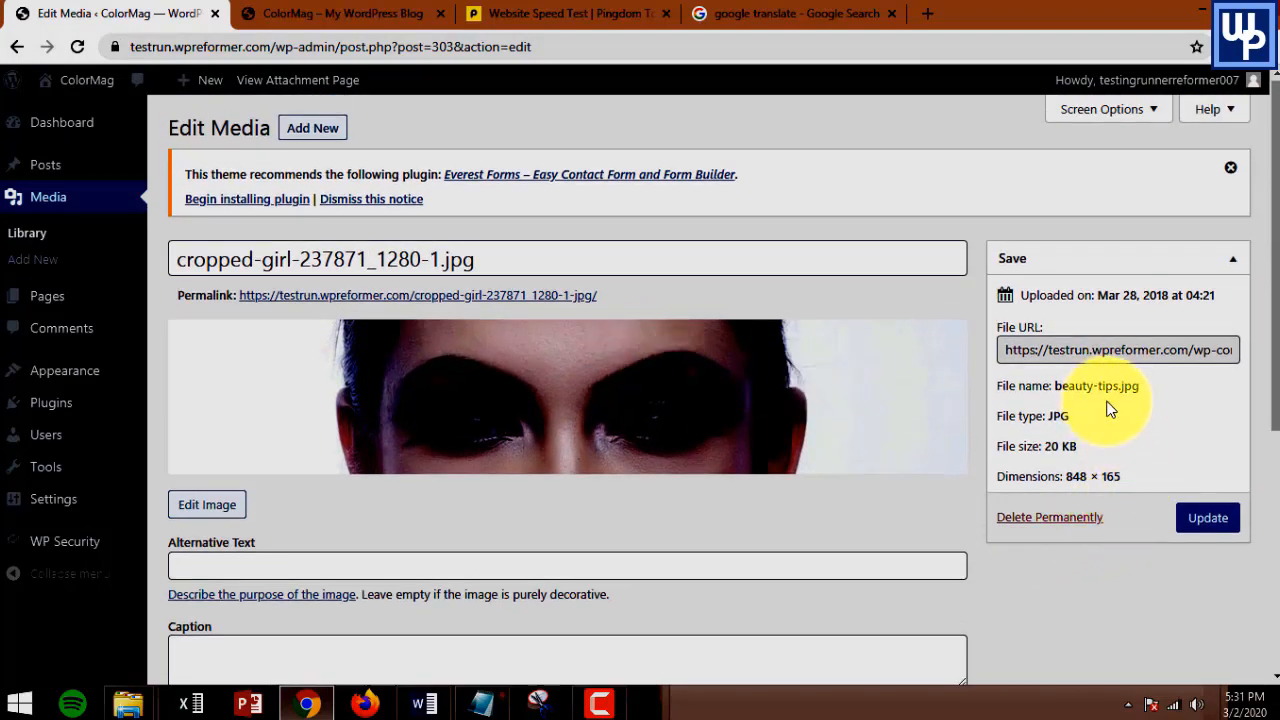
pyautogui.click(1117, 349)
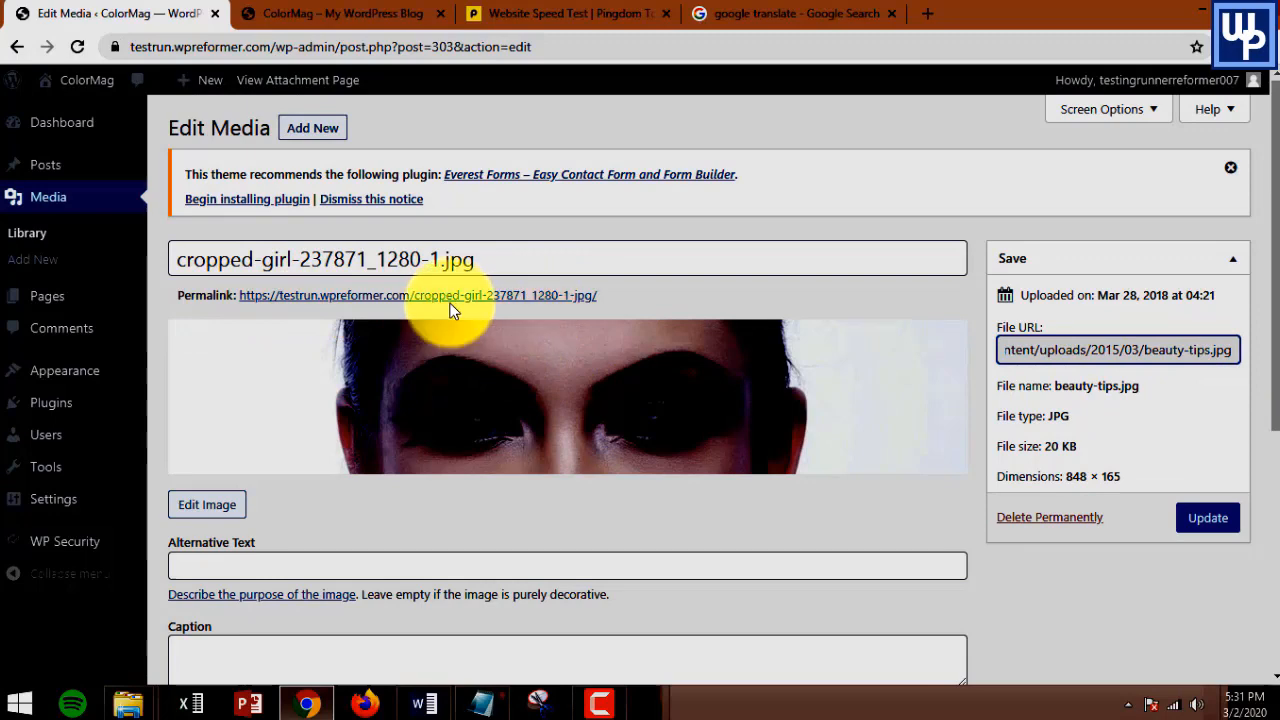
pyautogui.moveTo(1055, 372)
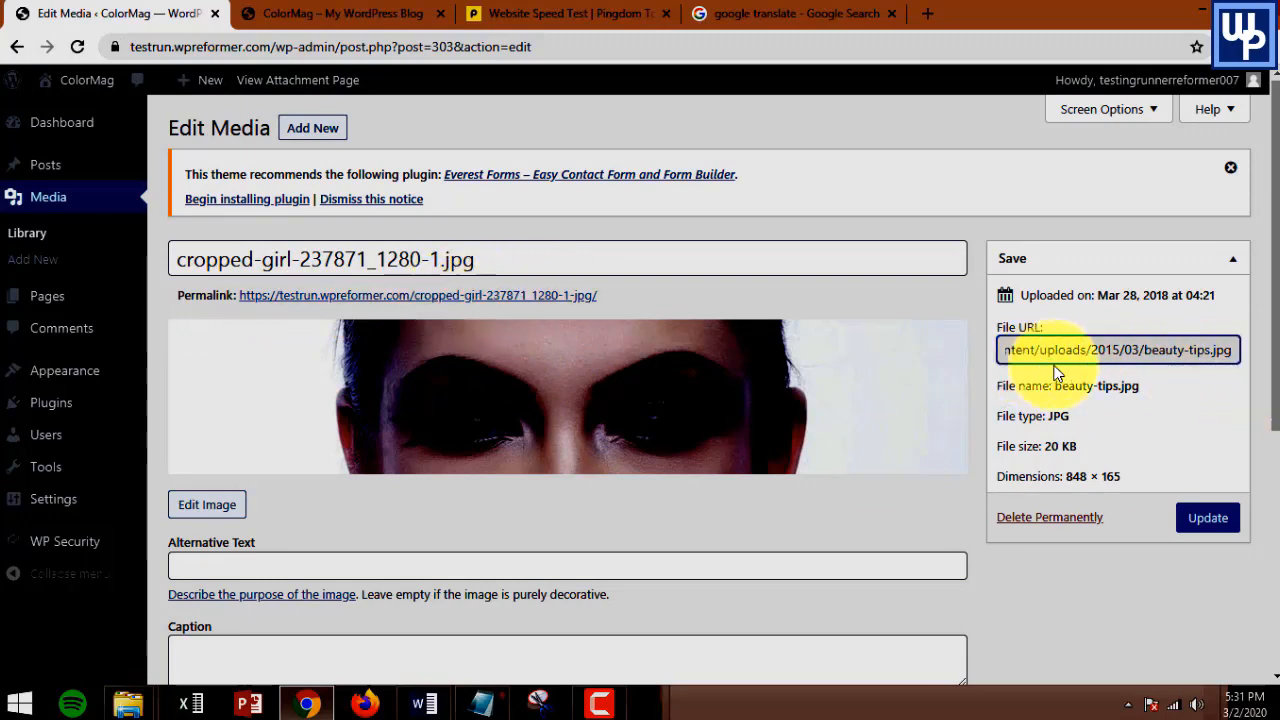
pyautogui.moveTo(1122, 372)
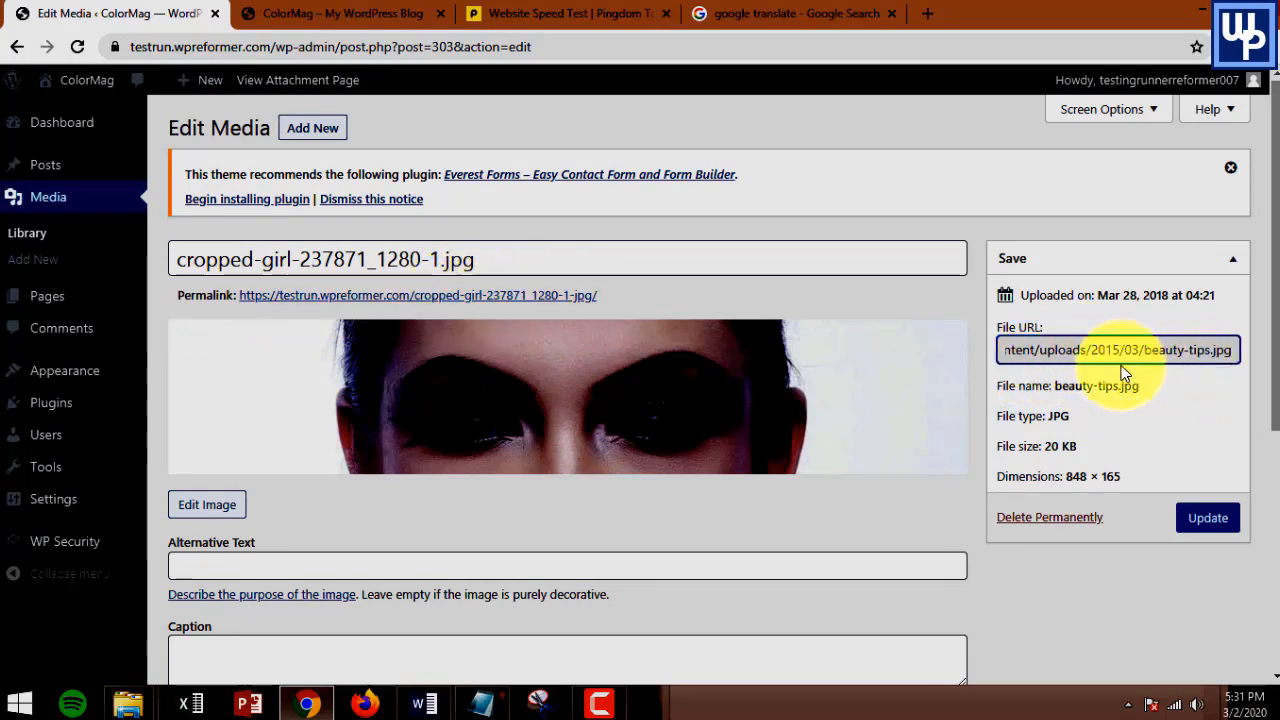
pyautogui.moveTo(508, 425)
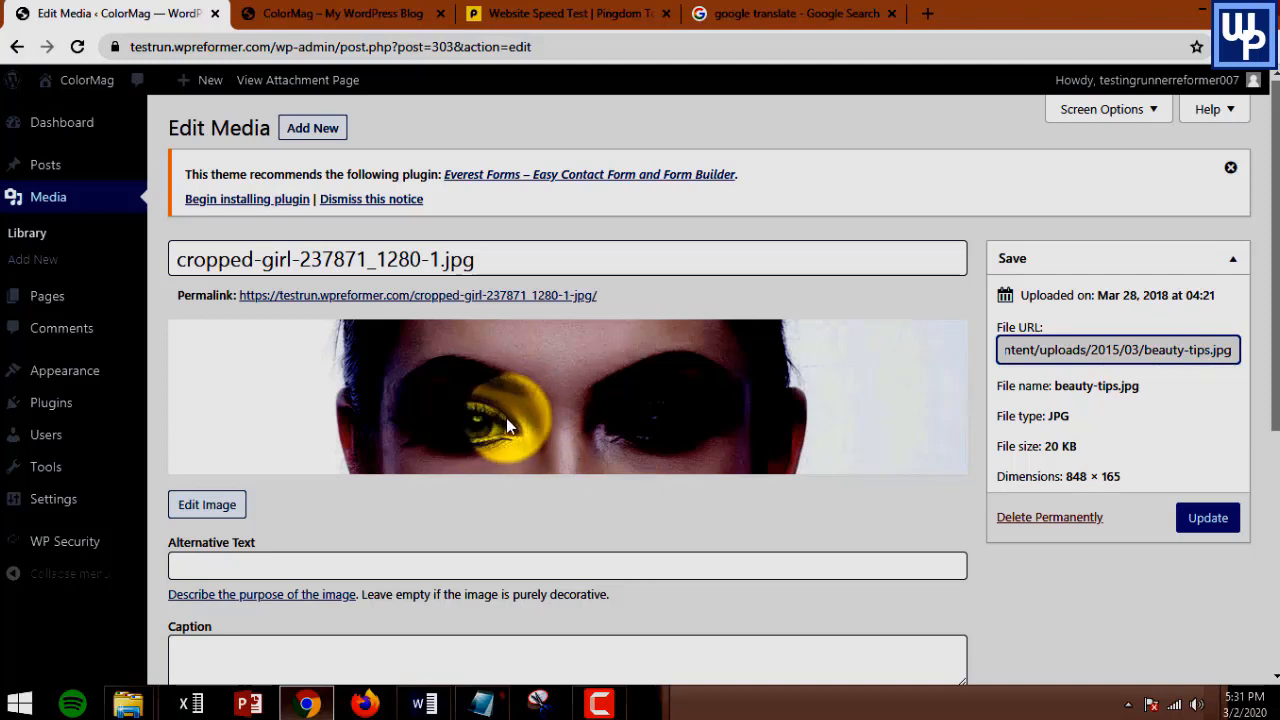
pyautogui.moveTo(635, 415)
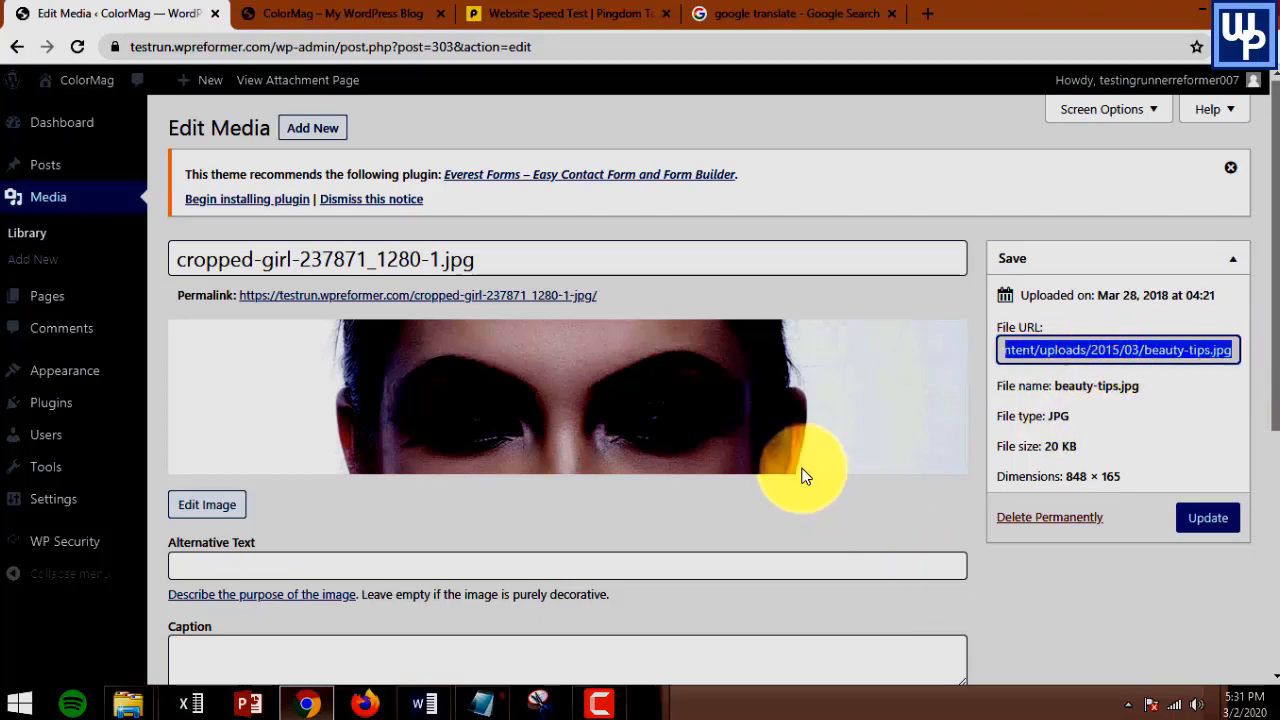
pyautogui.moveTo(1120, 630)
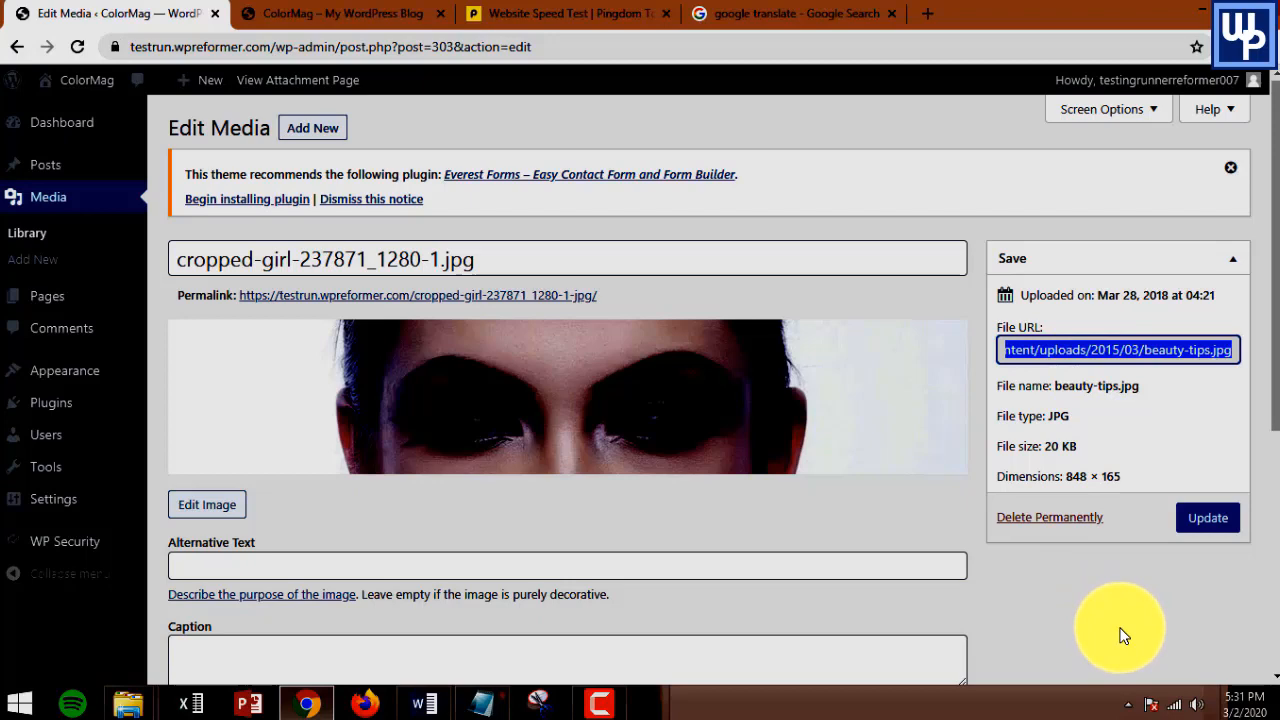
pyautogui.moveTo(1105, 645)
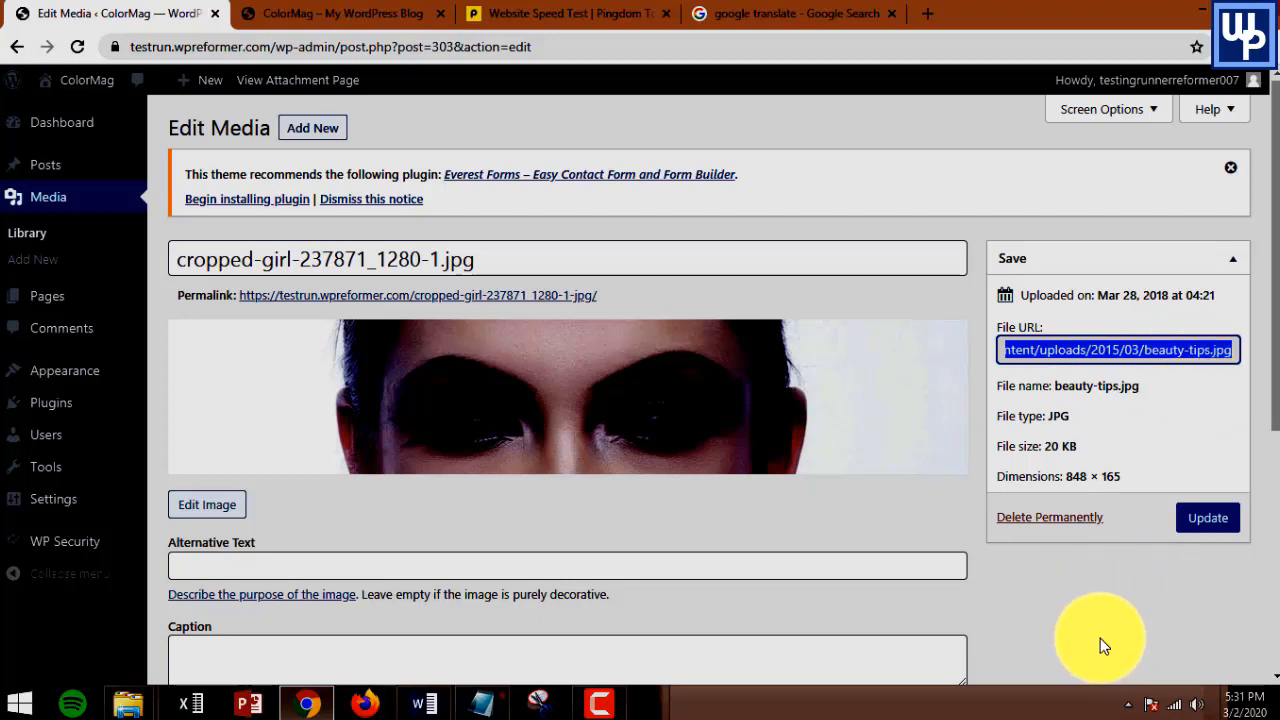
pyautogui.moveTo(1118, 638)
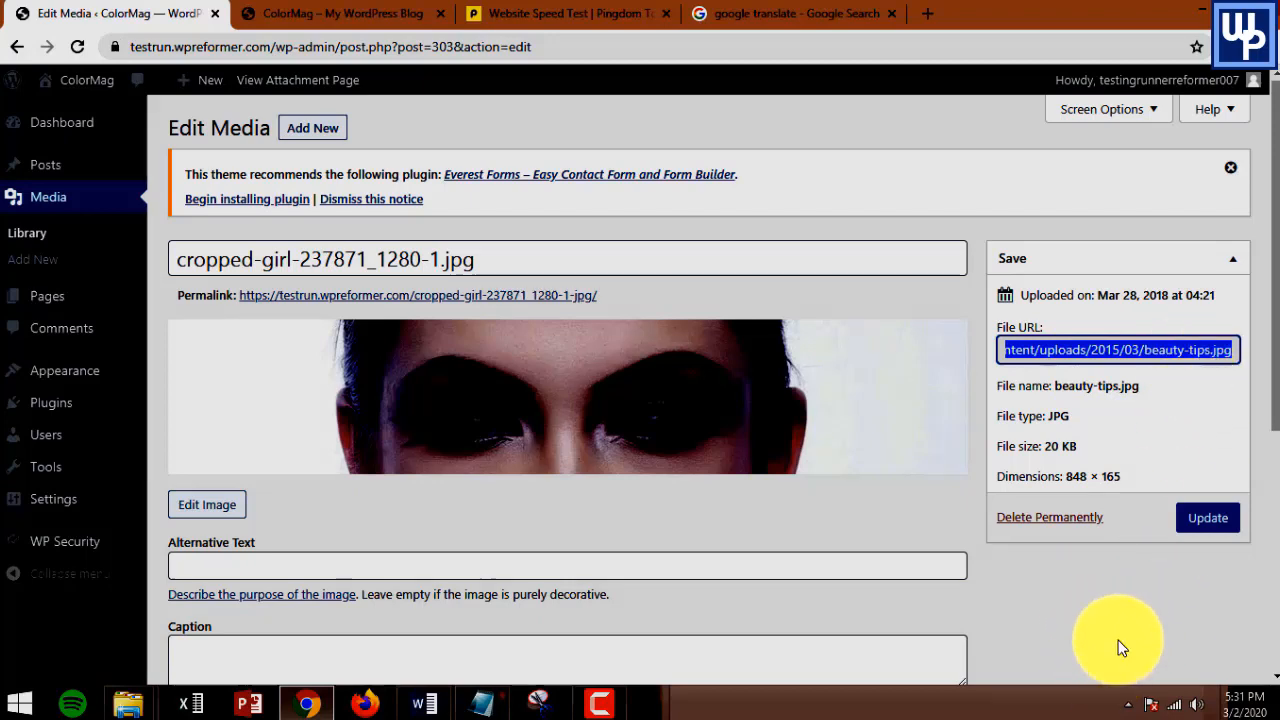
pyautogui.scroll(-3)
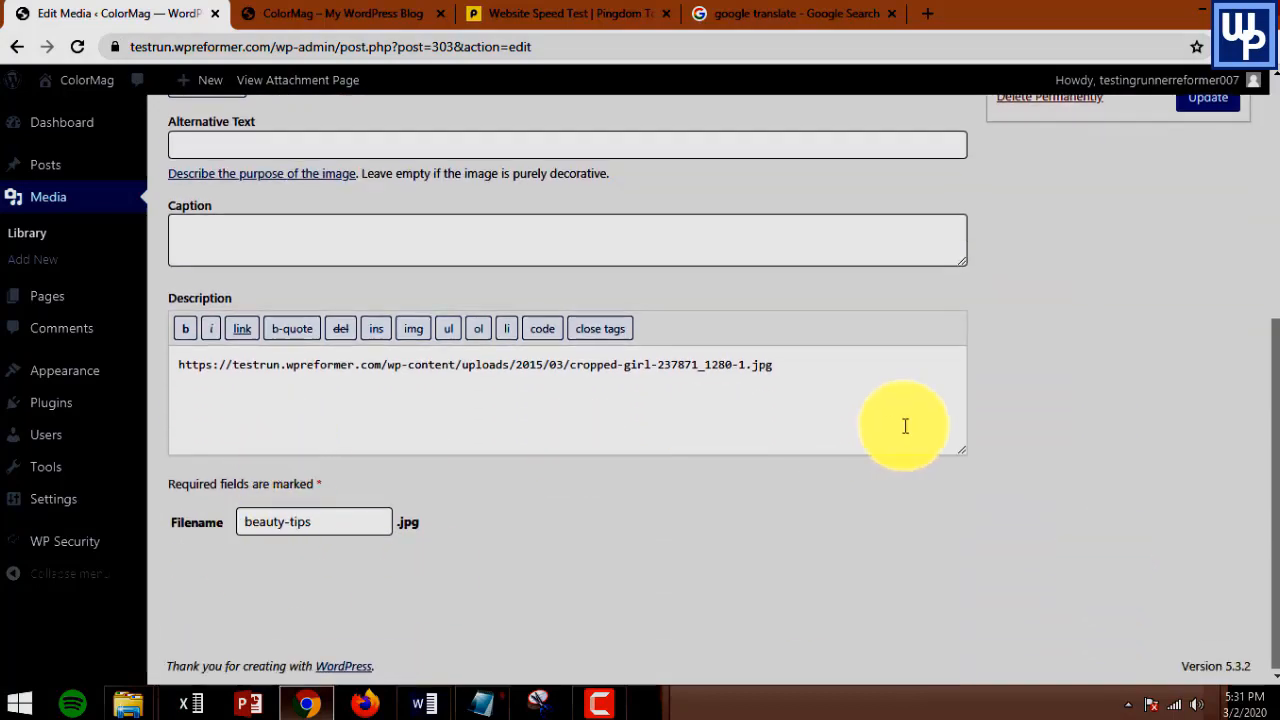
pyautogui.scroll(3)
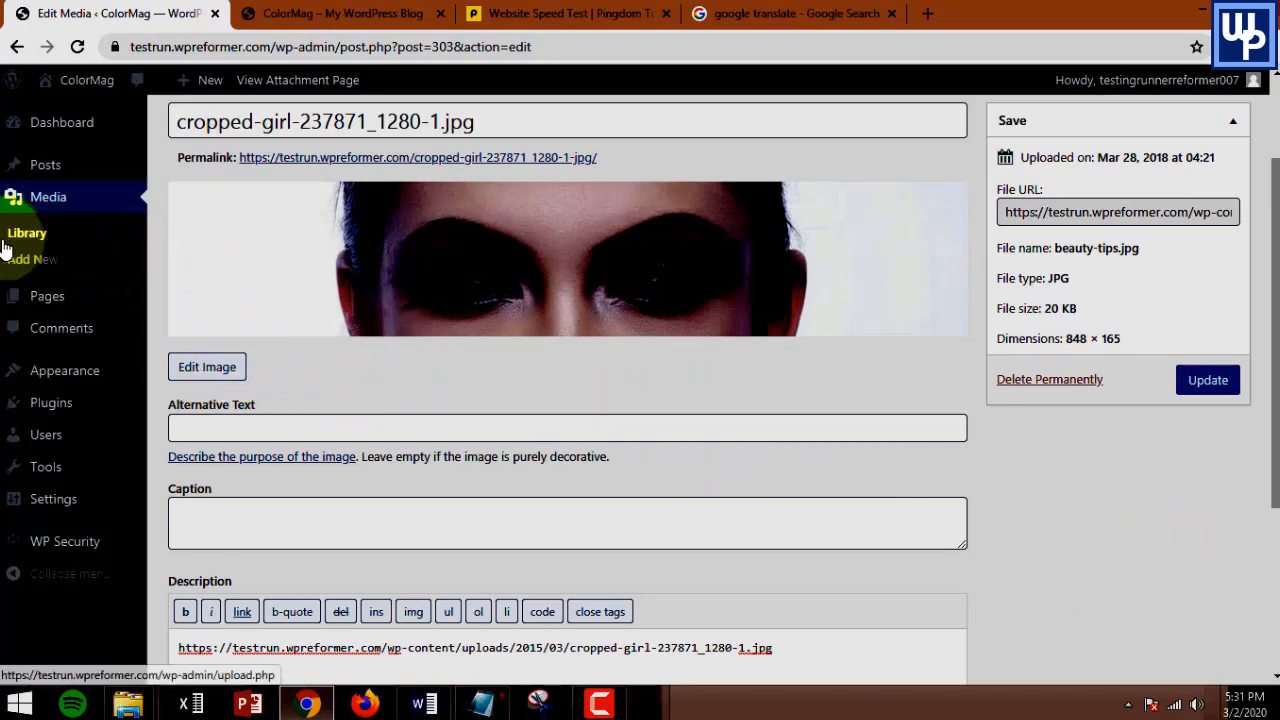
pyautogui.moveTo(124, 432)
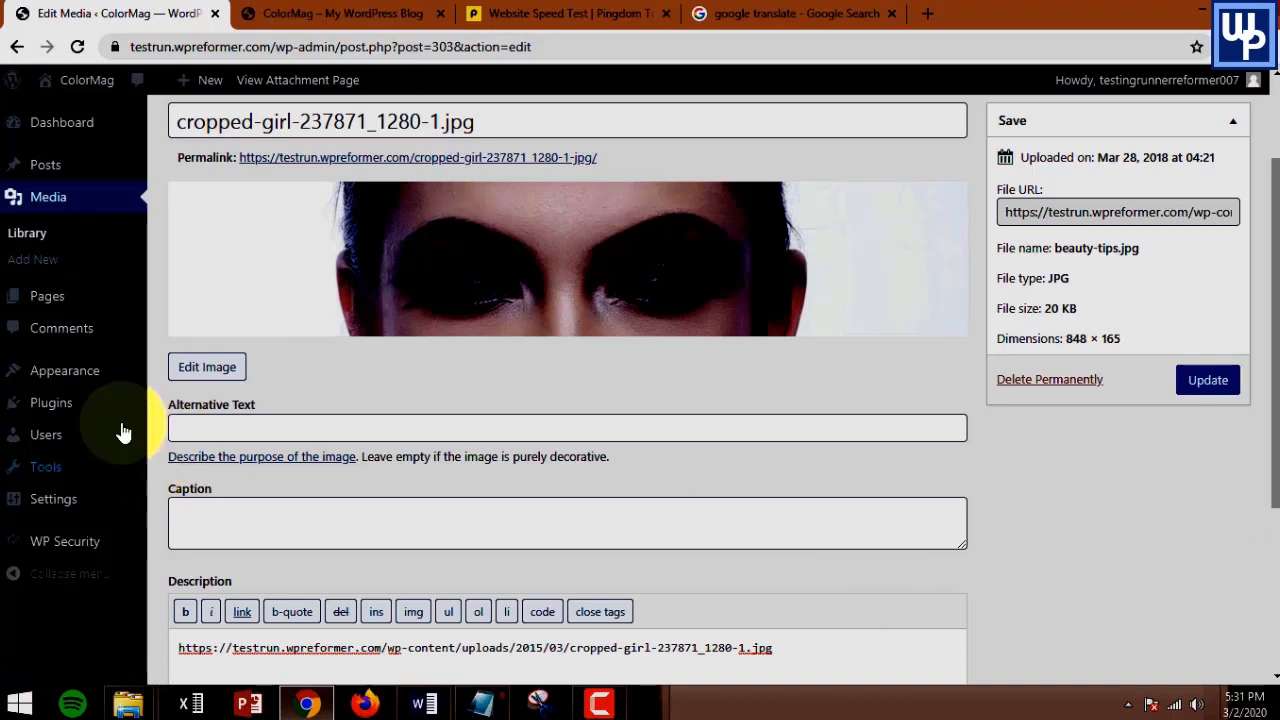
# Open Plugins > Installed Plugins to review the Phoenix Media Rename entry
pyautogui.click(52, 402)
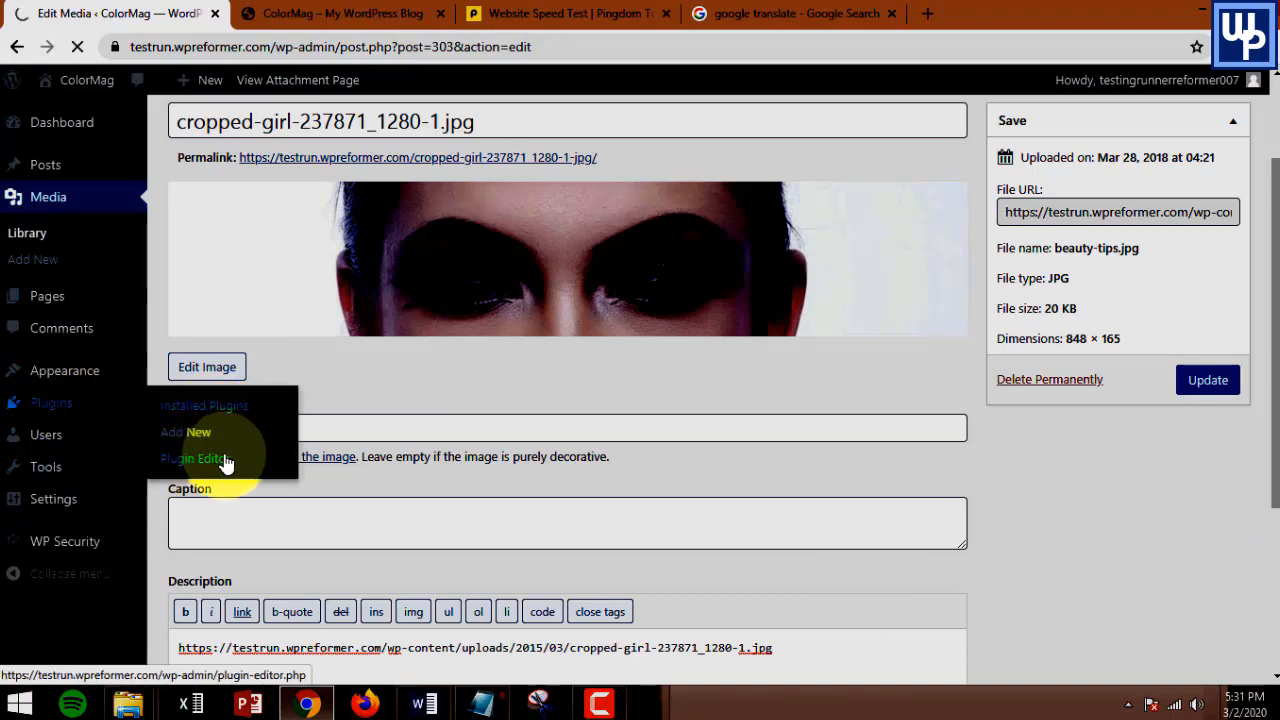
pyautogui.click(204, 405)
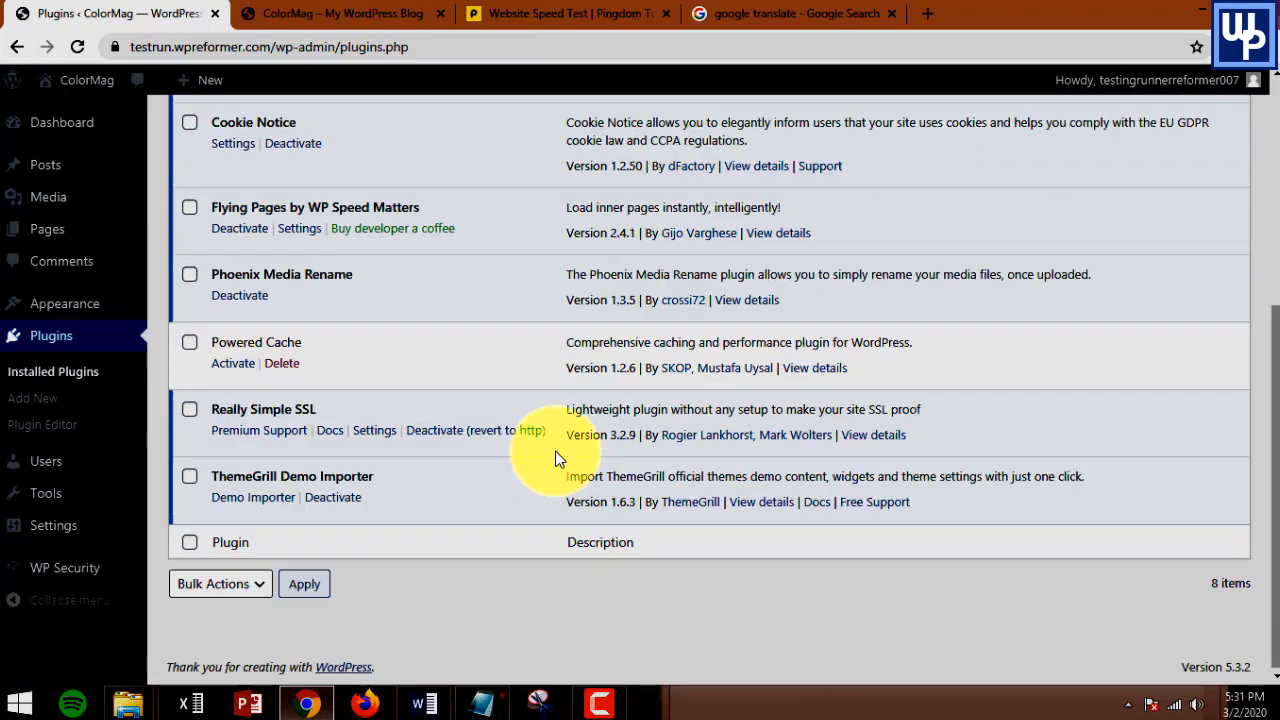
pyautogui.moveTo(330, 298)
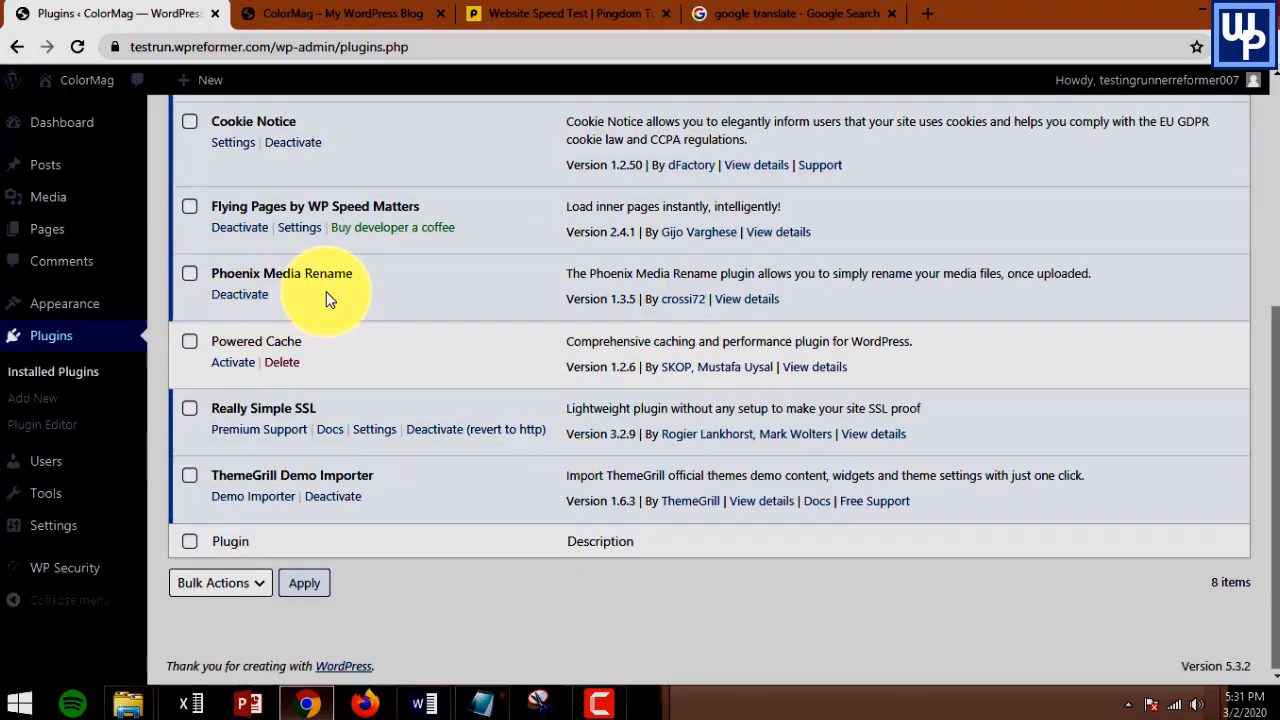
pyautogui.moveTo(700, 315)
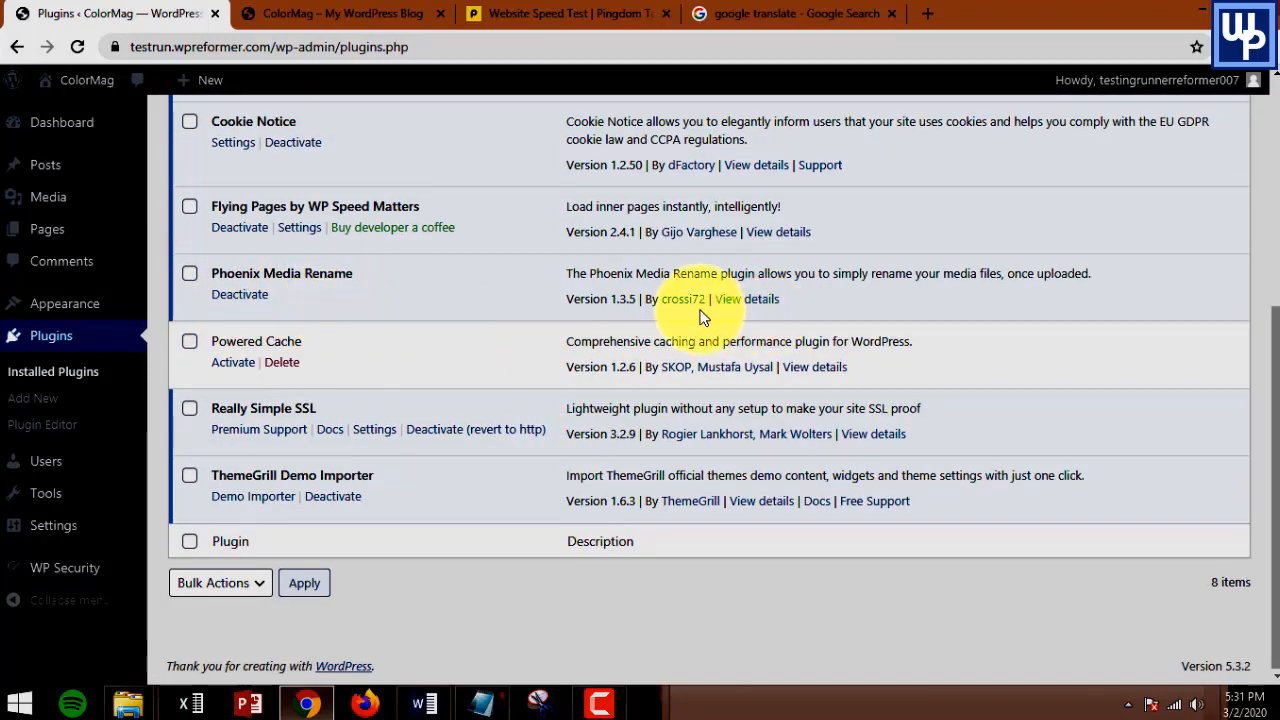
pyautogui.moveTo(778, 318)
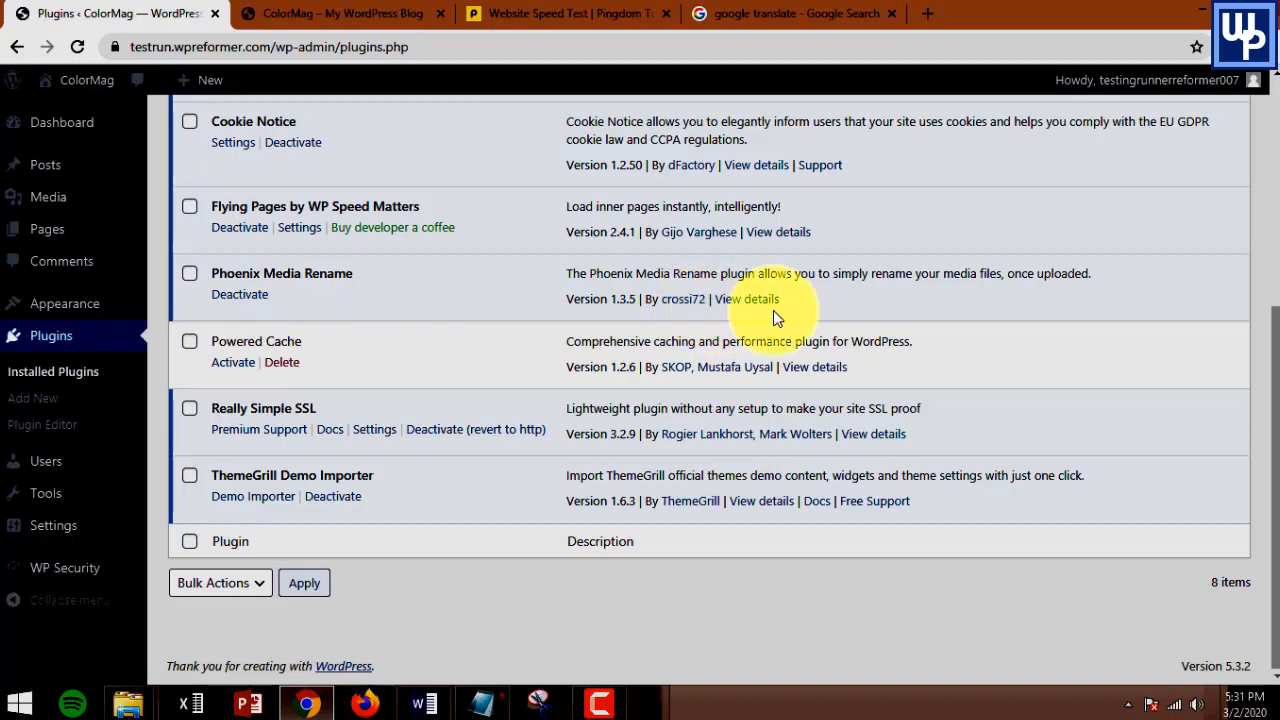
pyautogui.moveTo(848, 588)
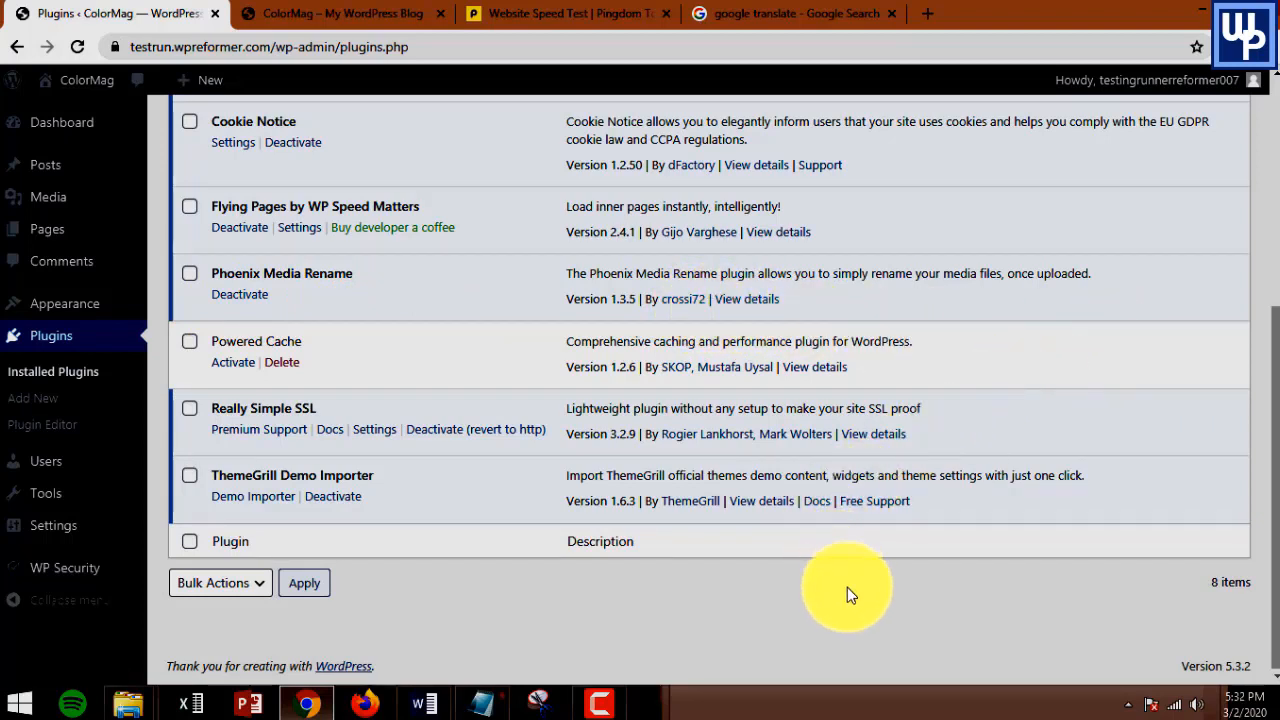
pyautogui.moveTo(870, 614)
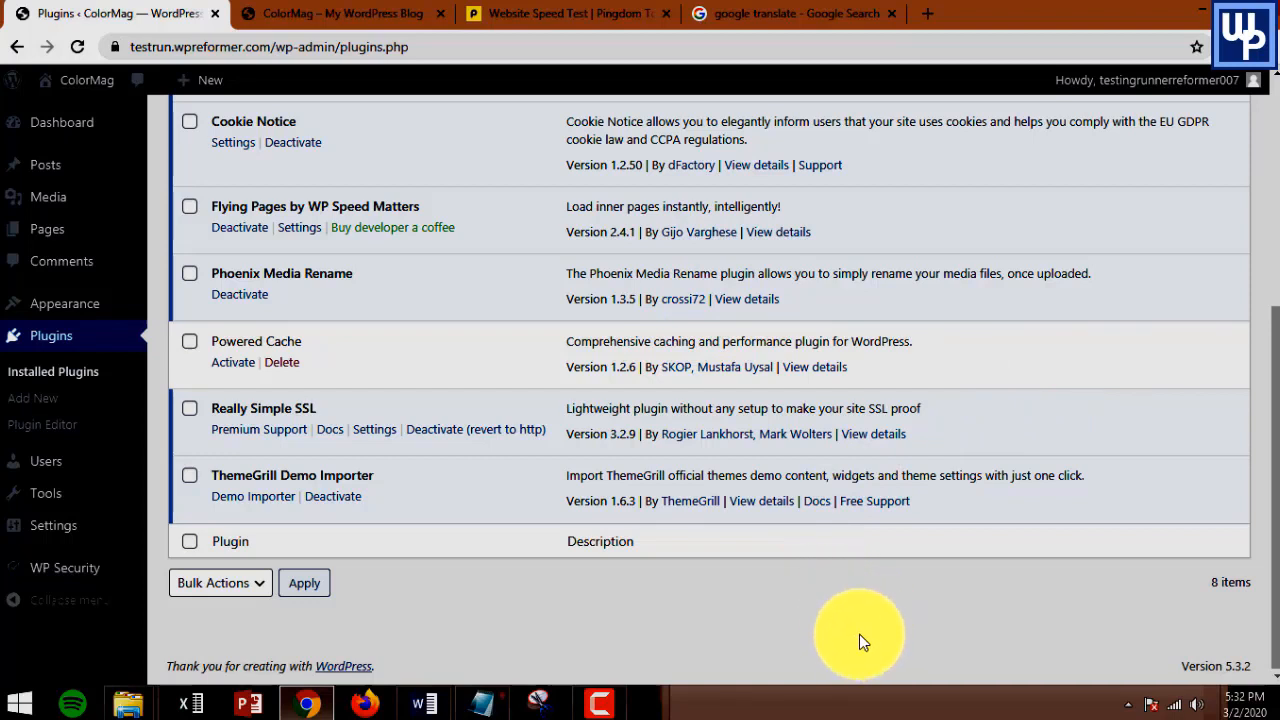
pyautogui.moveTo(868, 635)
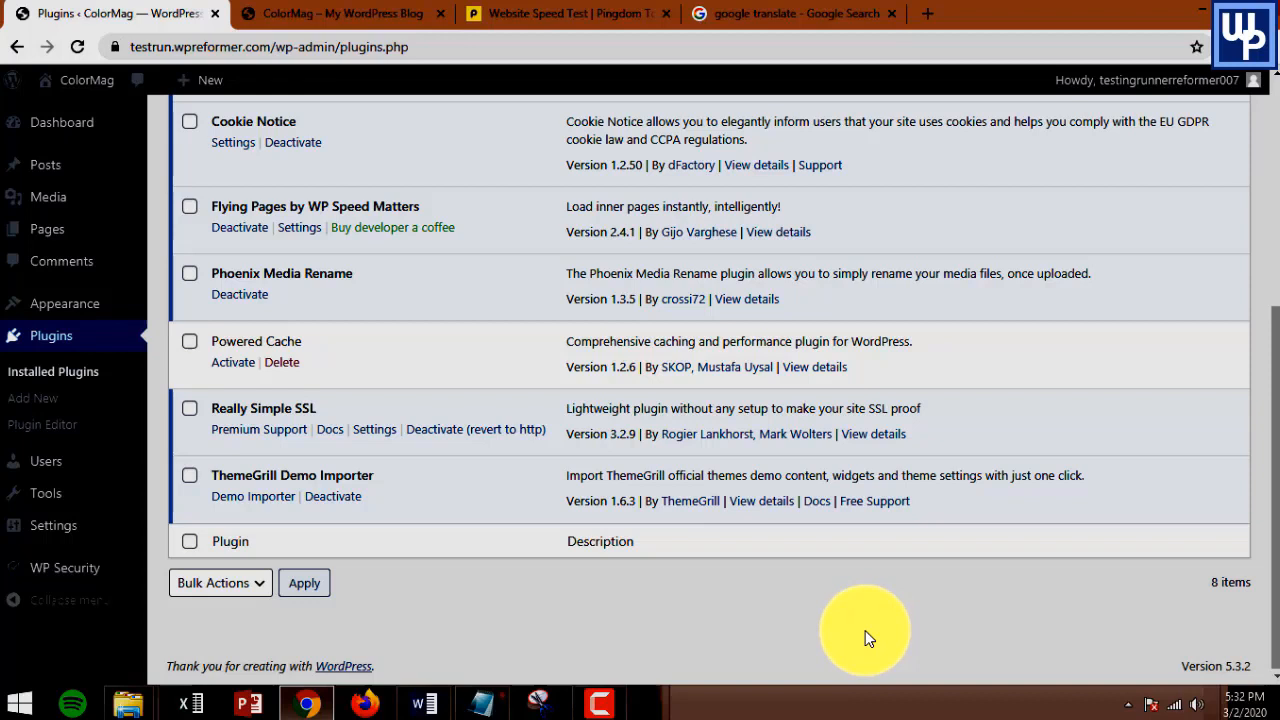
pyautogui.moveTo(848, 620)
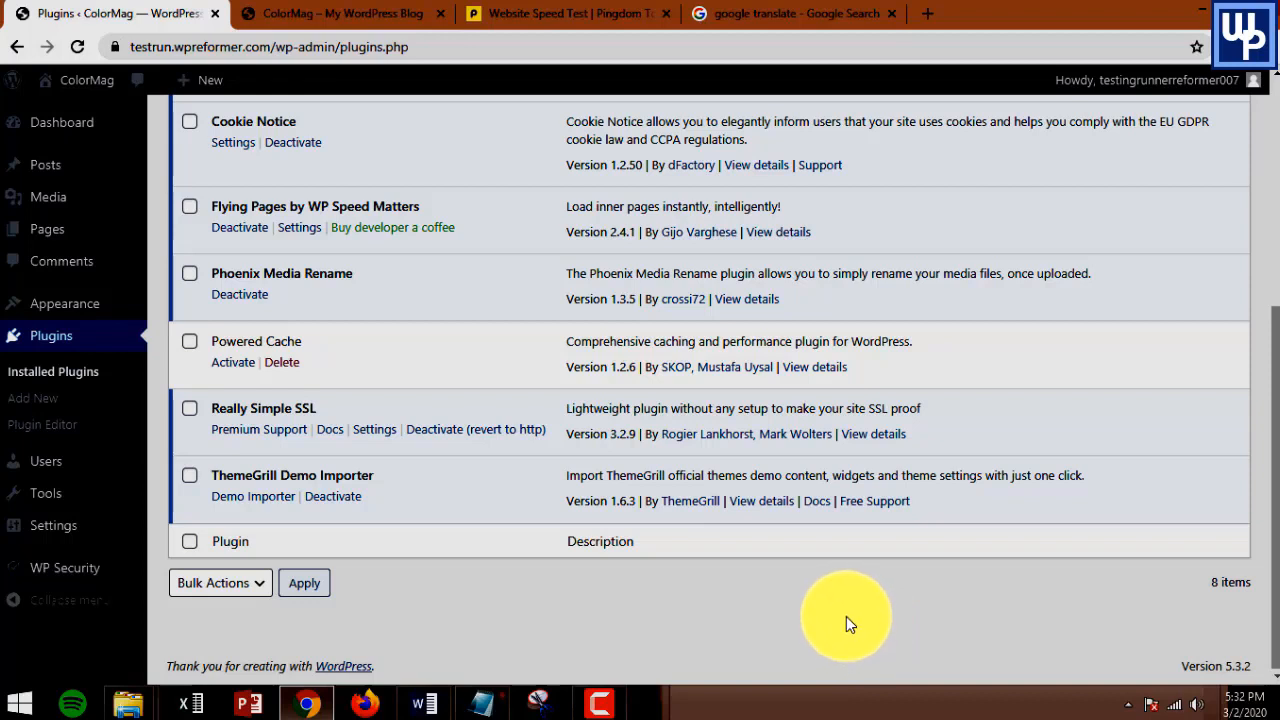